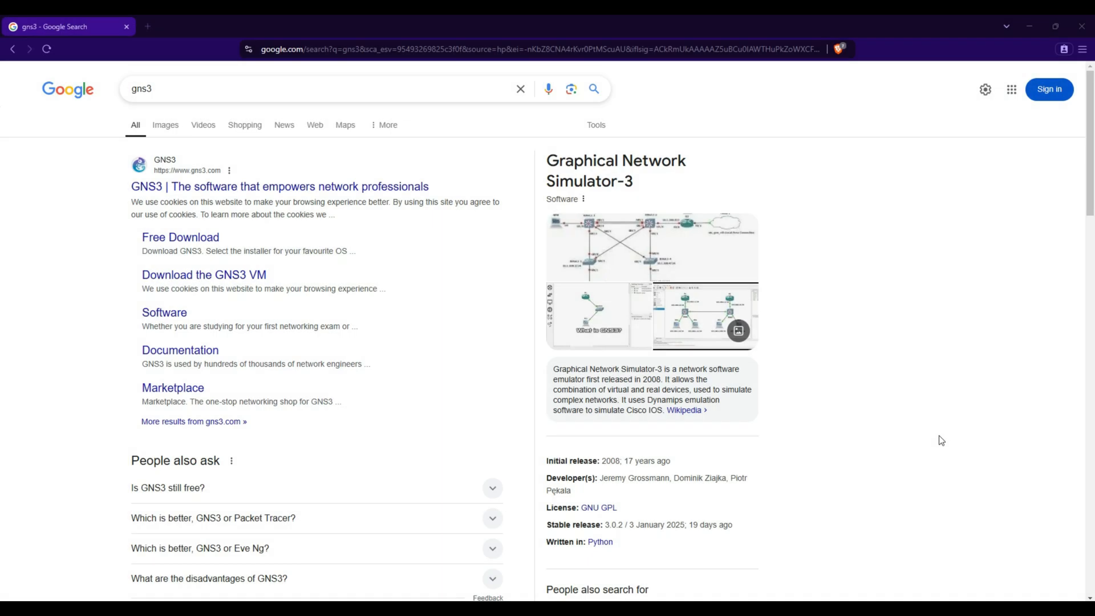
{"action": "mouse_move", "coordinate": [976, 133]}
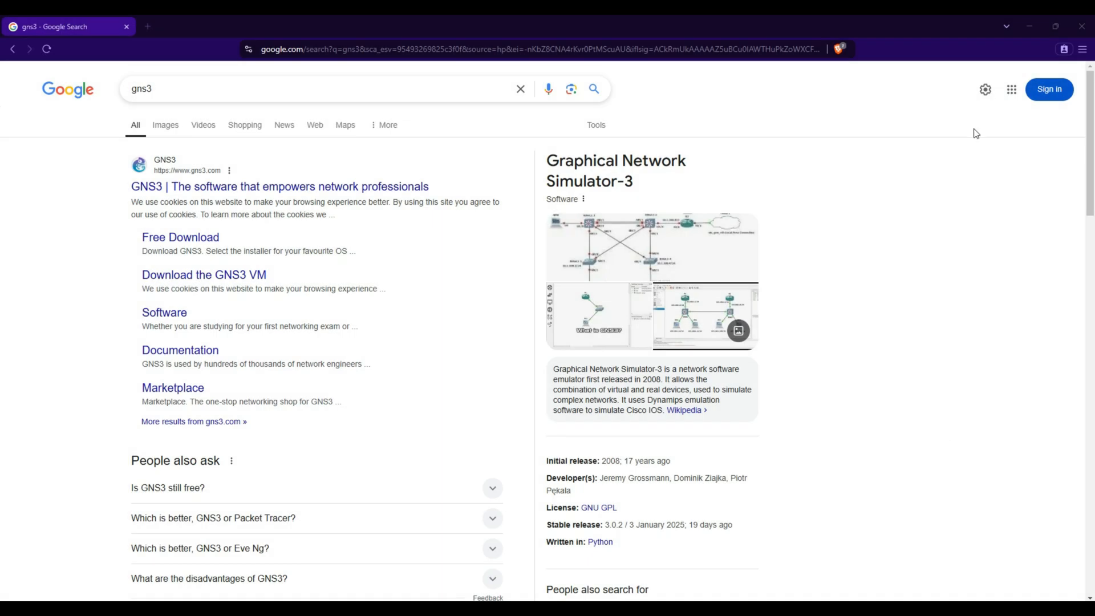
Open the official gns3.com site from the 'GNS3 | The software that empowers network professionals' result
{"action": "left_click", "coordinate": [315, 89]}
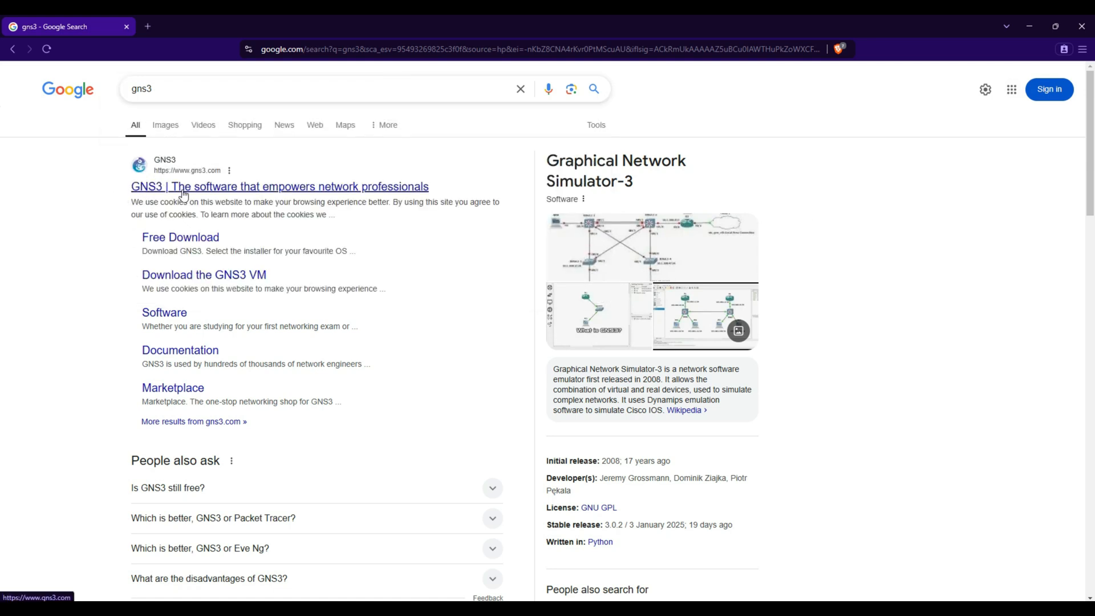
{"action": "left_click", "coordinate": [280, 186]}
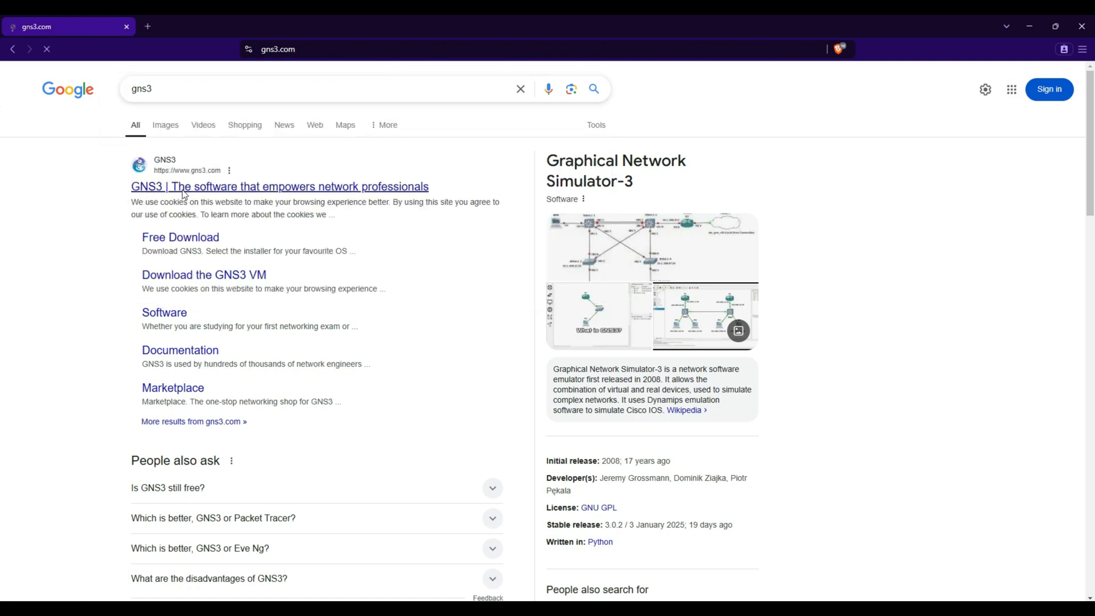
{"action": "left_click", "coordinate": [280, 185]}
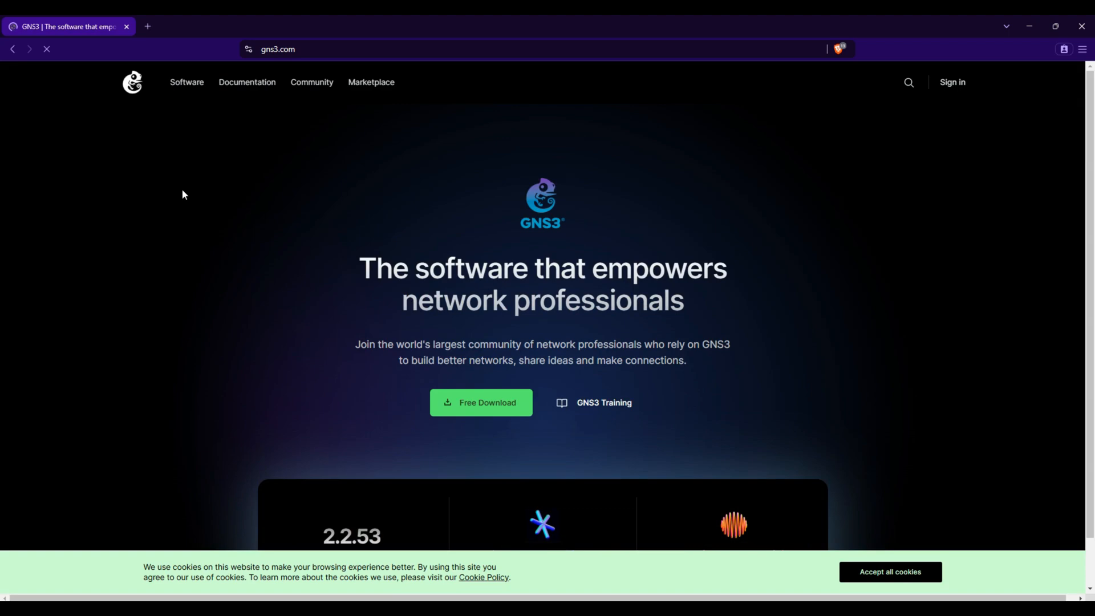
{"action": "mouse_move", "coordinate": [452, 303]}
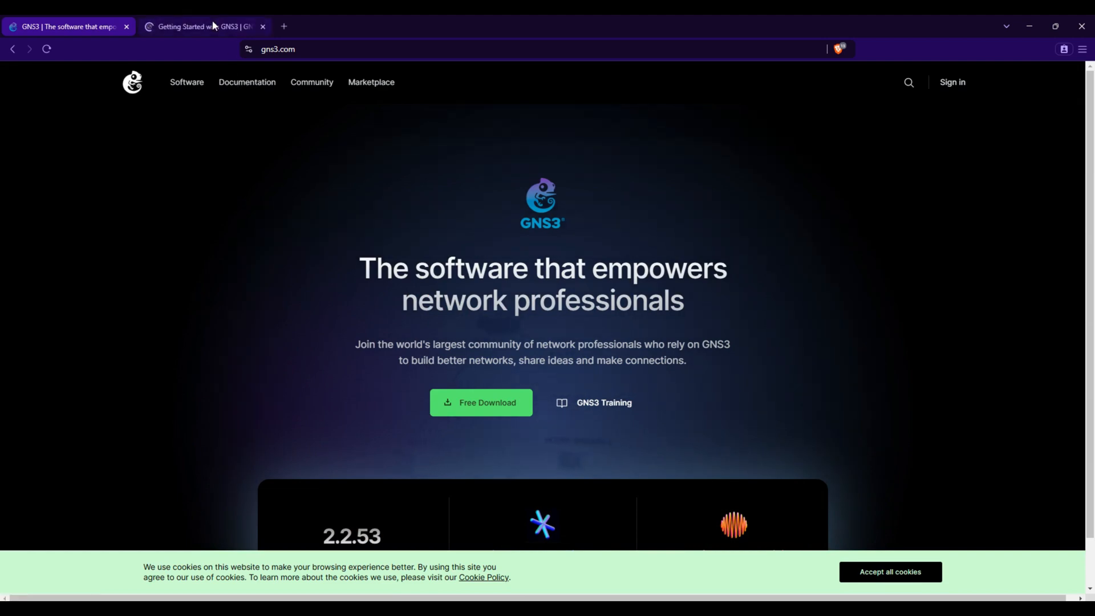
{"action": "left_click", "coordinate": [203, 27]}
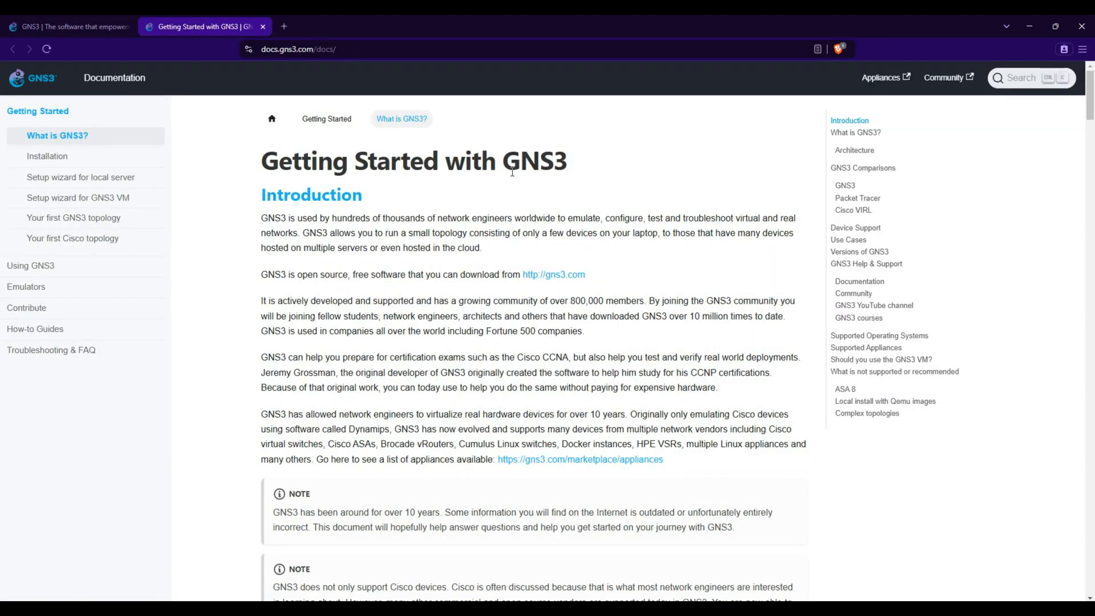
{"action": "double_click", "coordinate": [270, 217]}
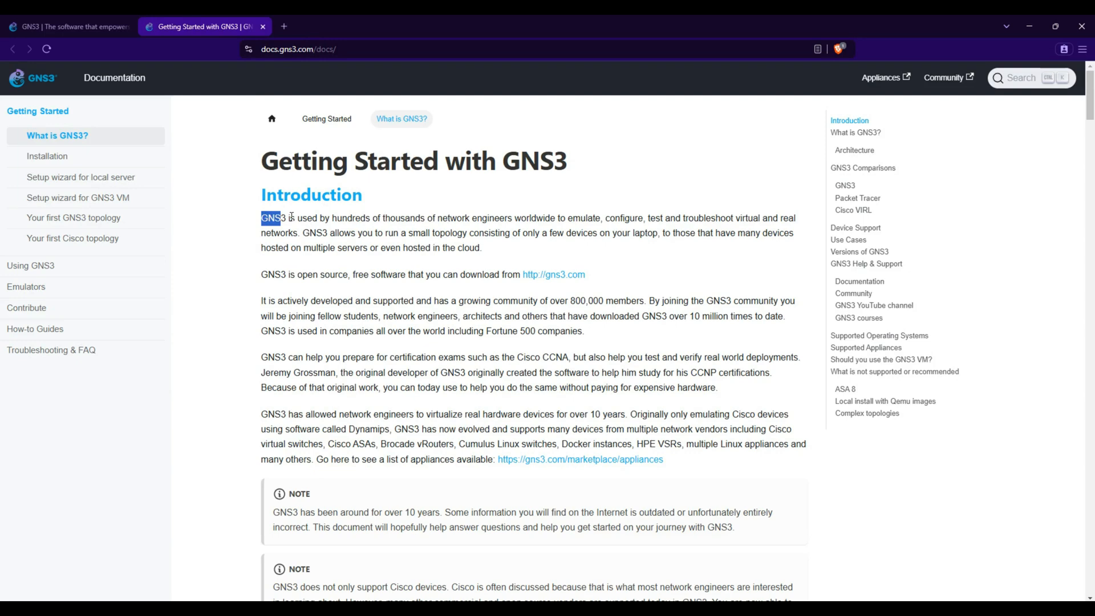
{"action": "left_click", "coordinate": [566, 217]}
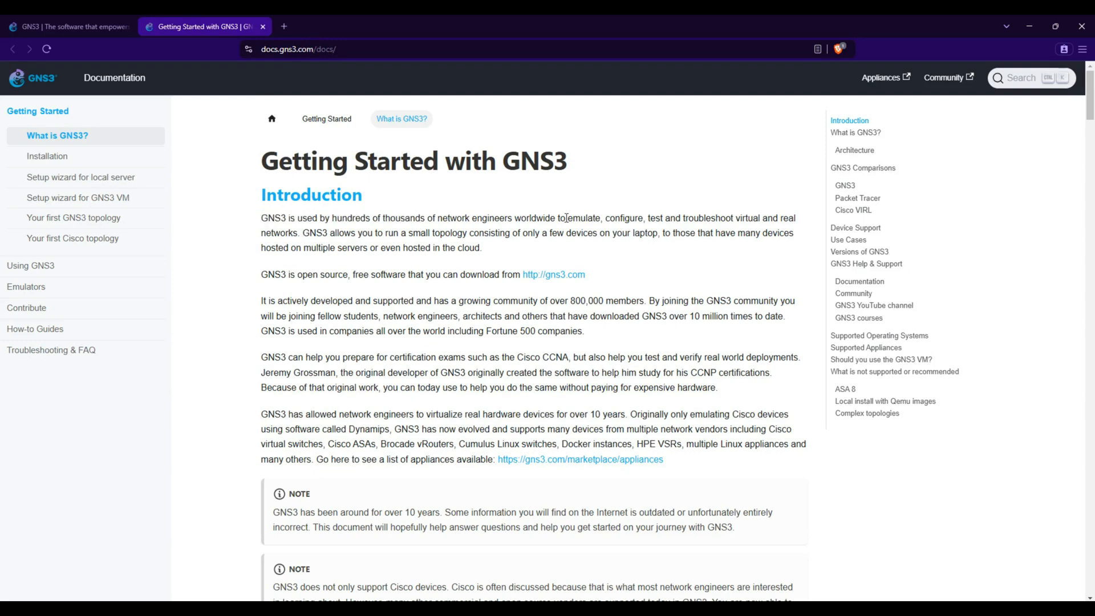
{"action": "double_click", "coordinate": [635, 218]}
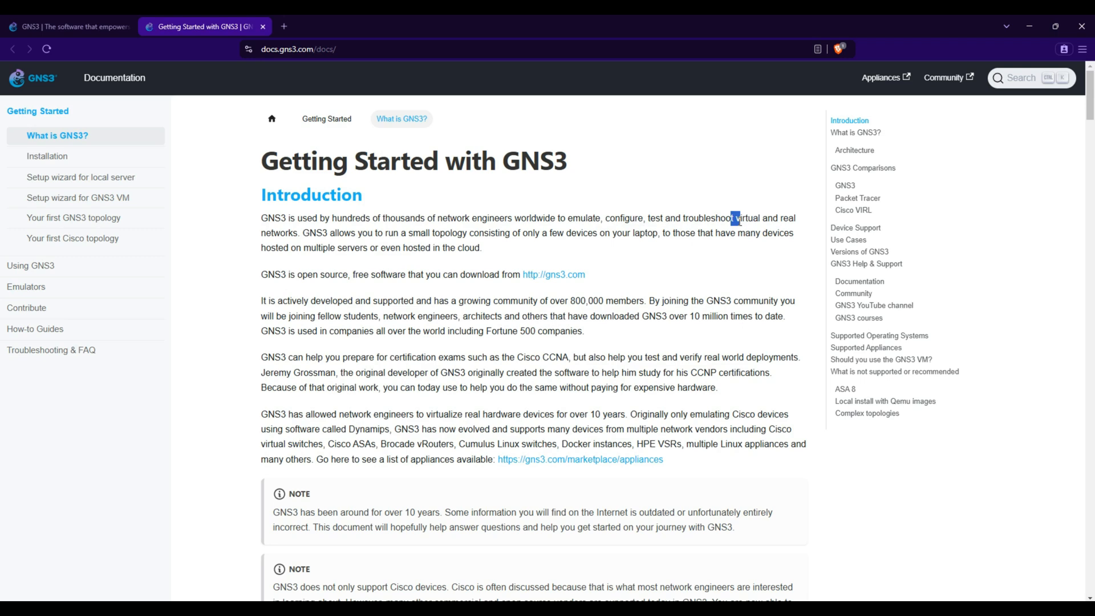
{"action": "mouse_move", "coordinate": [362, 251]}
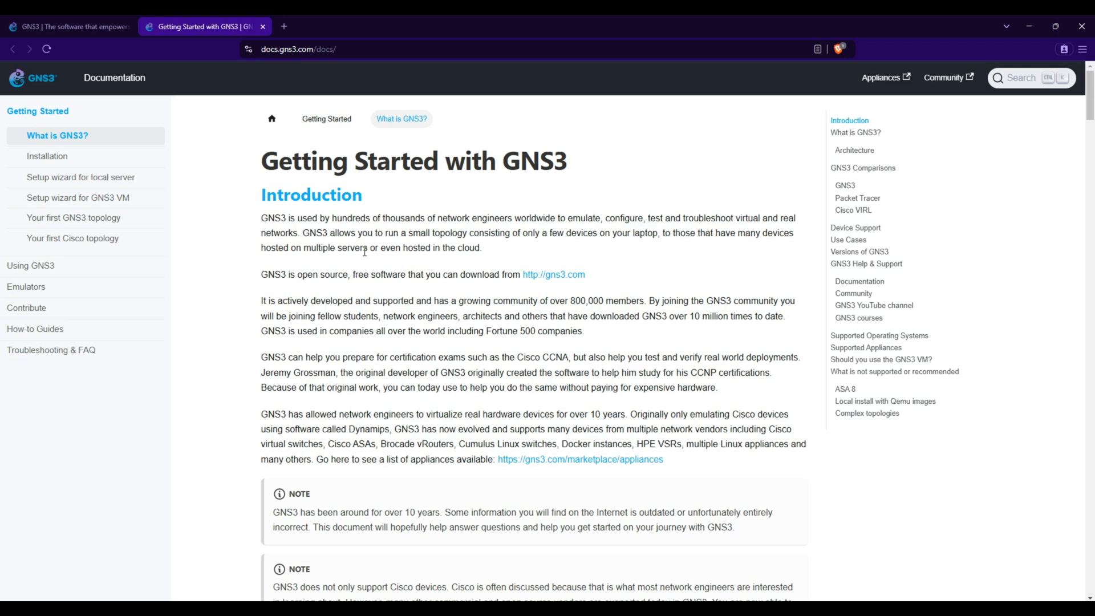
{"action": "scroll", "scroll_direction": "down", "scroll_amount": 3}
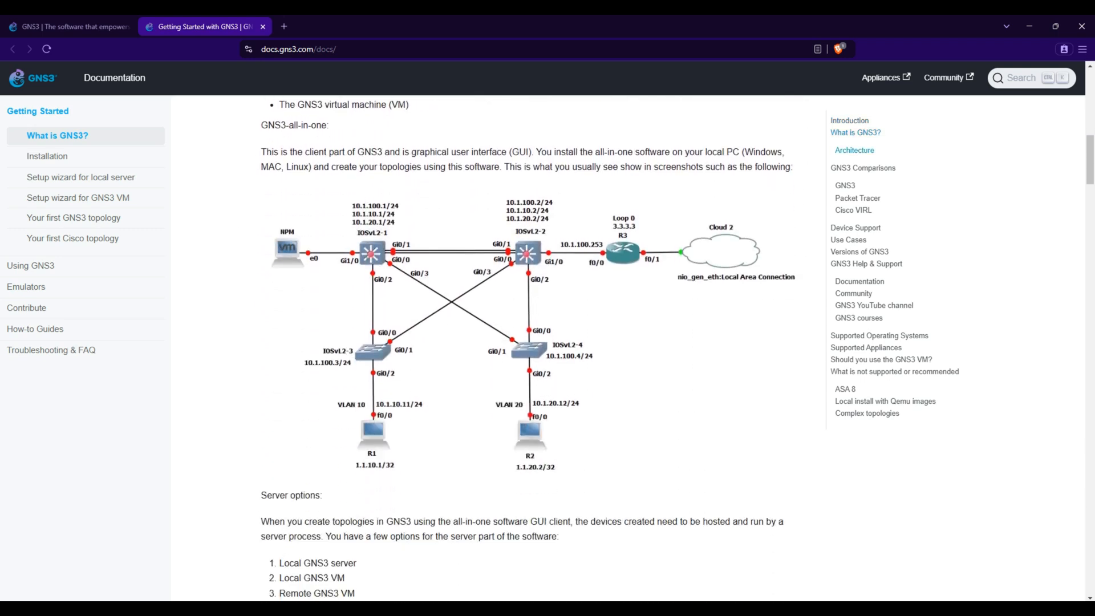
{"action": "scroll", "scroll_direction": "up", "scroll_amount": 3}
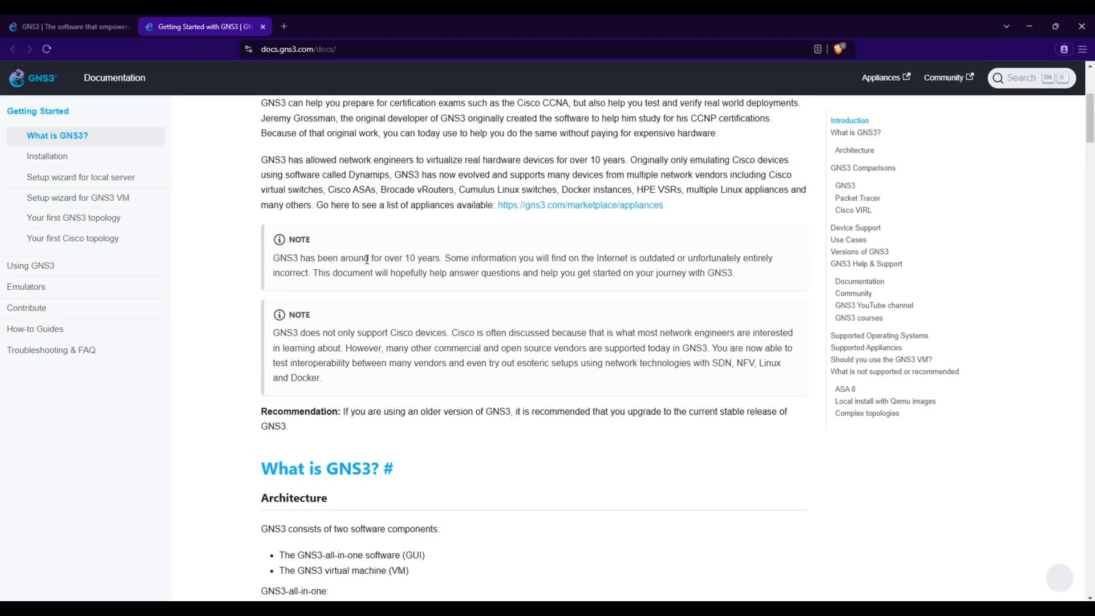
{"action": "scroll", "scroll_direction": "up", "scroll_amount": 3}
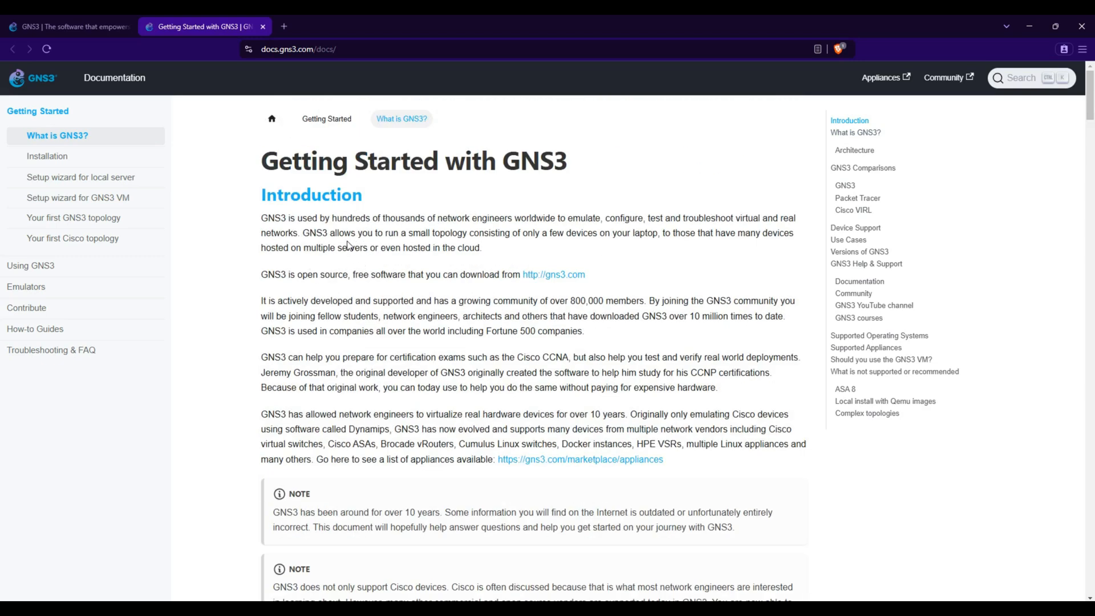
{"action": "left_click", "coordinate": [66, 26]}
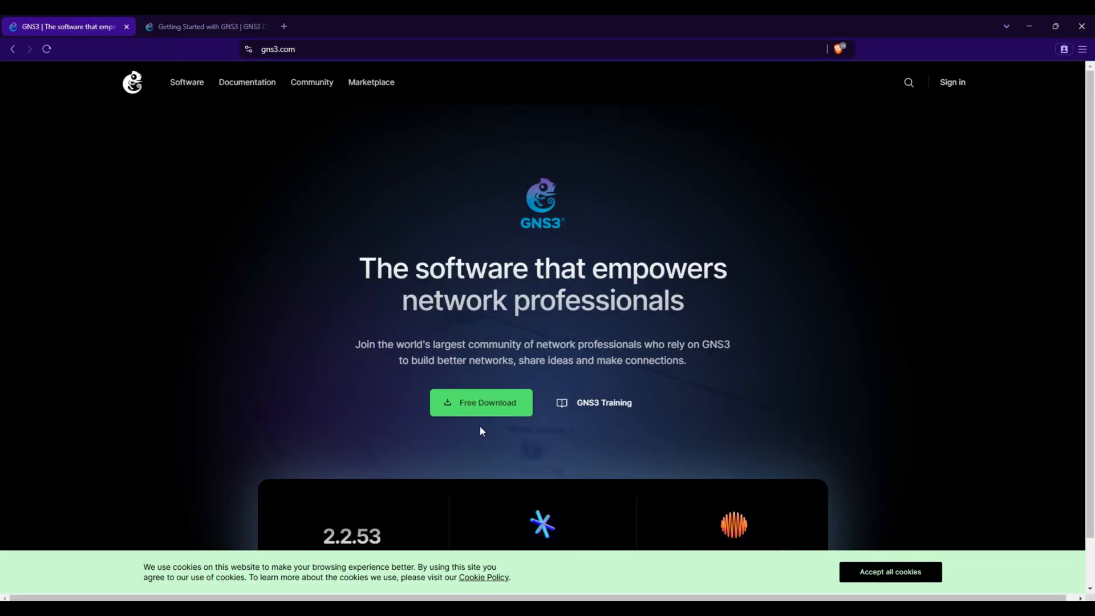
From Free Download, reach the GNS3 VM page and download the VMware Workstation and Fusion build
{"action": "left_click", "coordinate": [890, 572]}
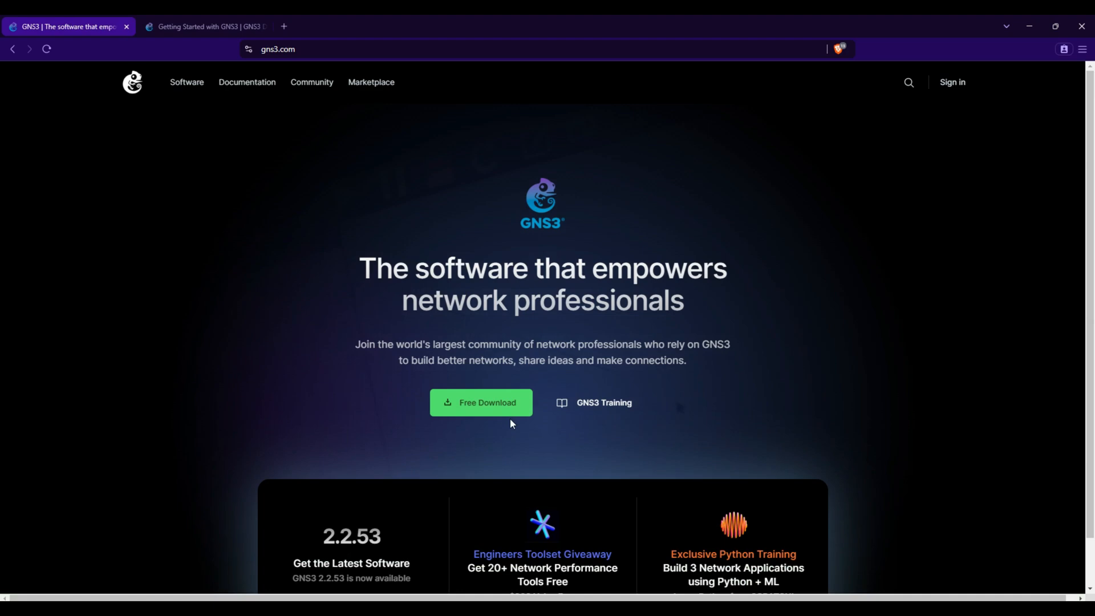
{"action": "left_click", "coordinate": [480, 402]}
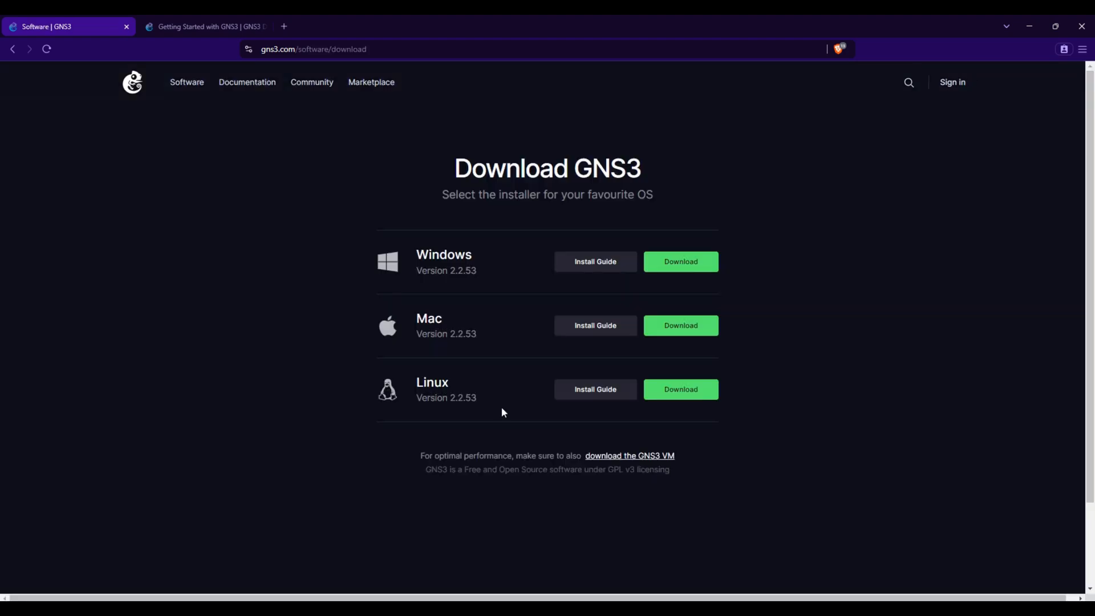
{"action": "mouse_move", "coordinate": [449, 331]}
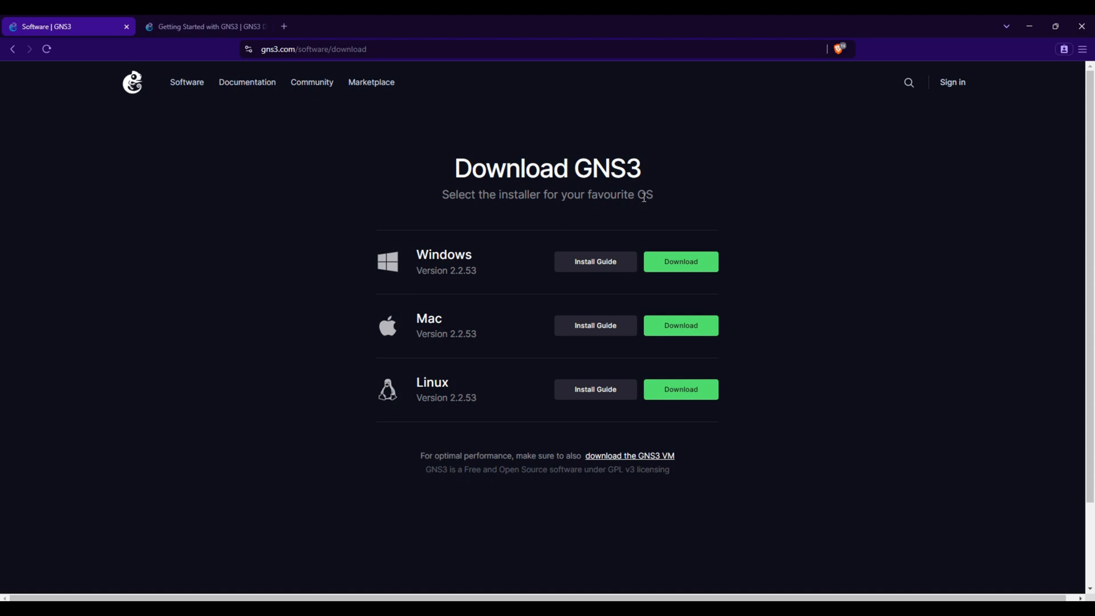
{"action": "mouse_move", "coordinate": [418, 459]}
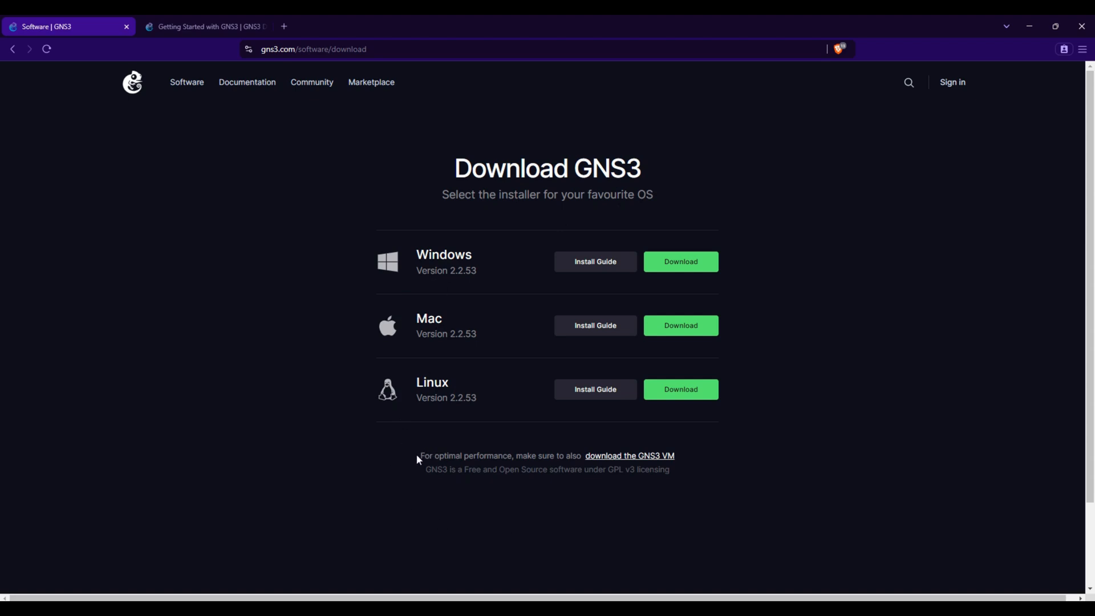
{"action": "mouse_move", "coordinate": [645, 464]}
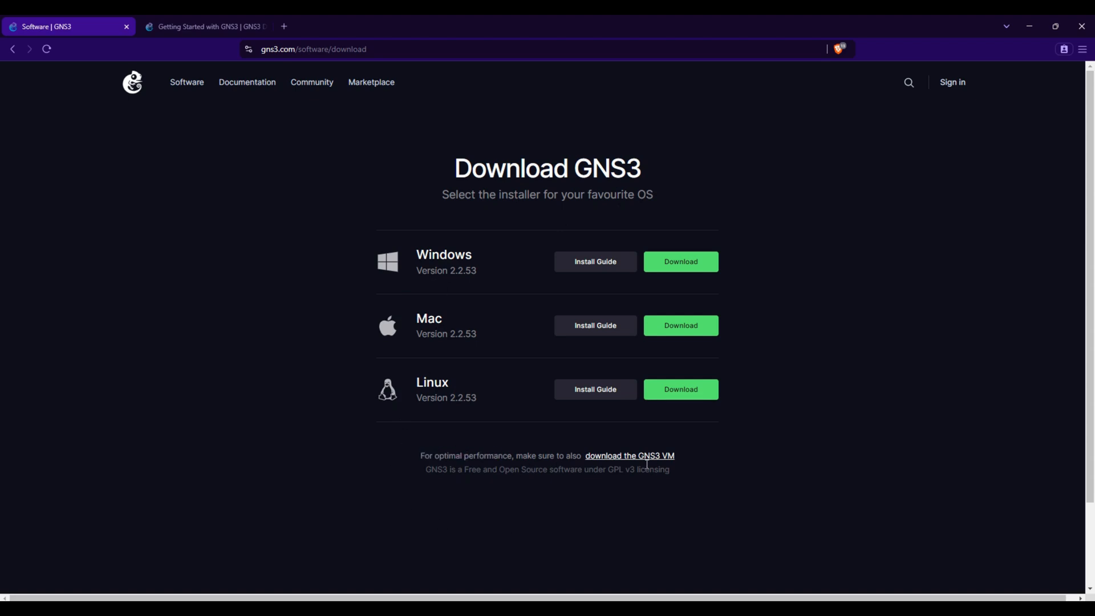
{"action": "left_click", "coordinate": [628, 455]}
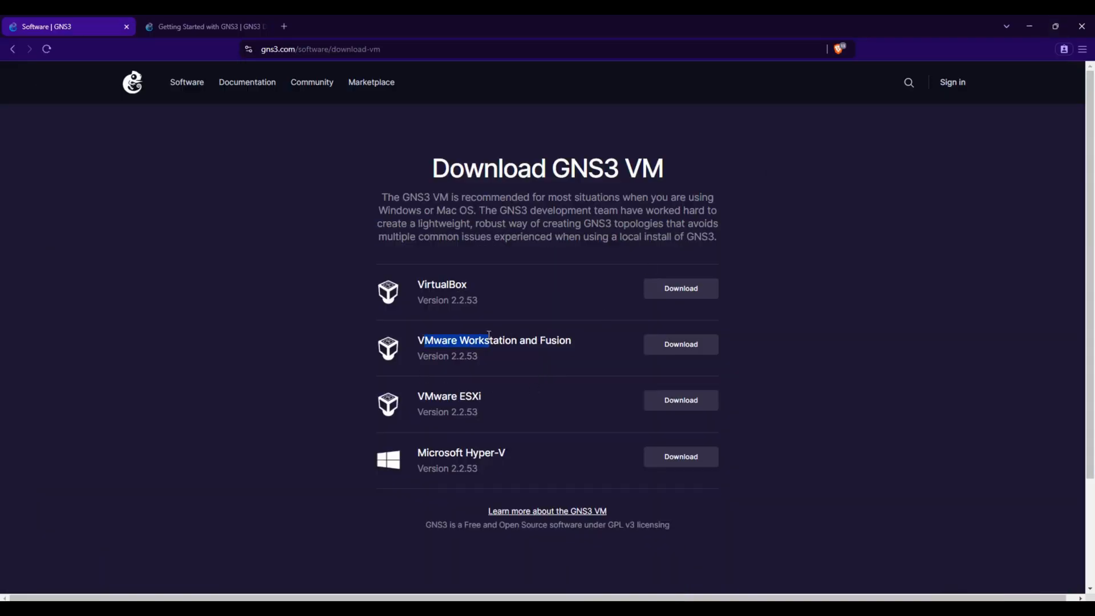
{"action": "mouse_move", "coordinate": [705, 349]}
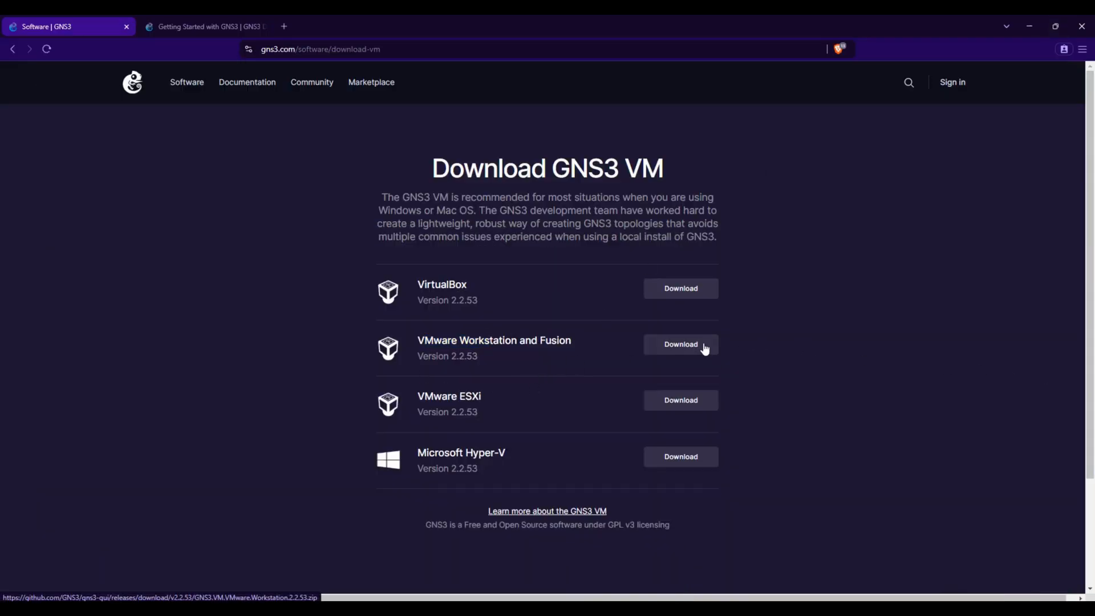
{"action": "left_click", "coordinate": [680, 344]}
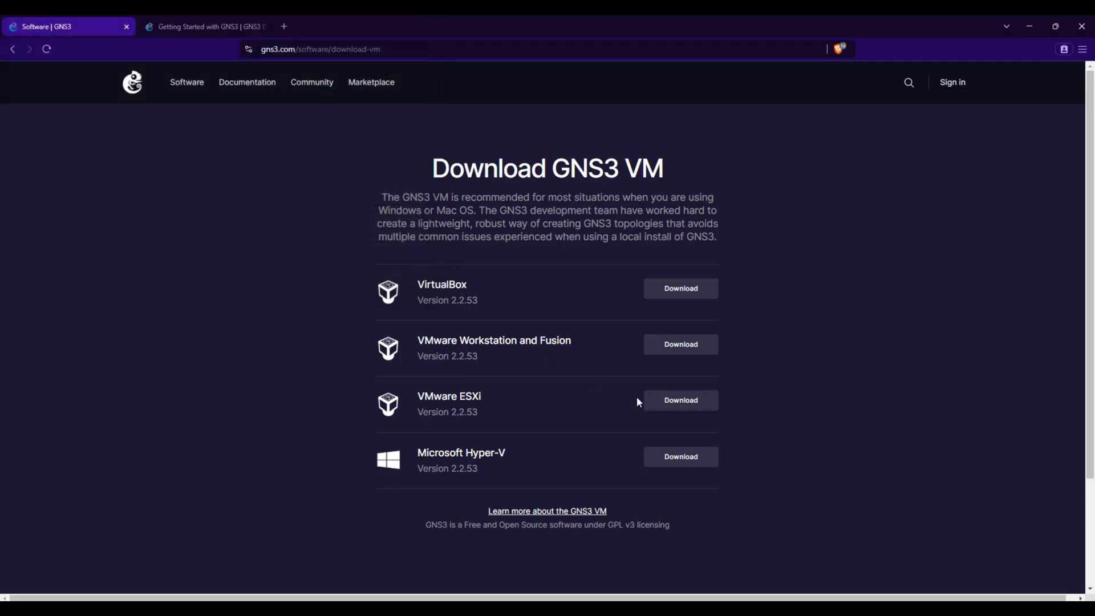
{"action": "mouse_move", "coordinate": [722, 542]}
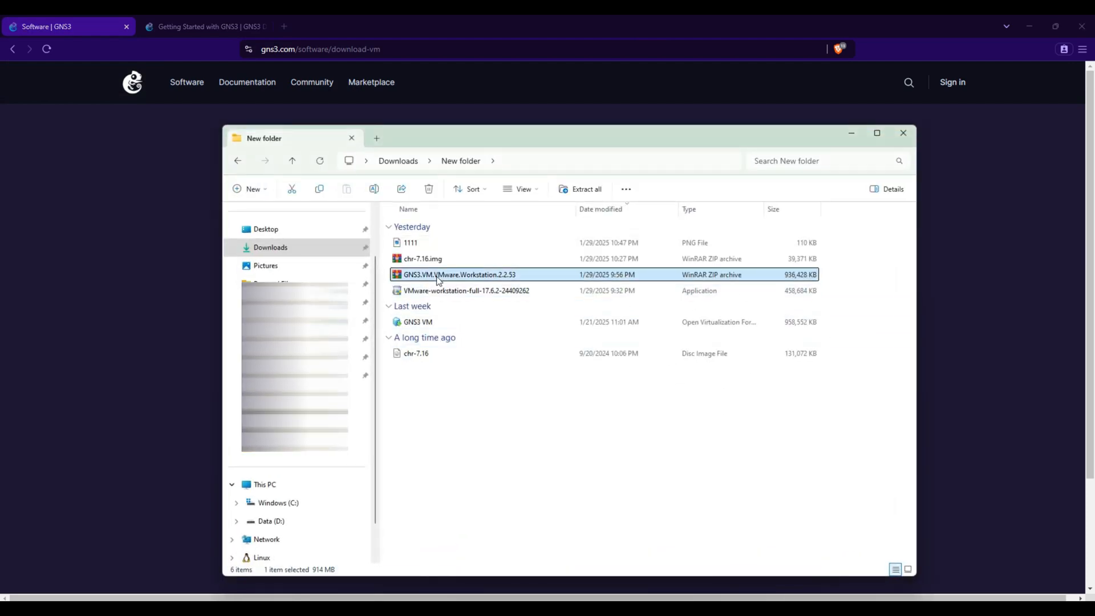
Bring up actions for the GNS3.VM.VMware.Workstation.2.2.53 zip in Downloads > New folder
{"action": "right_click", "coordinate": [459, 275]}
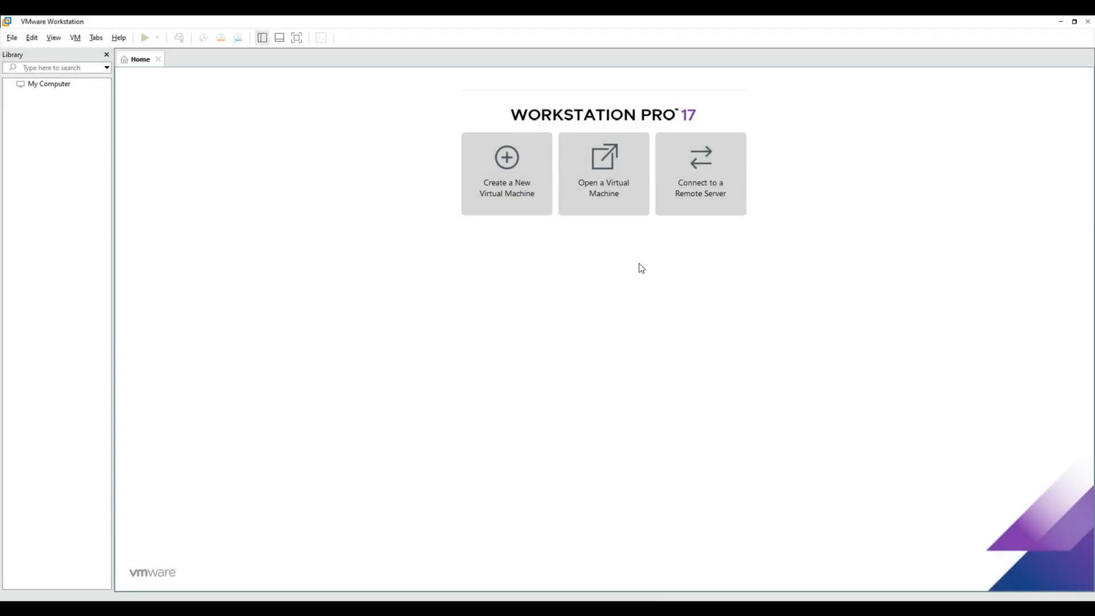
{"action": "mouse_move", "coordinate": [545, 227]}
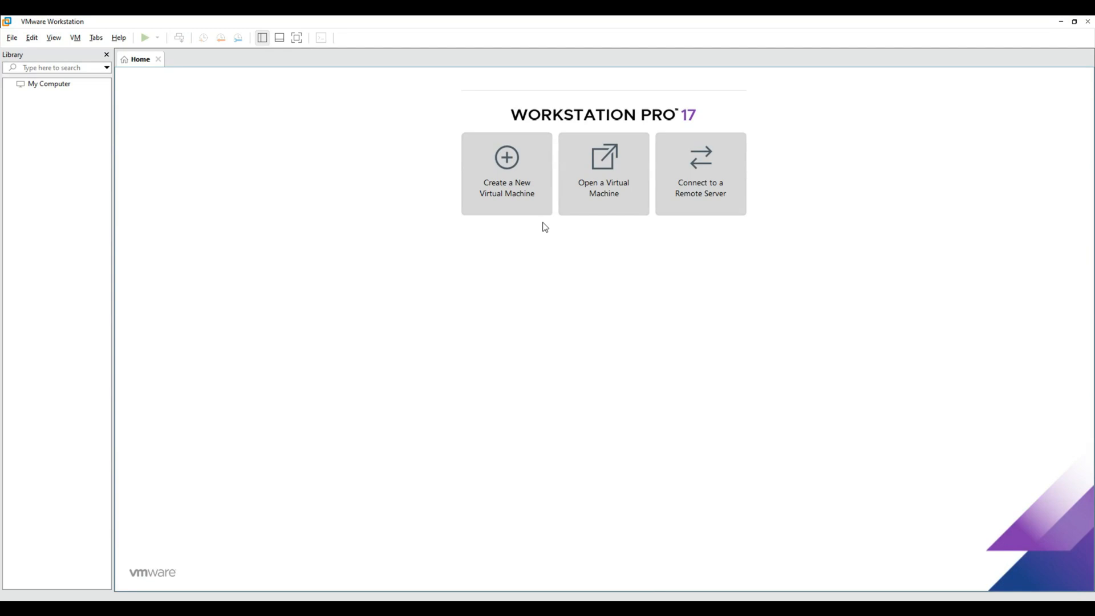
{"action": "mouse_move", "coordinate": [603, 173]}
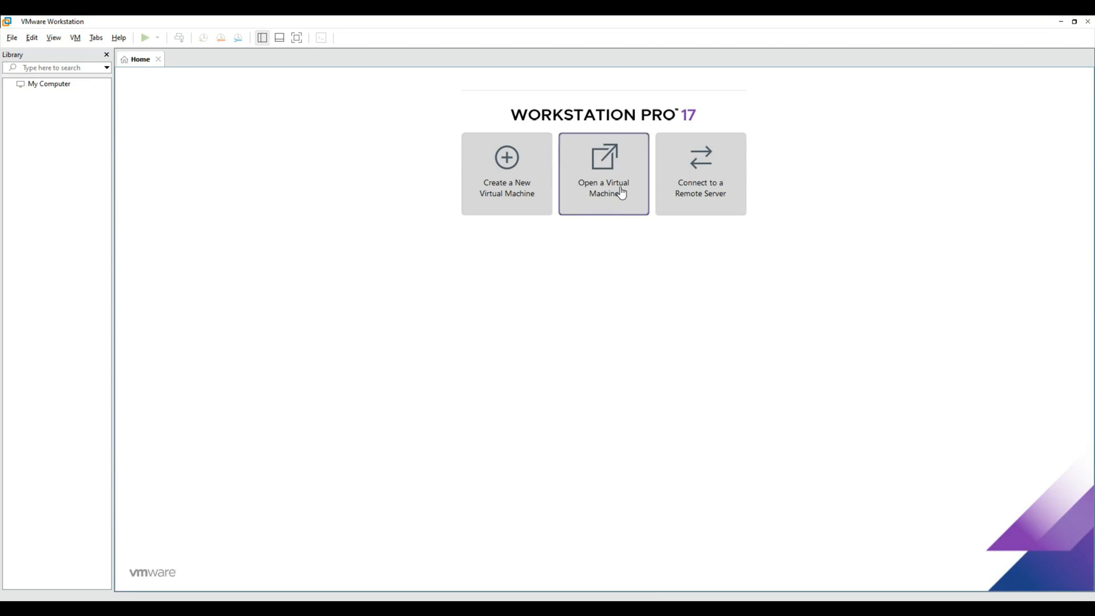
Open the GNS3 VM file from Downloads > New folder to start the Import Virtual Machine dialog
{"action": "left_click", "coordinate": [602, 173]}
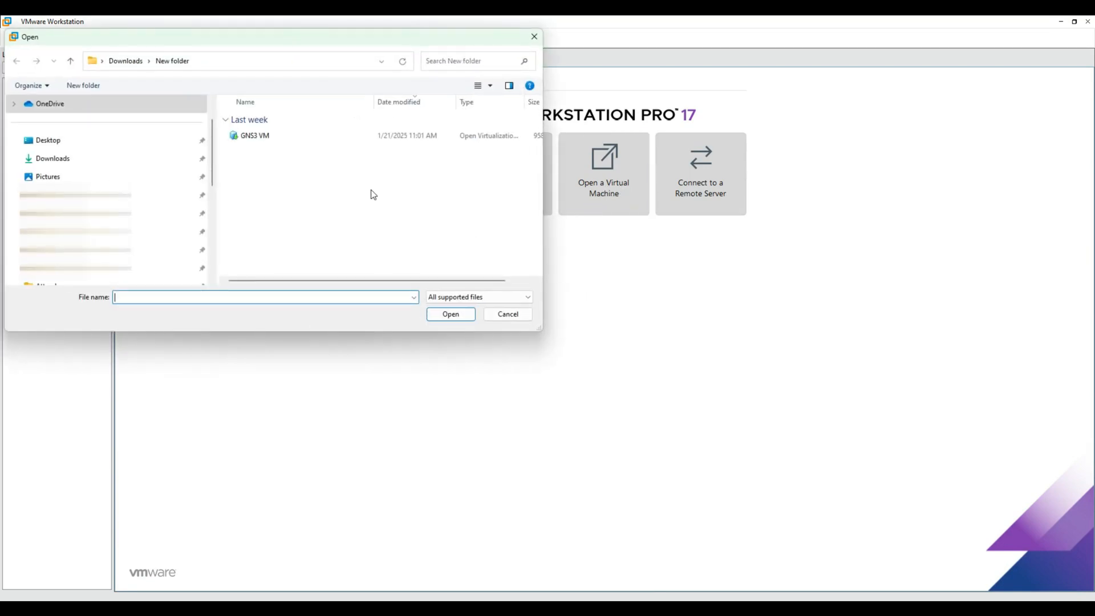
{"action": "left_click", "coordinate": [254, 136]}
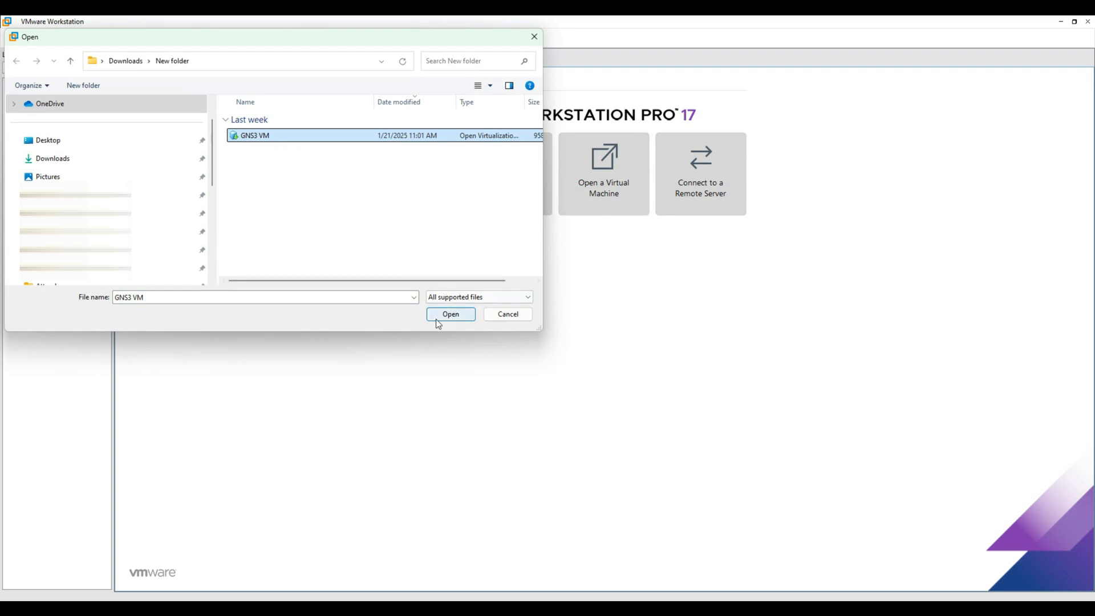
{"action": "left_click", "coordinate": [450, 314]}
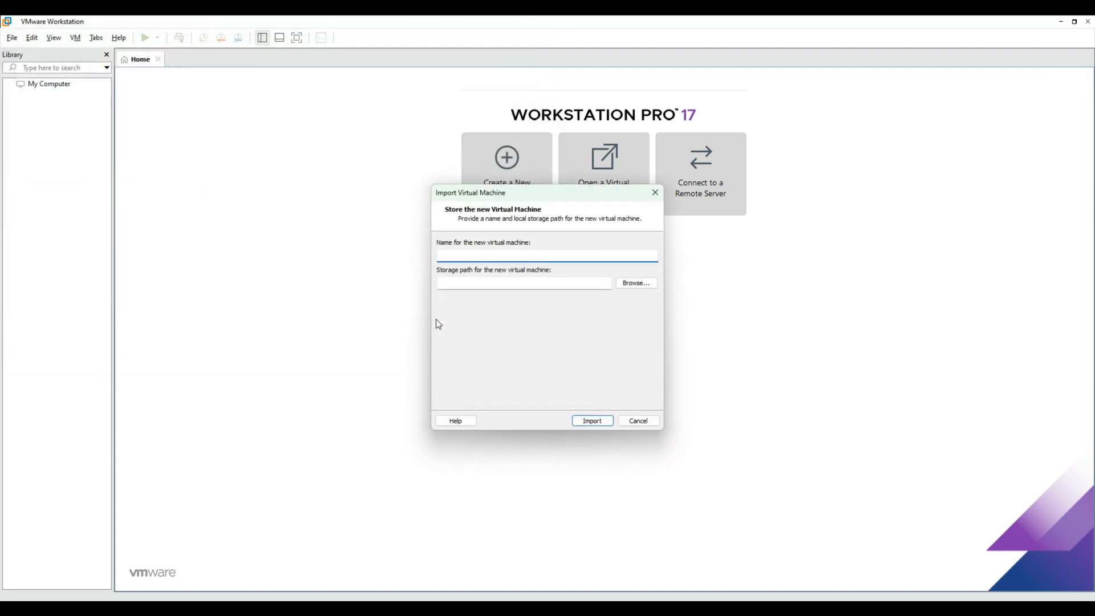
{"action": "mouse_move", "coordinate": [474, 246]}
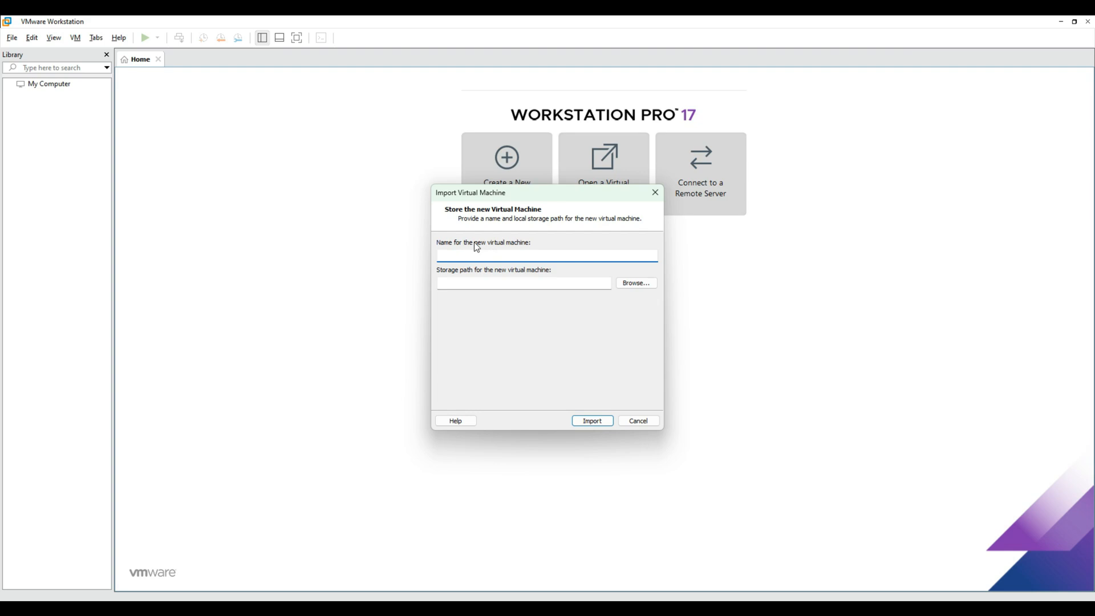
Name the VM 'GNS3' and set its storage path to a new folder 'VM' on Data (D:)
{"action": "type", "text": "GN"}
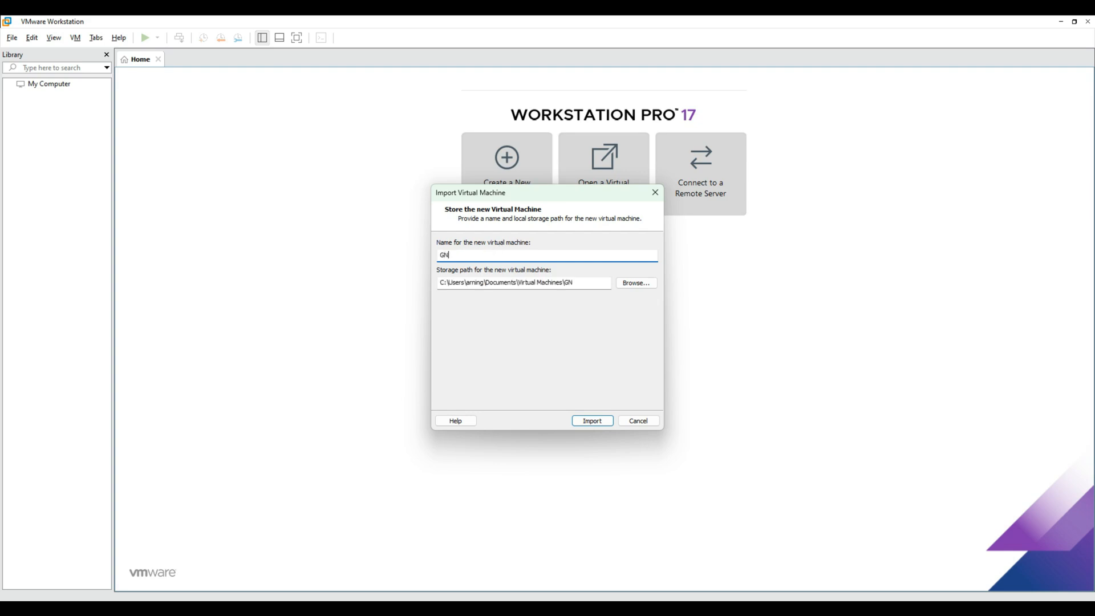
{"action": "type", "text": "S3"}
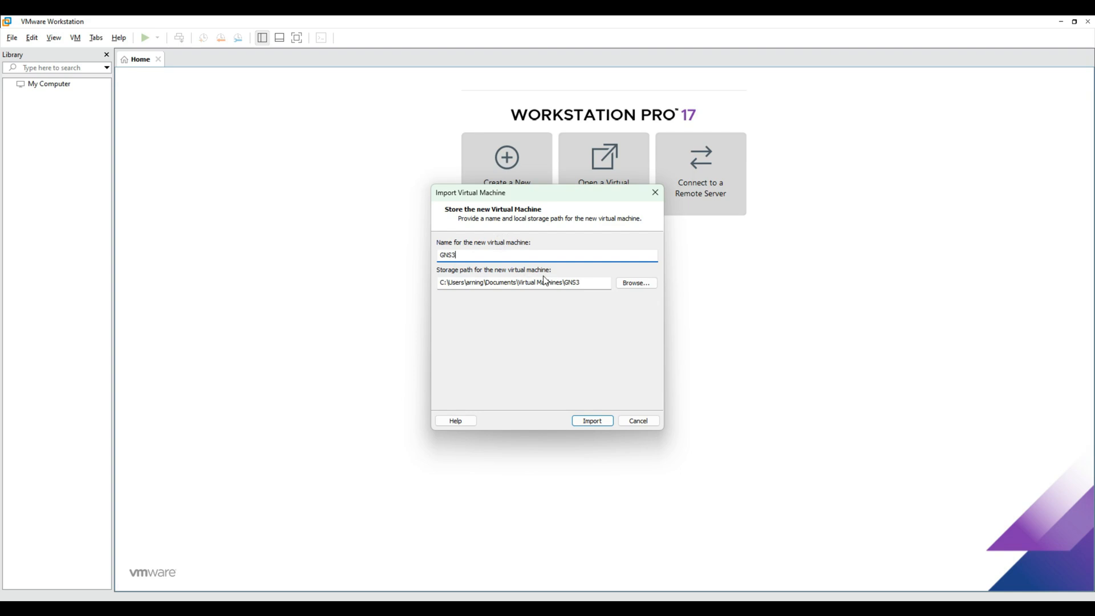
{"action": "left_click", "coordinate": [634, 283]}
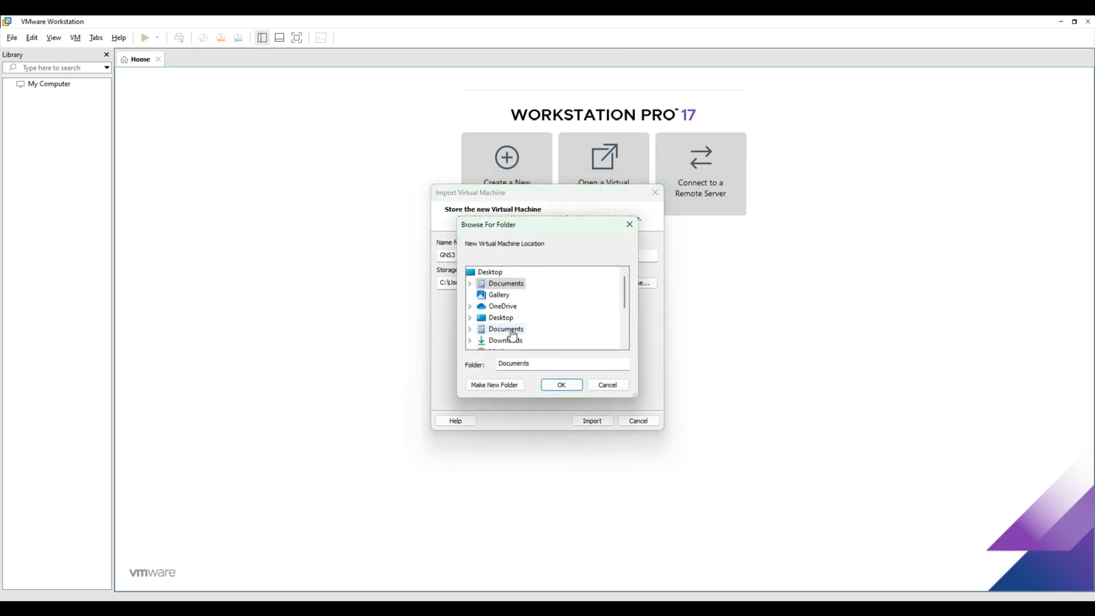
{"action": "left_click", "coordinate": [501, 317]}
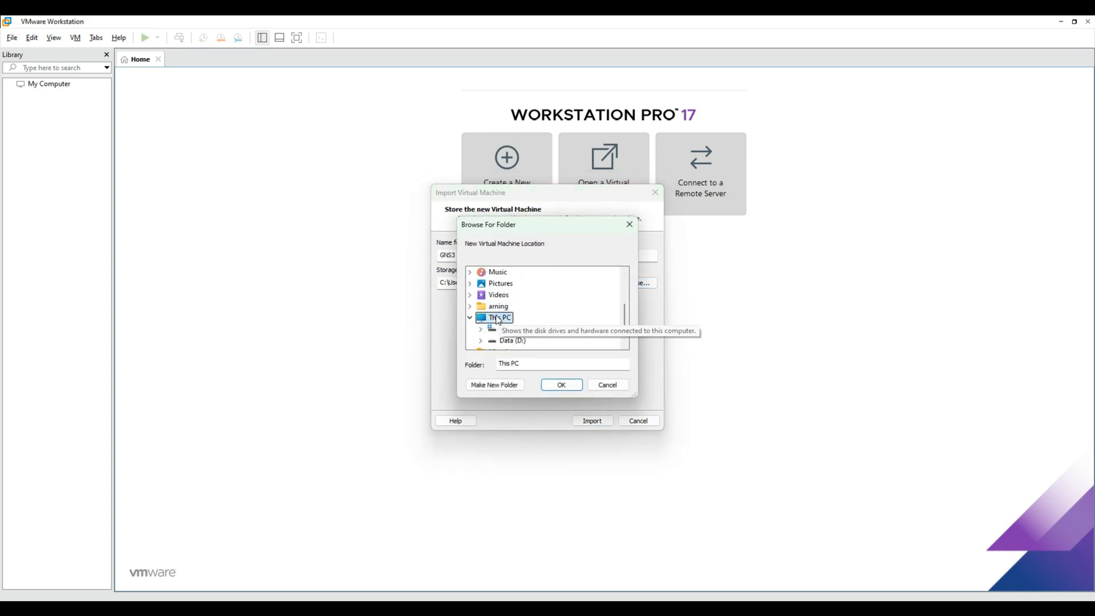
{"action": "left_click", "coordinate": [480, 340]}
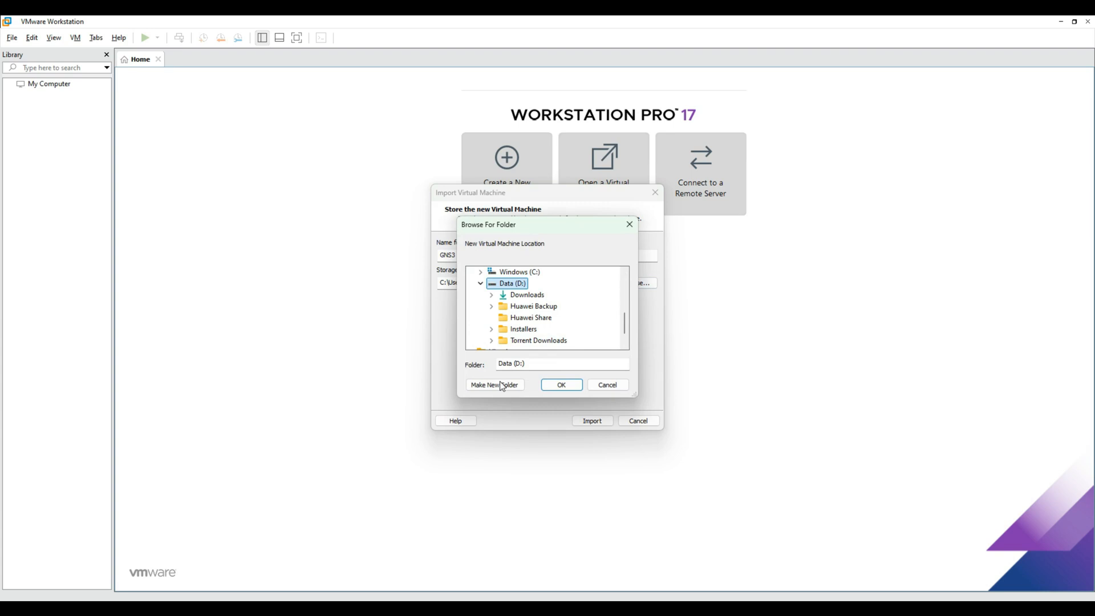
{"action": "left_click", "coordinate": [494, 385]}
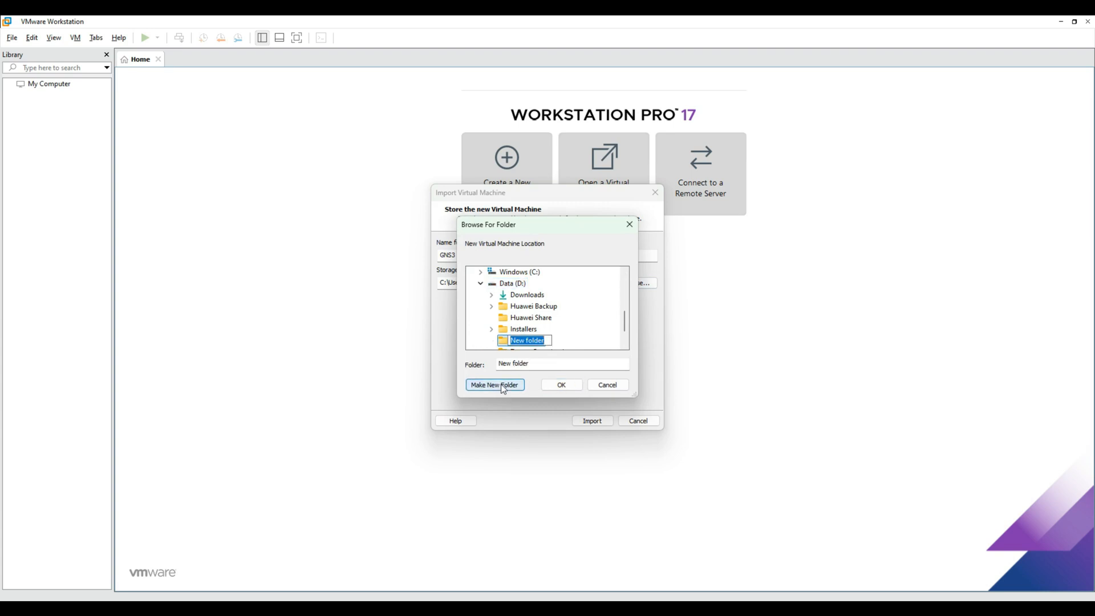
{"action": "type", "text": "VM"}
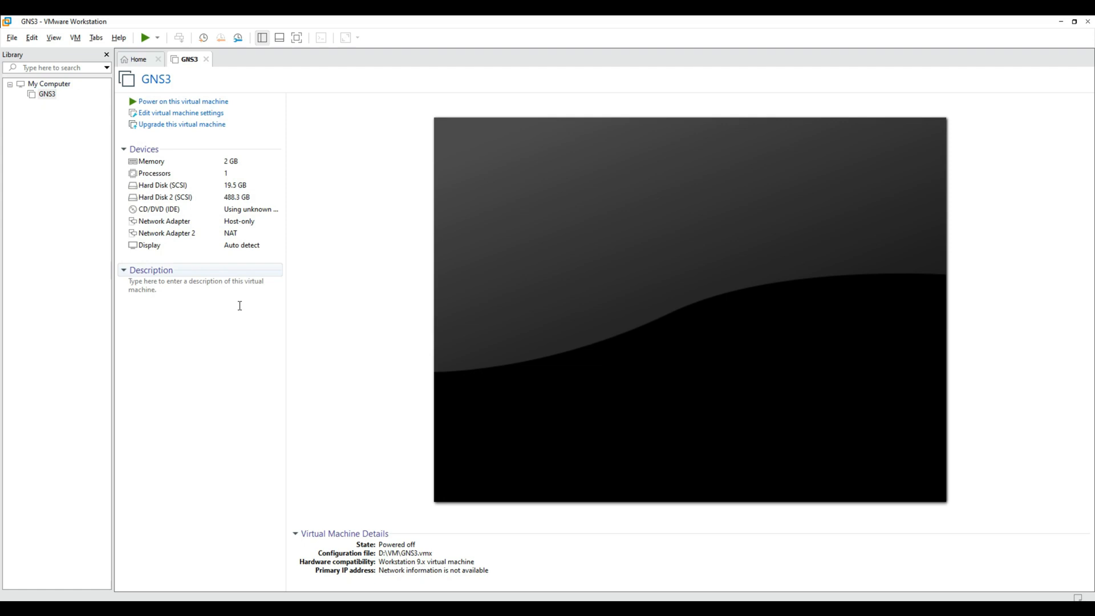
{"action": "mouse_move", "coordinate": [150, 164]}
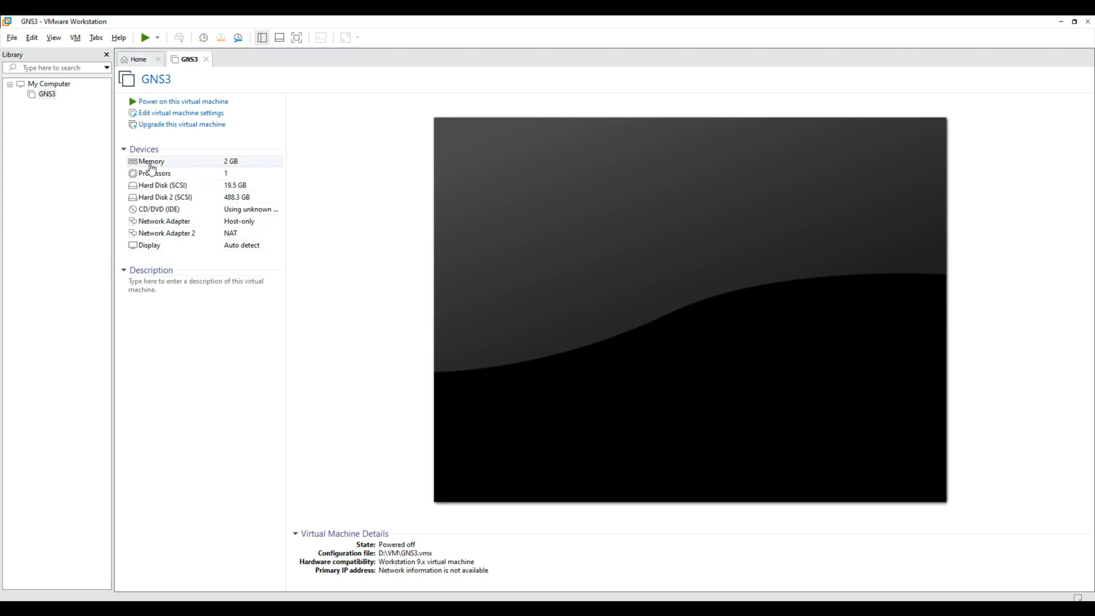
{"action": "mouse_move", "coordinate": [316, 315]}
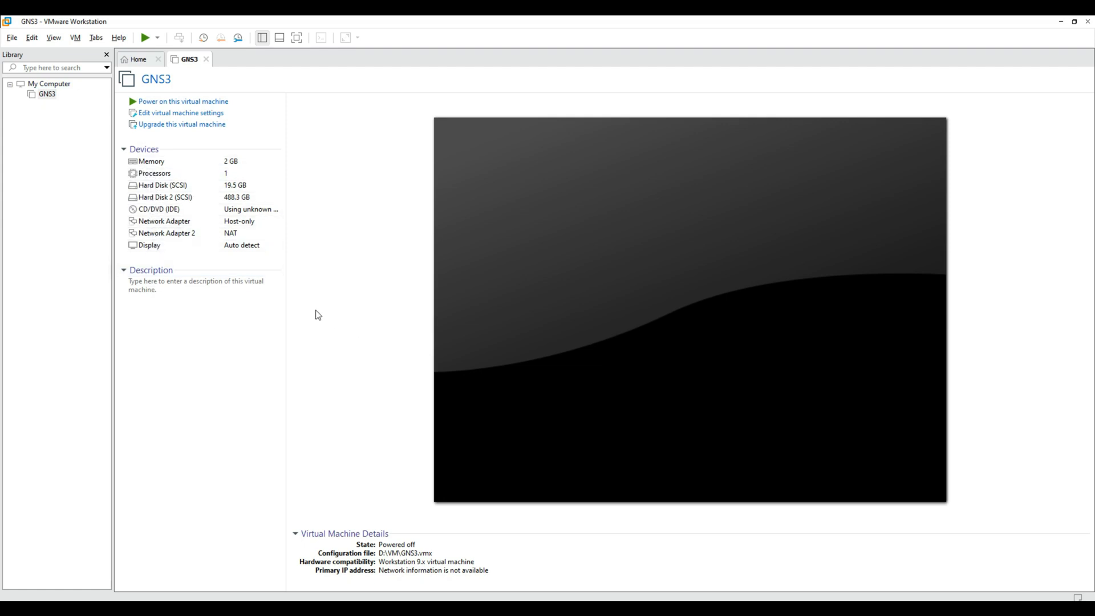
{"action": "mouse_move", "coordinate": [351, 350]}
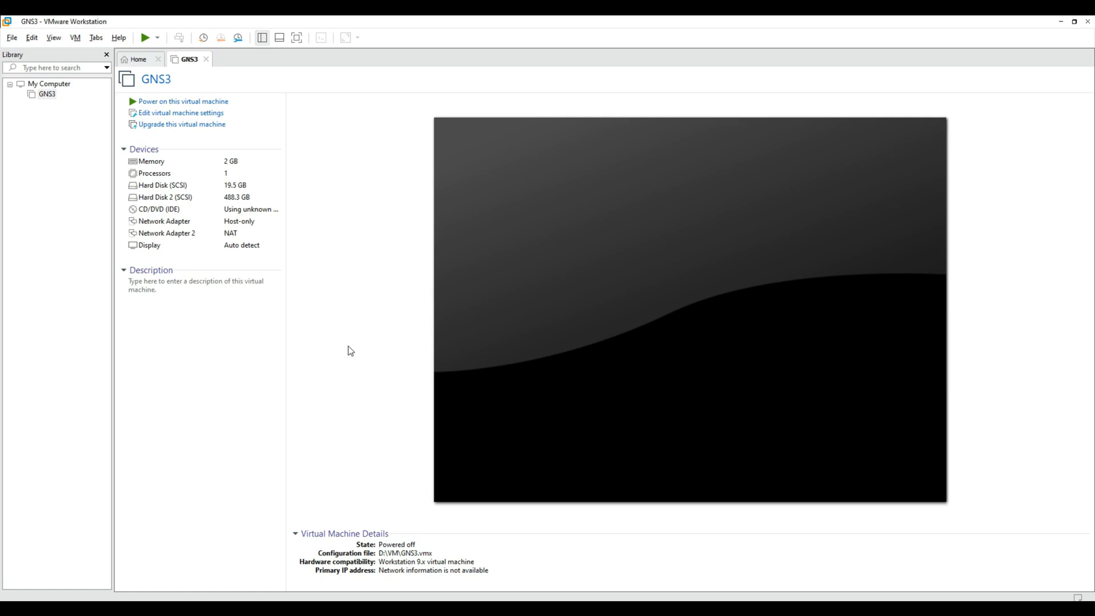
{"action": "mouse_move", "coordinate": [326, 280]}
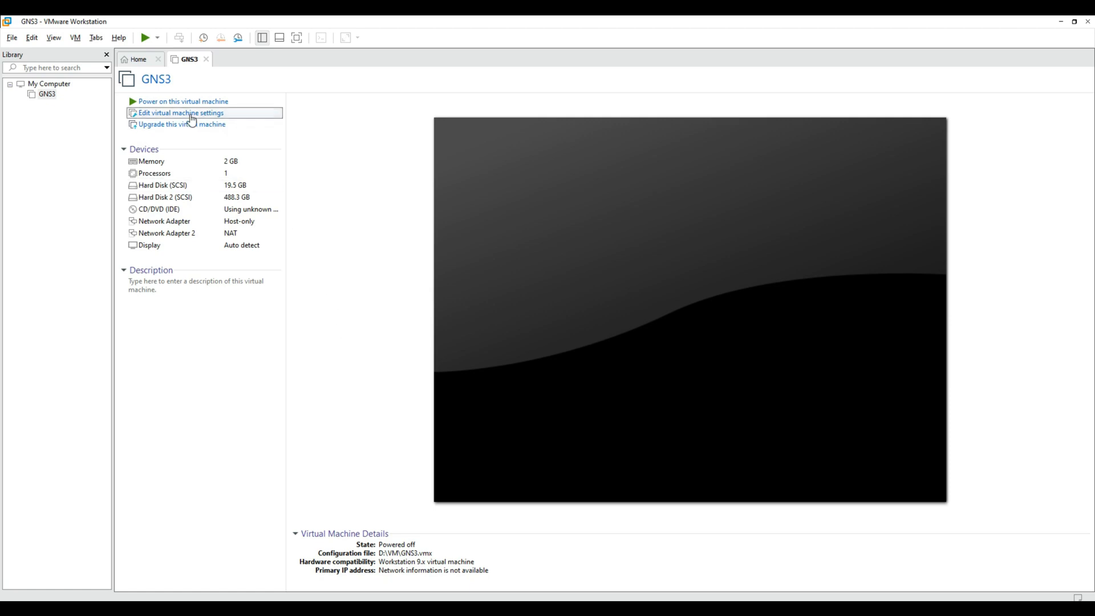
In the VM's hardware settings, set memory to 4096 MB
{"action": "left_click", "coordinate": [182, 113]}
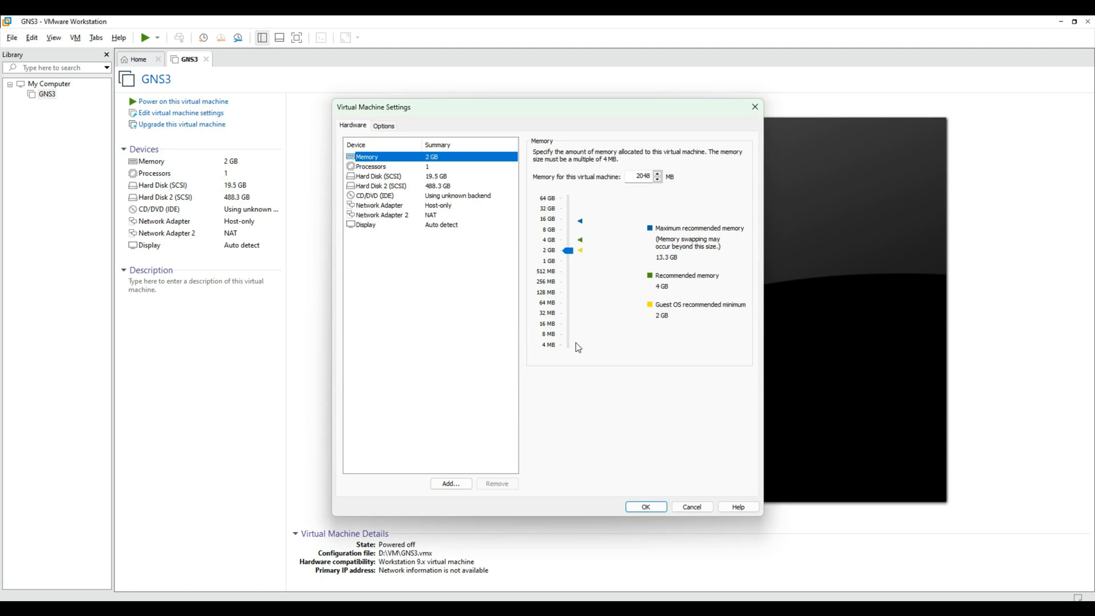
{"action": "mouse_move", "coordinate": [554, 207]}
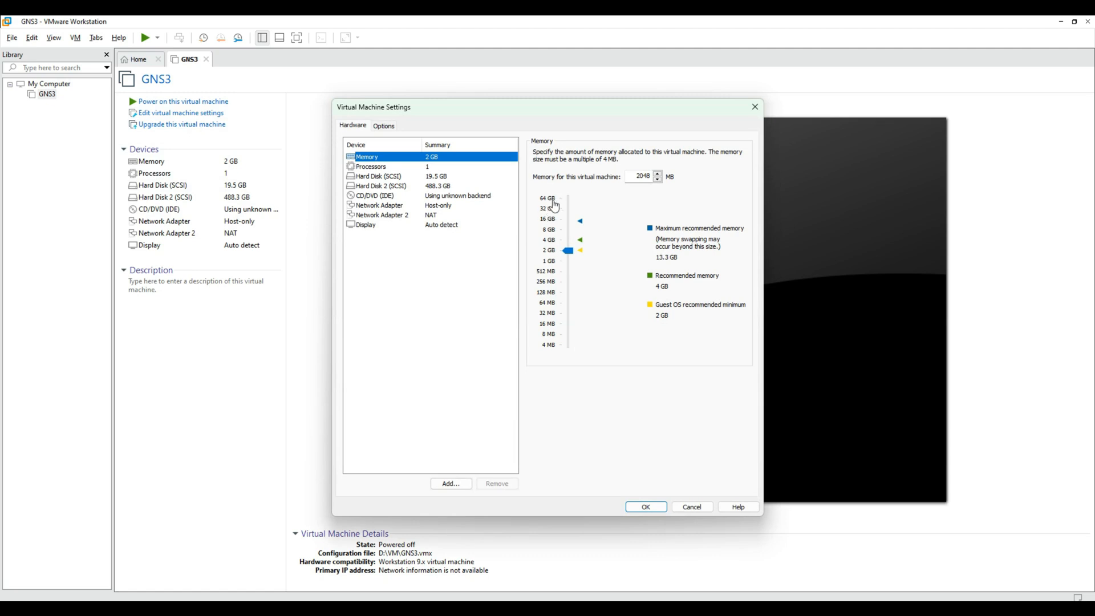
{"action": "mouse_move", "coordinate": [552, 273]}
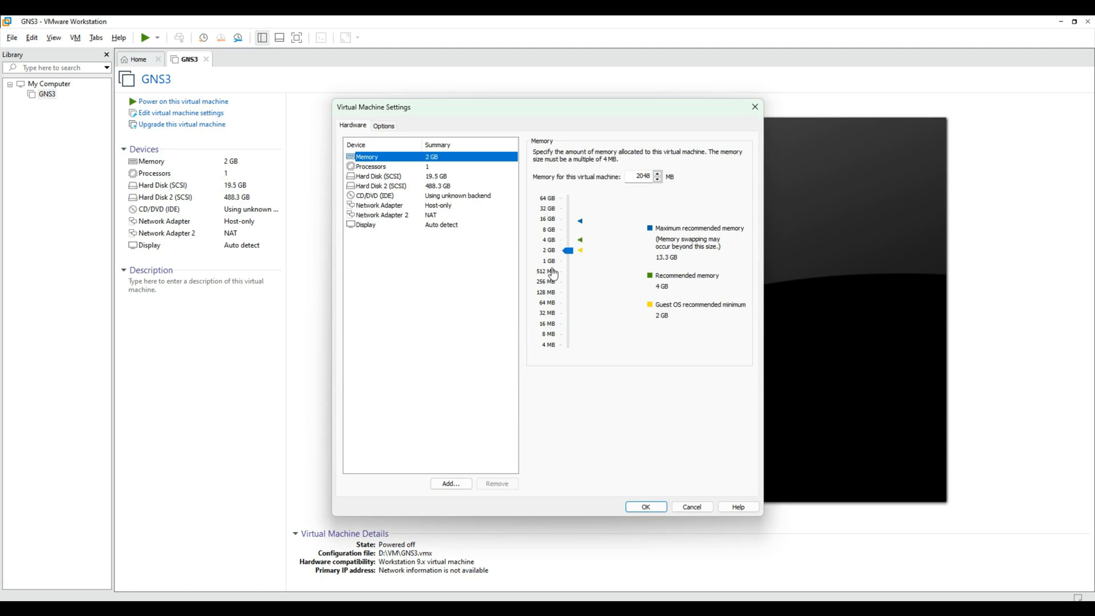
{"action": "triple_click", "coordinate": [641, 176]}
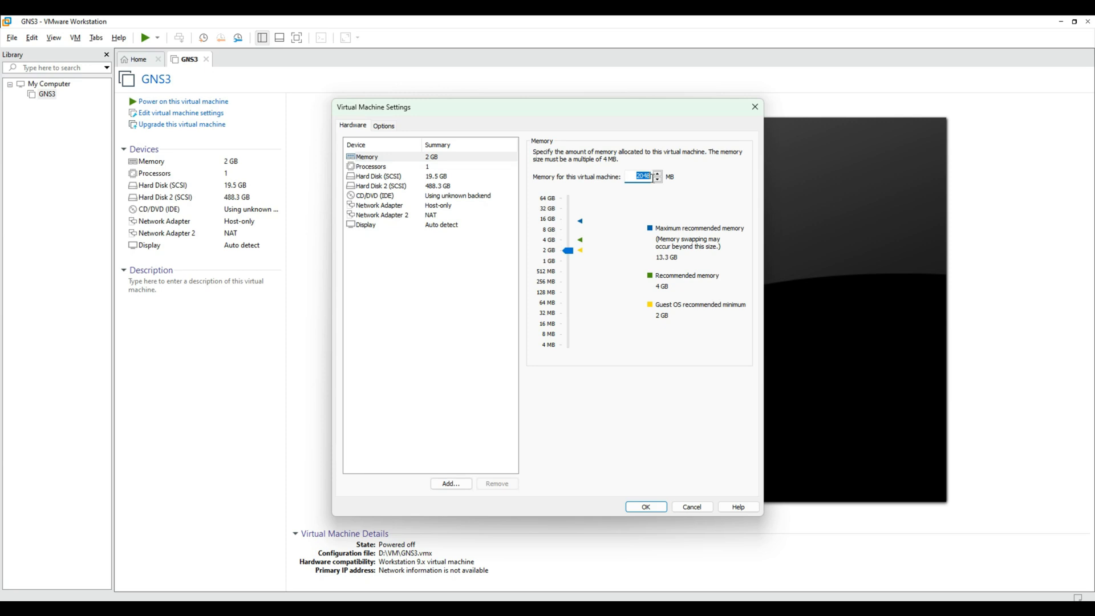
{"action": "type", "text": "4096"}
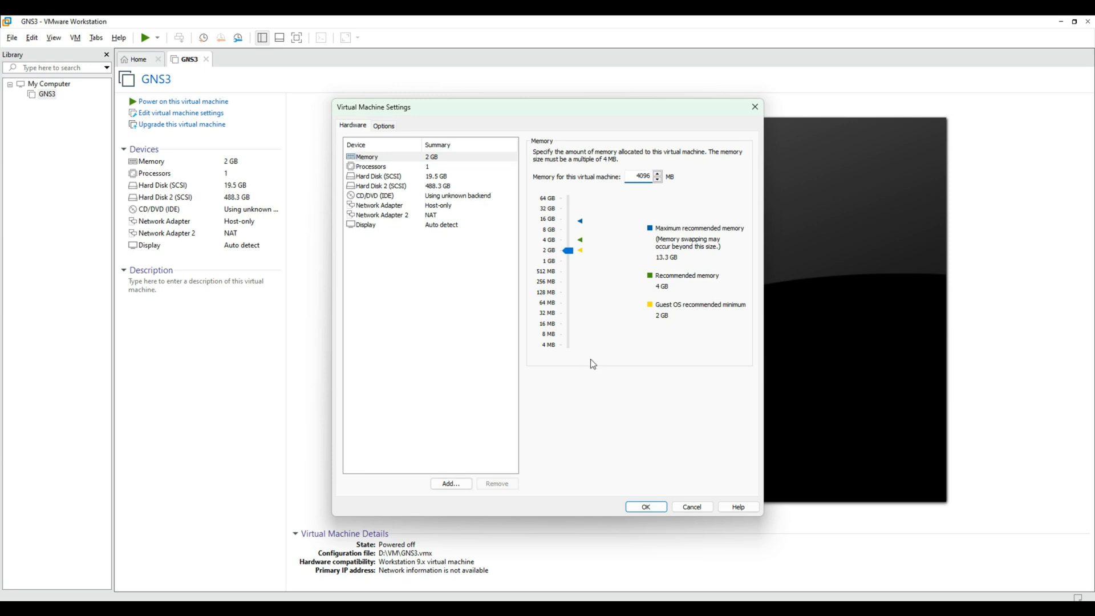
{"action": "mouse_move", "coordinate": [515, 223]}
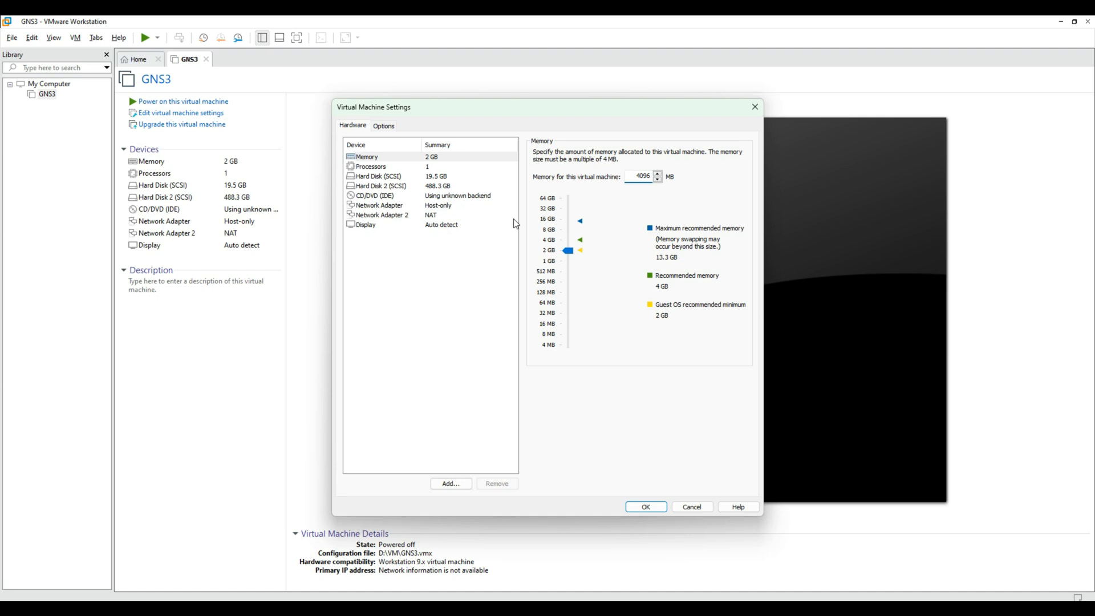
{"action": "left_click", "coordinate": [371, 166]}
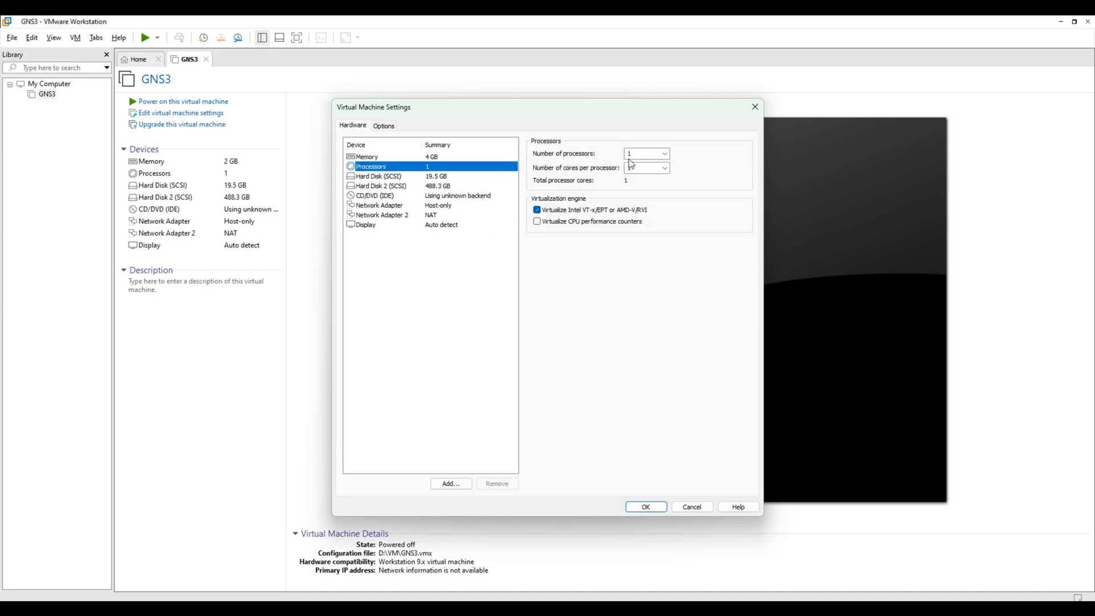
Set 2 processors with 2 cores each and enable Virtualize Intel VT-x/EPT
{"action": "left_click", "coordinate": [642, 153]}
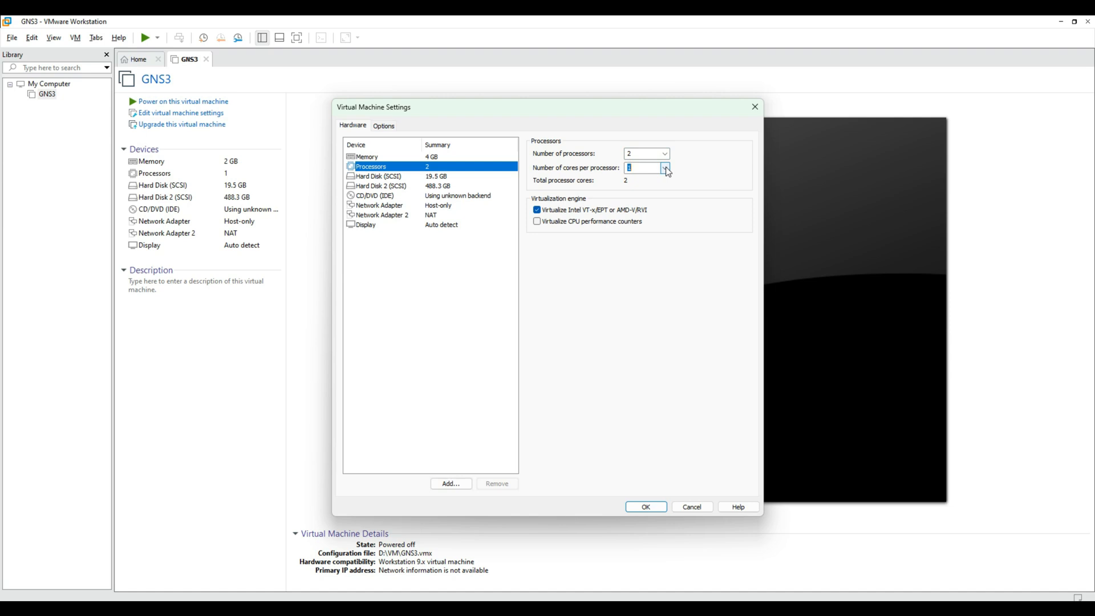
{"action": "left_click", "coordinate": [646, 166]}
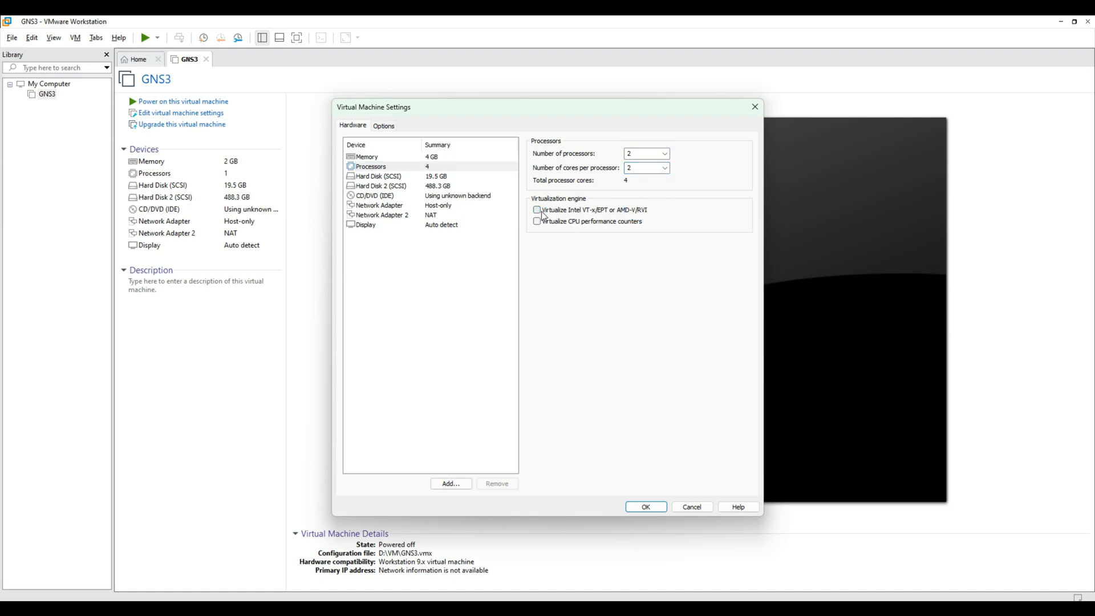
{"action": "left_click", "coordinate": [538, 210]}
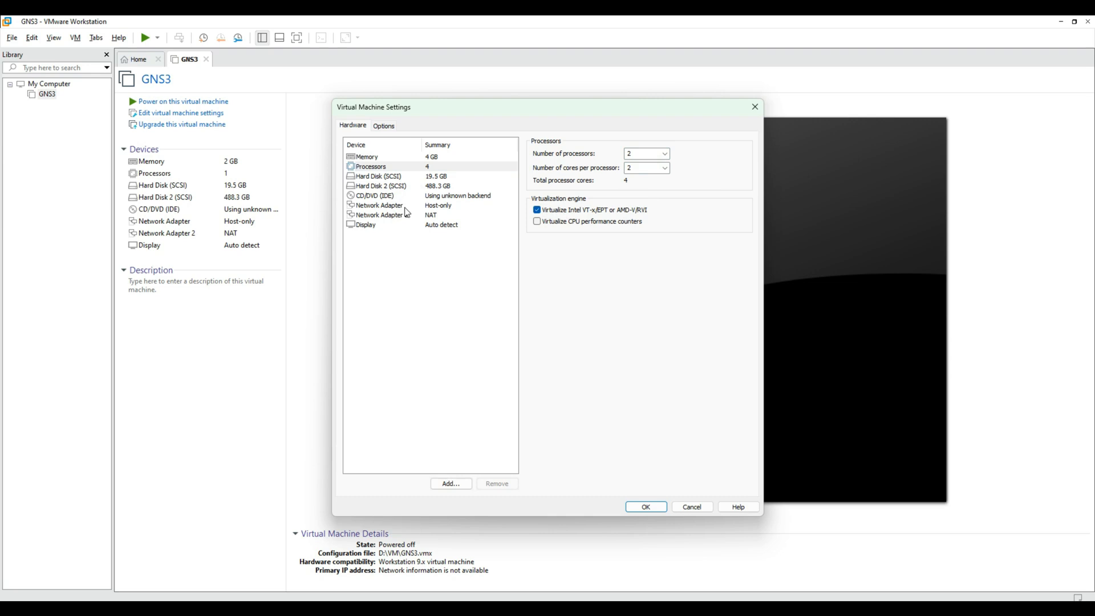
{"action": "left_click", "coordinate": [379, 205]}
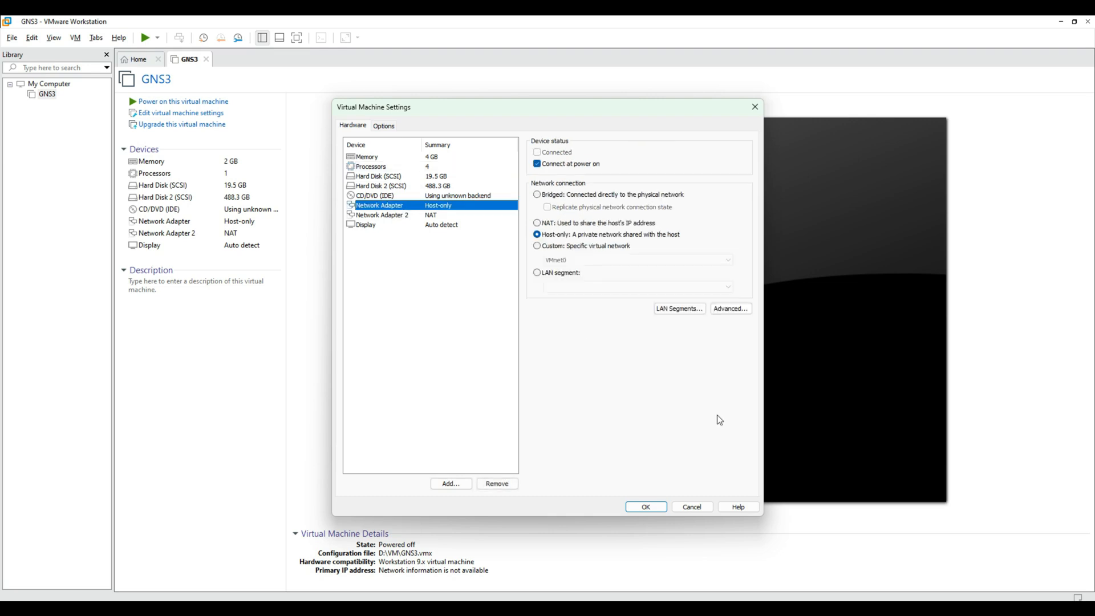
{"action": "mouse_move", "coordinate": [550, 242]}
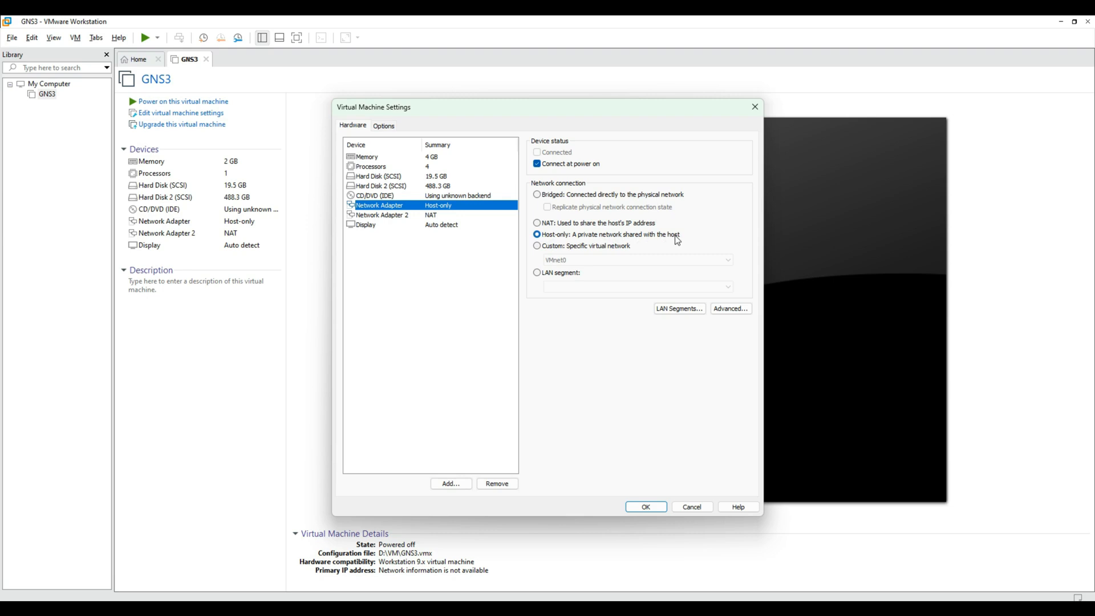
Change Network Adapter 2 from NAT to Bridged and save the VM settings with OK
{"action": "left_click", "coordinate": [382, 215]}
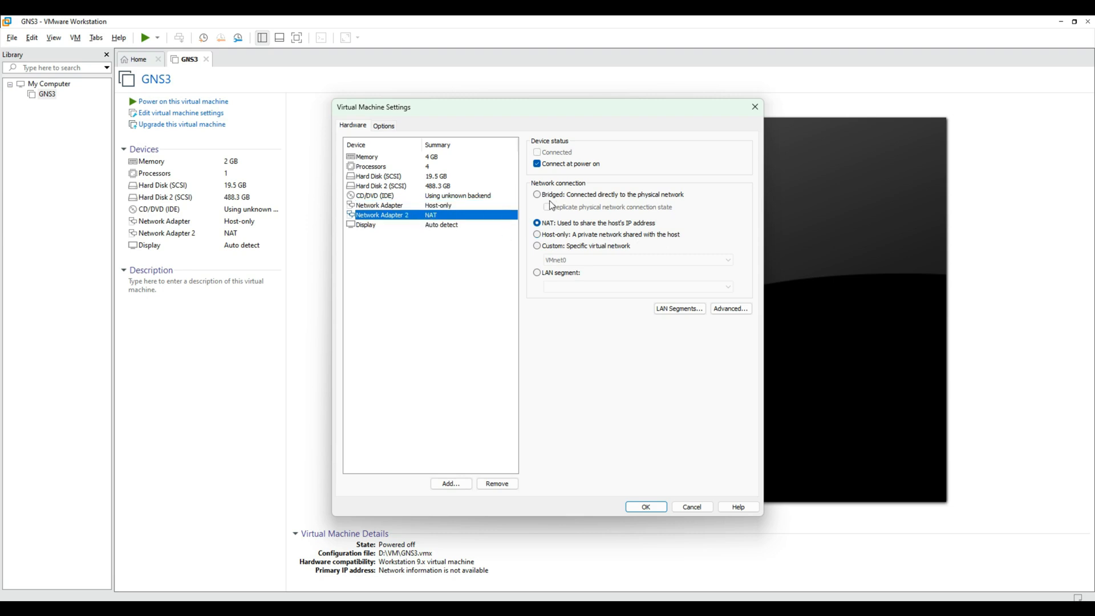
{"action": "left_click", "coordinate": [537, 194]}
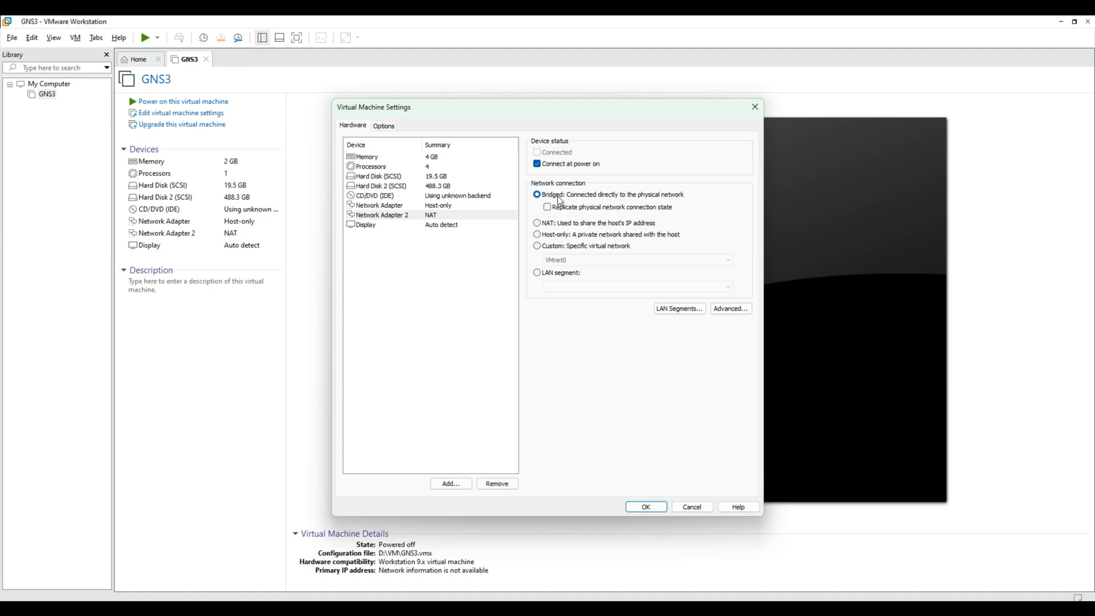
{"action": "mouse_move", "coordinate": [691, 506]}
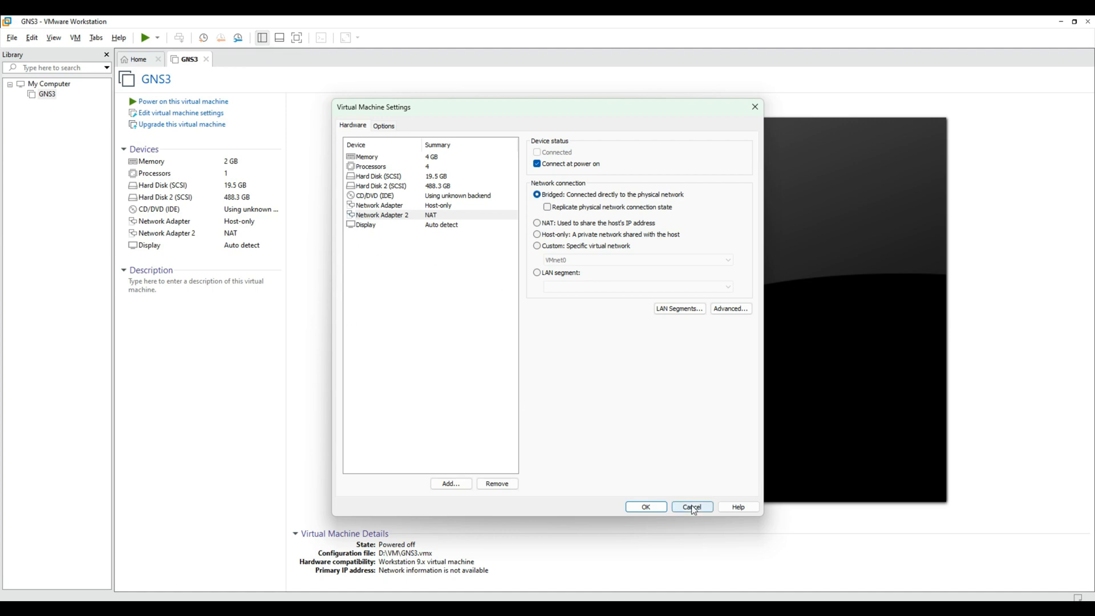
{"action": "left_click", "coordinate": [644, 507]}
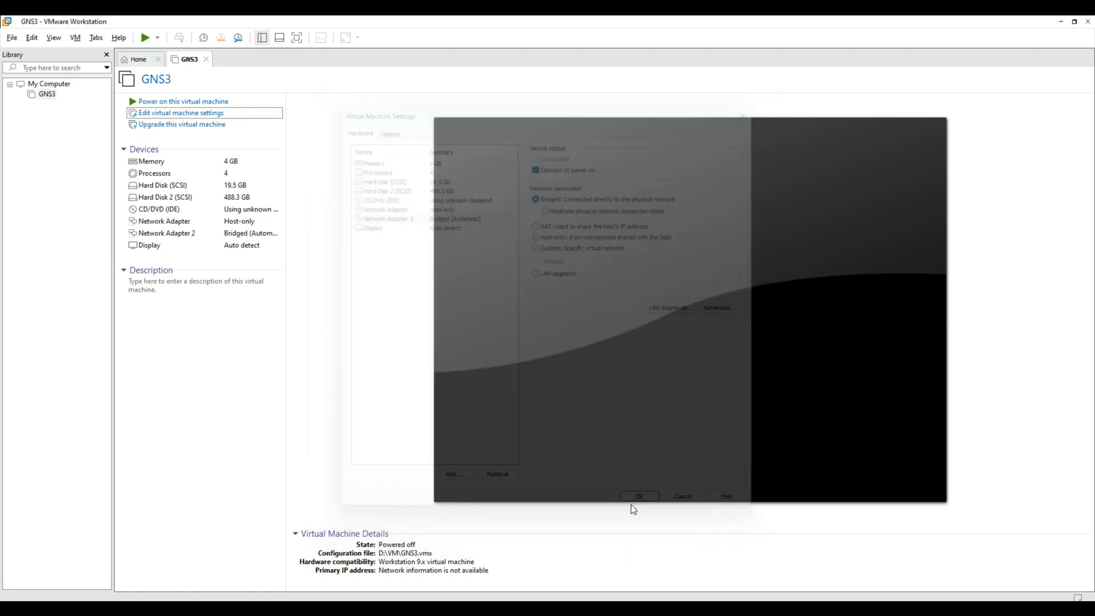
{"action": "left_click", "coordinate": [638, 496]}
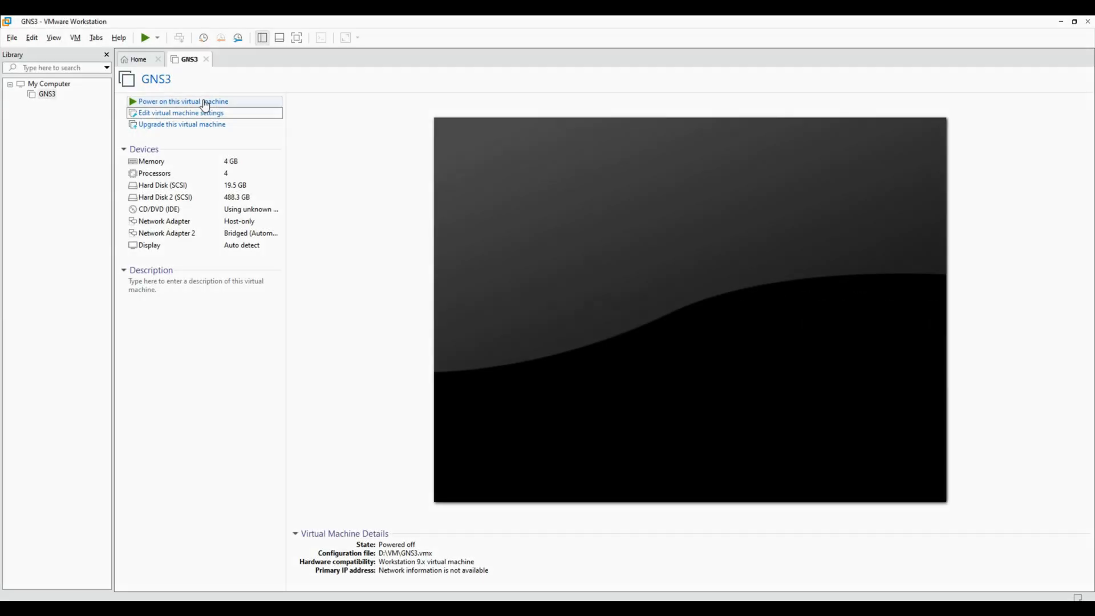
Power on the GNS3 virtual machine and let it boot to the GNS3 info screen
{"action": "left_click", "coordinate": [184, 102]}
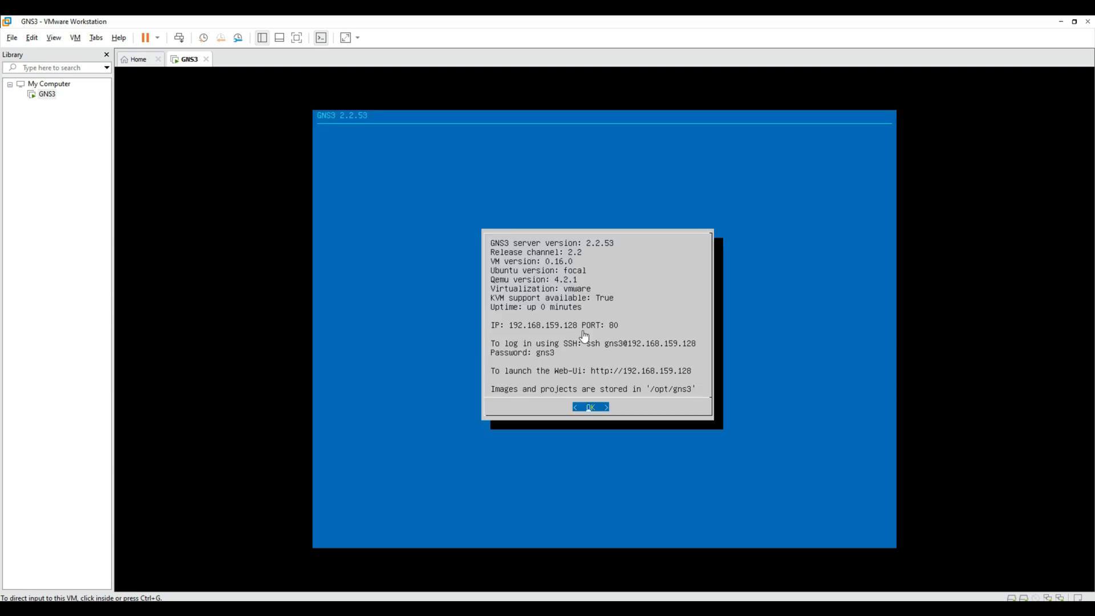
{"action": "mouse_move", "coordinate": [527, 345]}
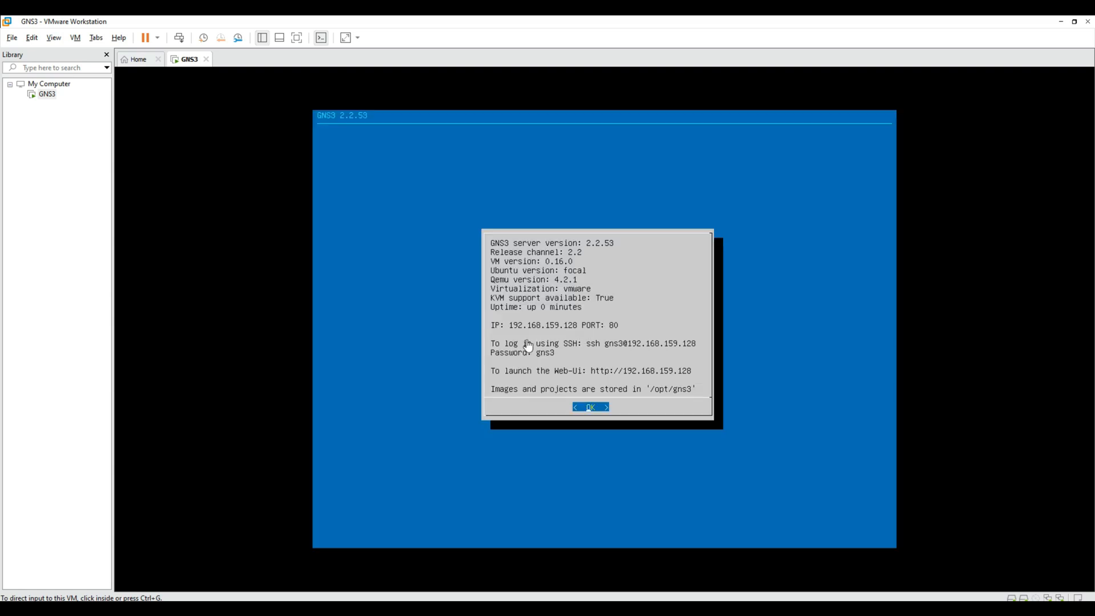
{"action": "mouse_move", "coordinate": [592, 334]}
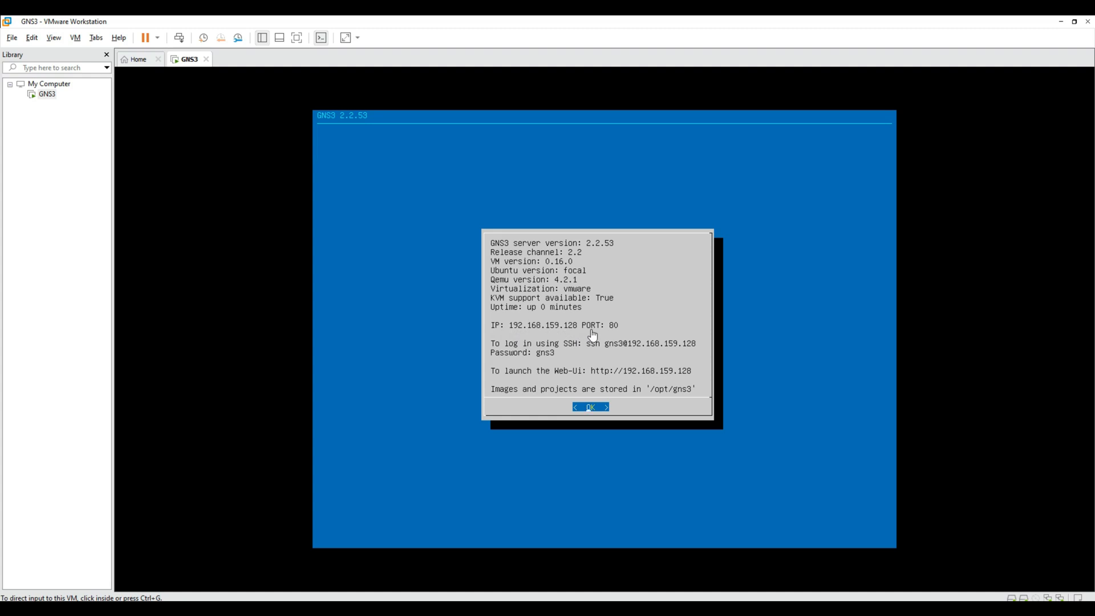
{"action": "mouse_move", "coordinate": [592, 306]}
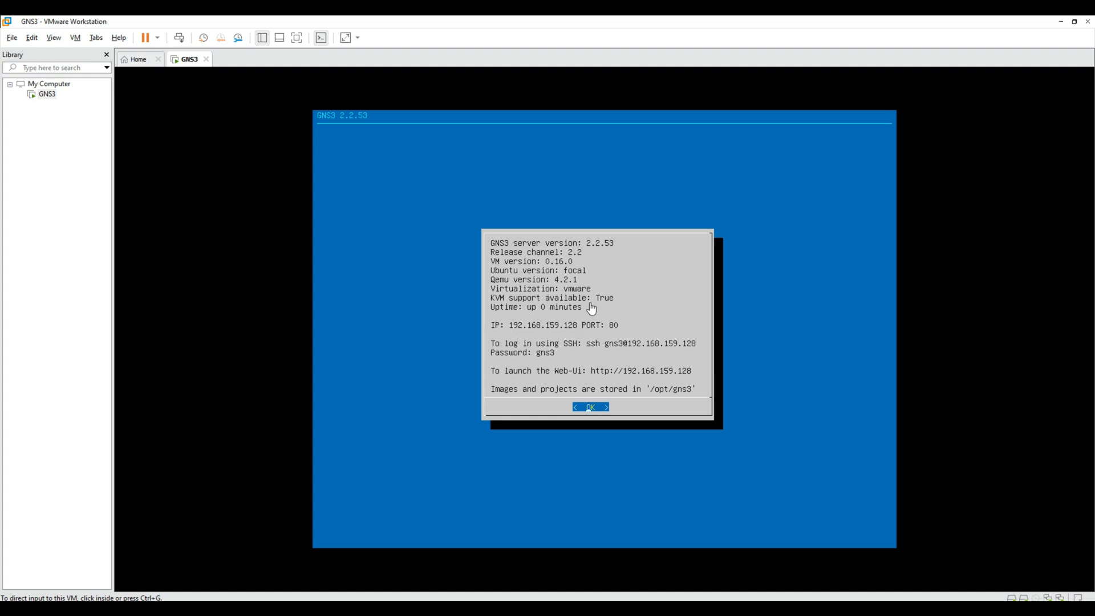
{"action": "mouse_move", "coordinate": [644, 453]}
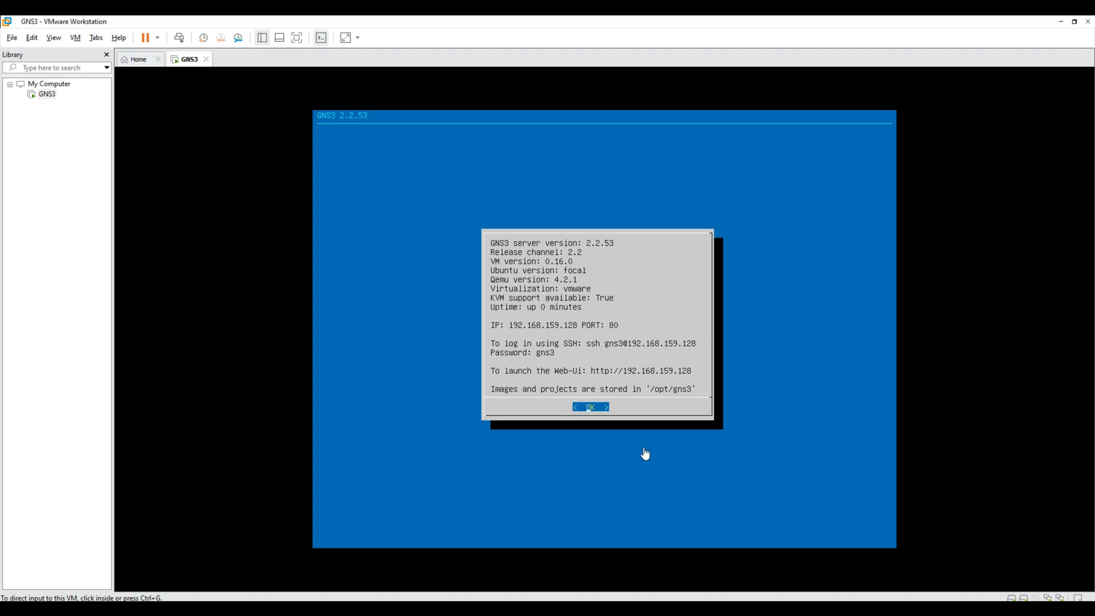
{"action": "mouse_move", "coordinate": [596, 378]}
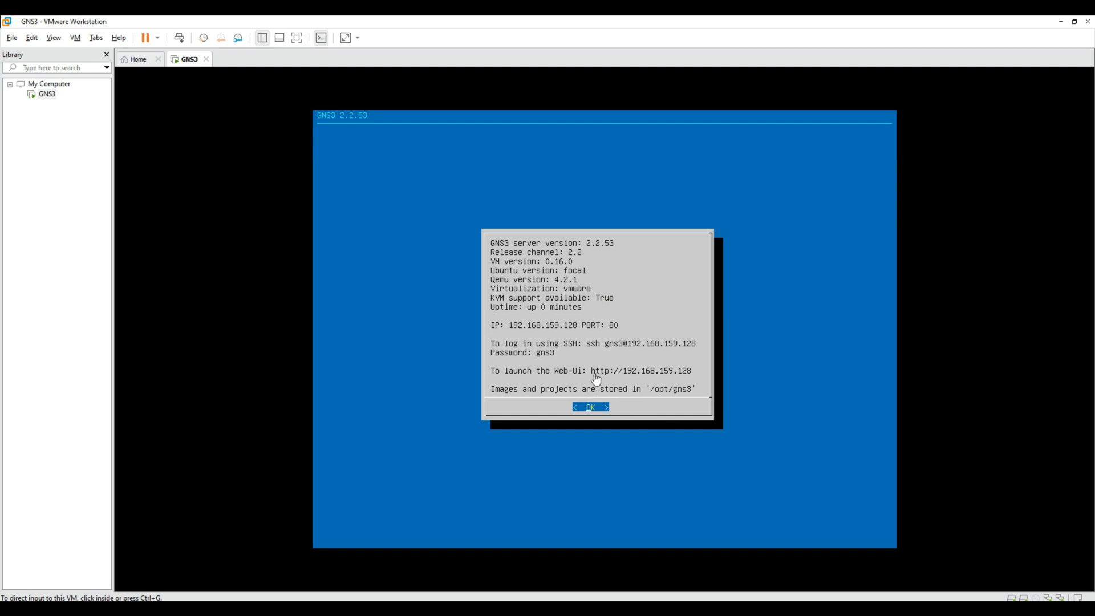
{"action": "mouse_move", "coordinate": [688, 378]}
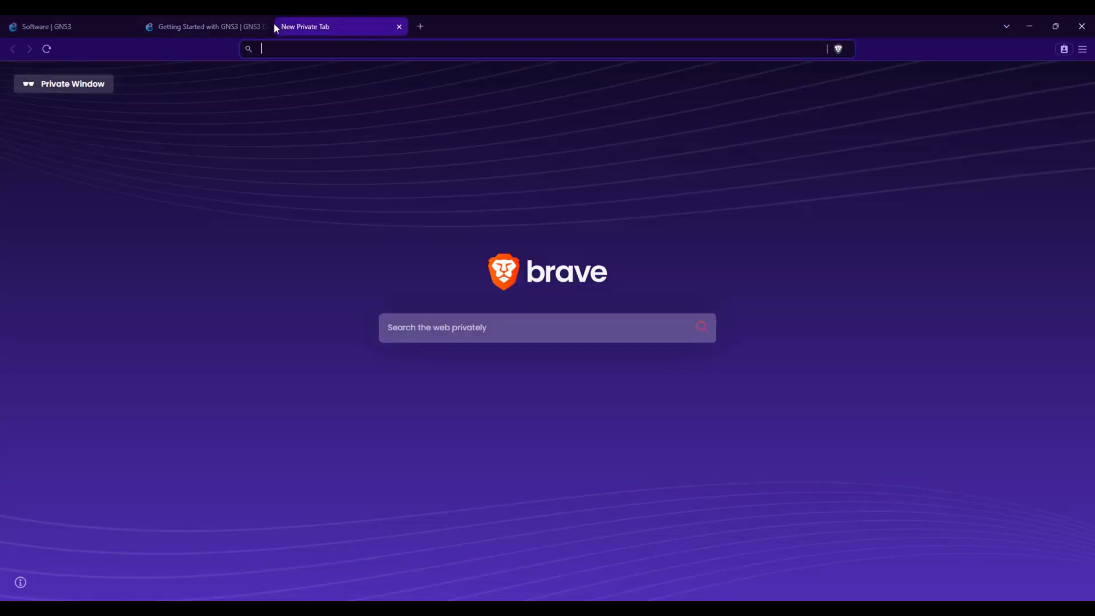
Browse to the GNS3 Web UI at 192.168.159.128 in the private tab
{"action": "type", "text": "192.16"}
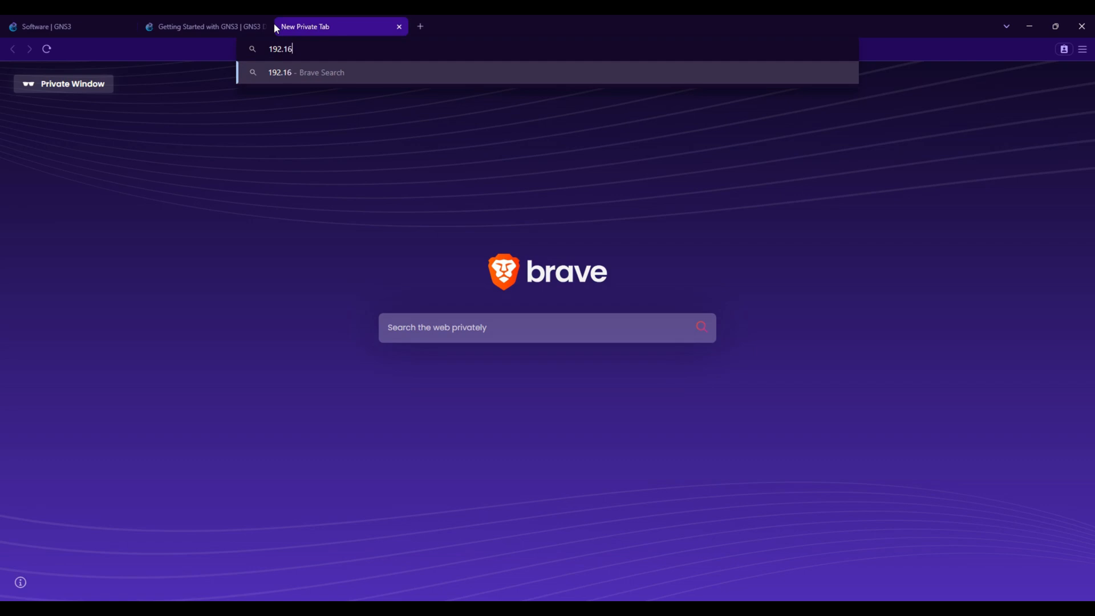
{"action": "type", "text": "8.159."}
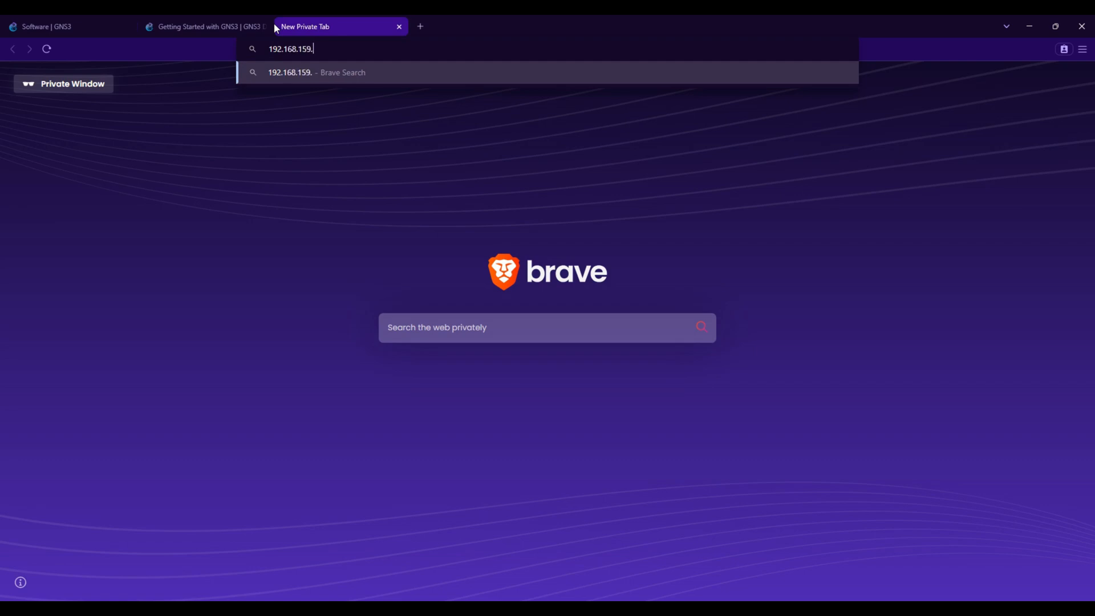
{"action": "type", "text": "128"}
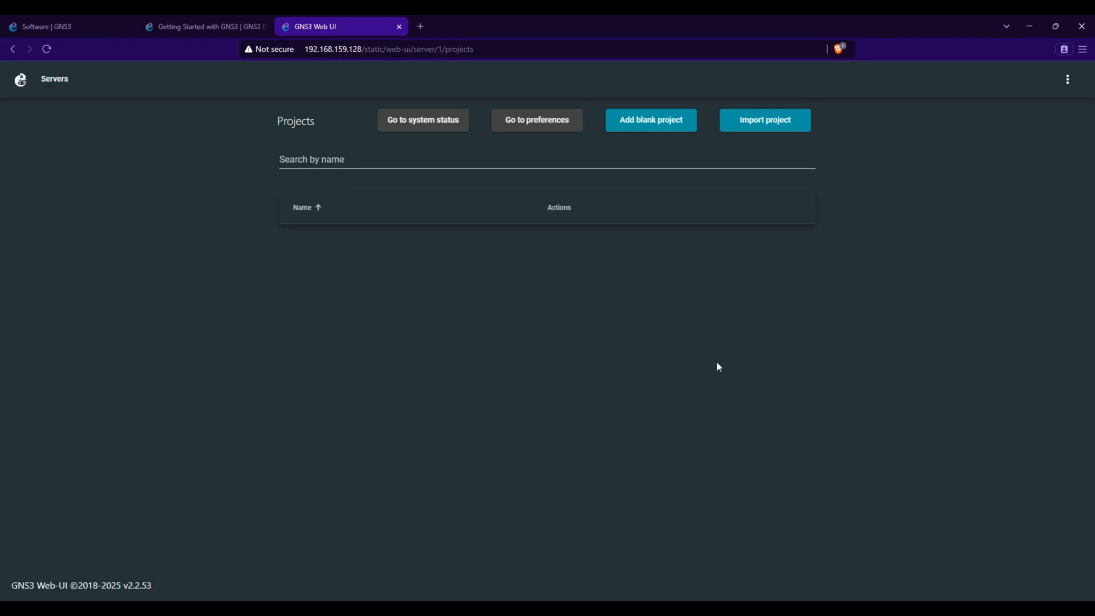
{"action": "mouse_move", "coordinate": [602, 235]}
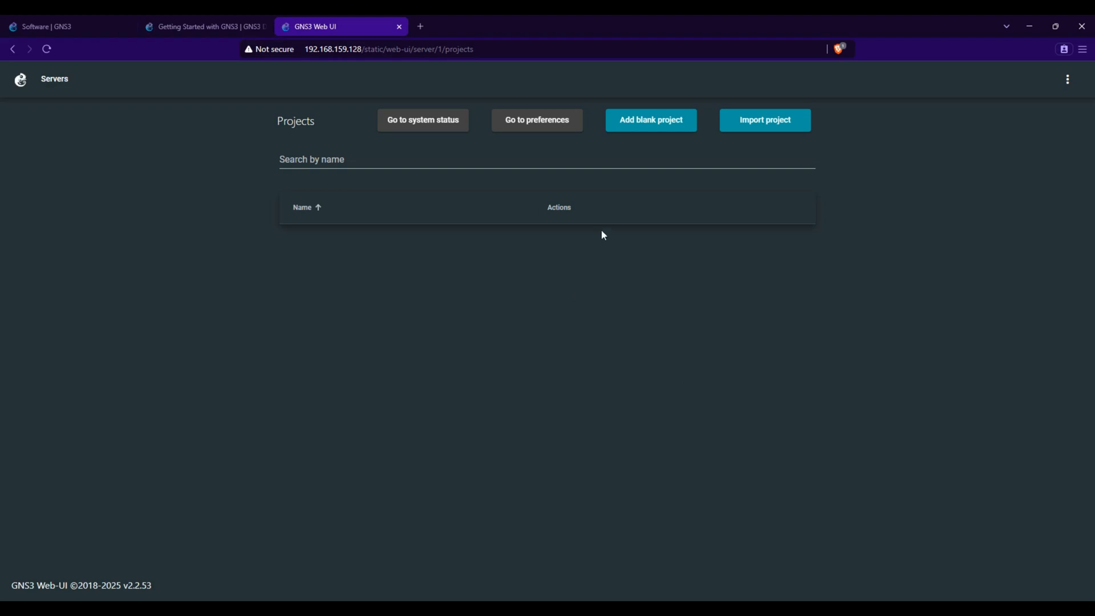
{"action": "mouse_move", "coordinate": [79, 109]}
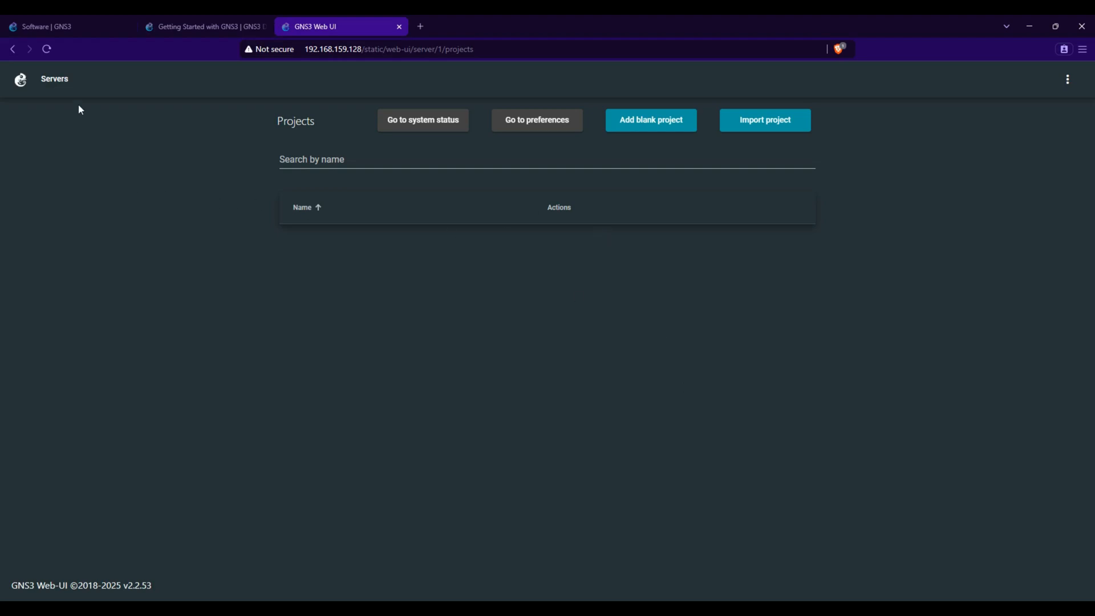
Start a new blank project and fill in the name Lab-1
{"action": "left_click", "coordinate": [55, 79]}
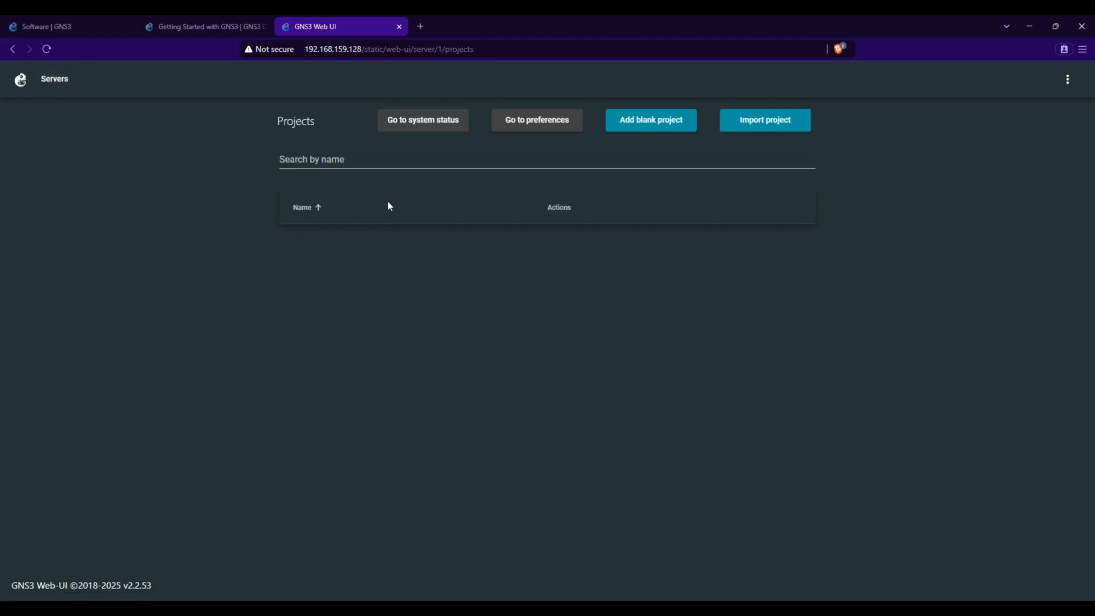
{"action": "mouse_move", "coordinate": [675, 131]}
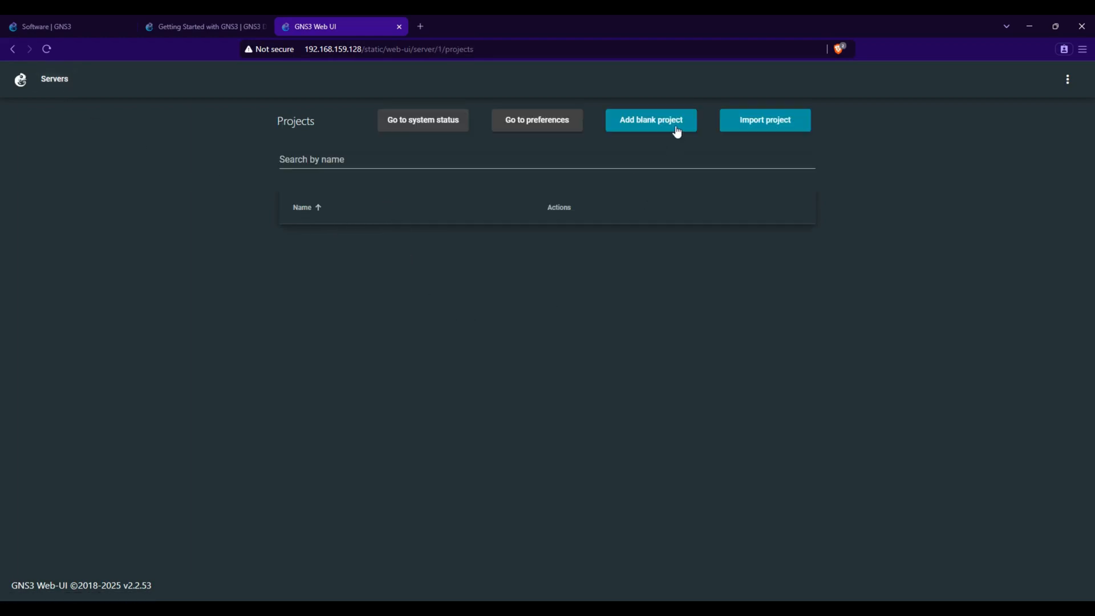
{"action": "left_click", "coordinate": [649, 120]}
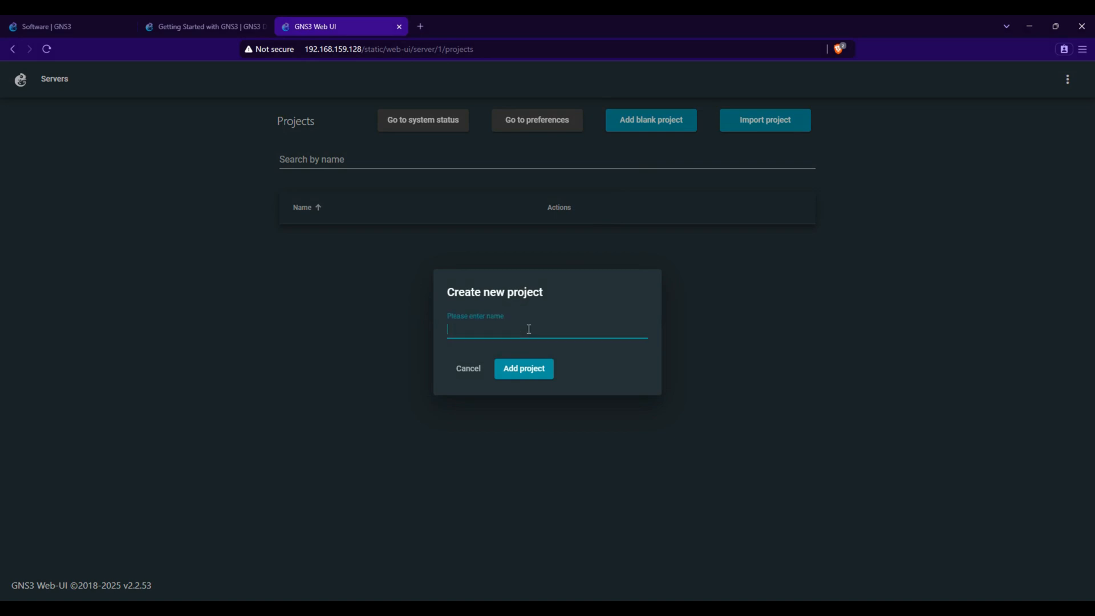
{"action": "type", "text": "L"}
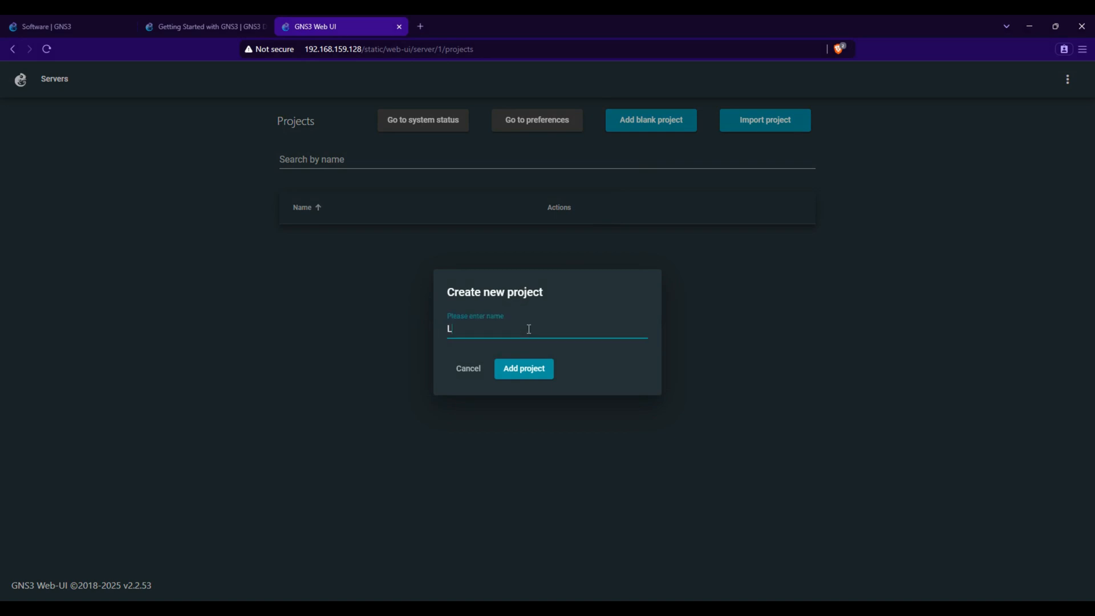
{"action": "type", "text": "ab-1"}
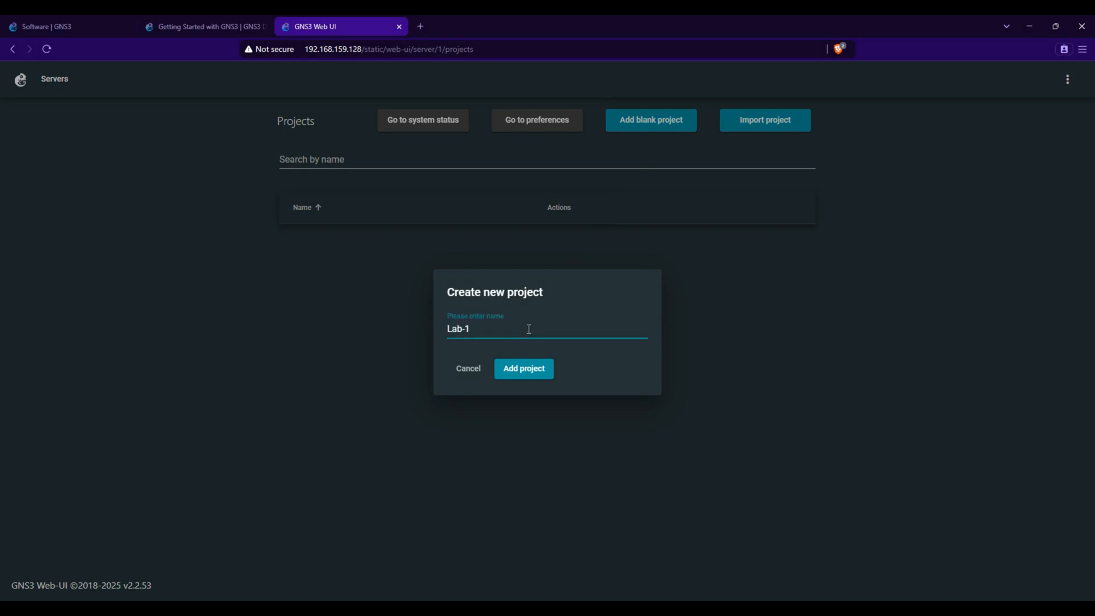
Add the Lab-1 project, dismiss the notice, and bring up the node type list
{"action": "left_click", "coordinate": [523, 368]}
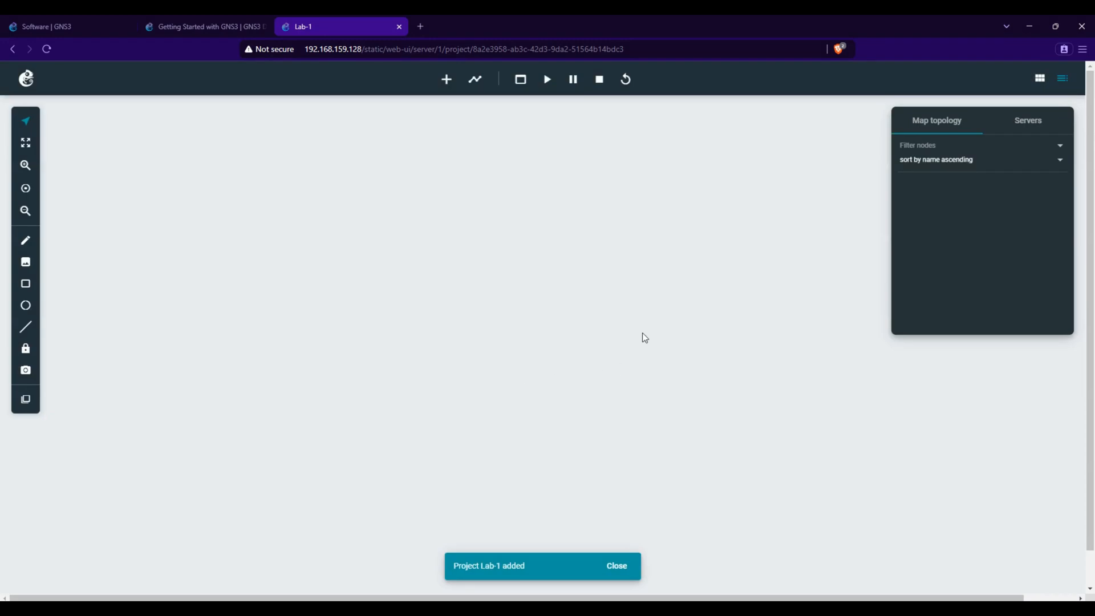
{"action": "mouse_move", "coordinate": [445, 262]}
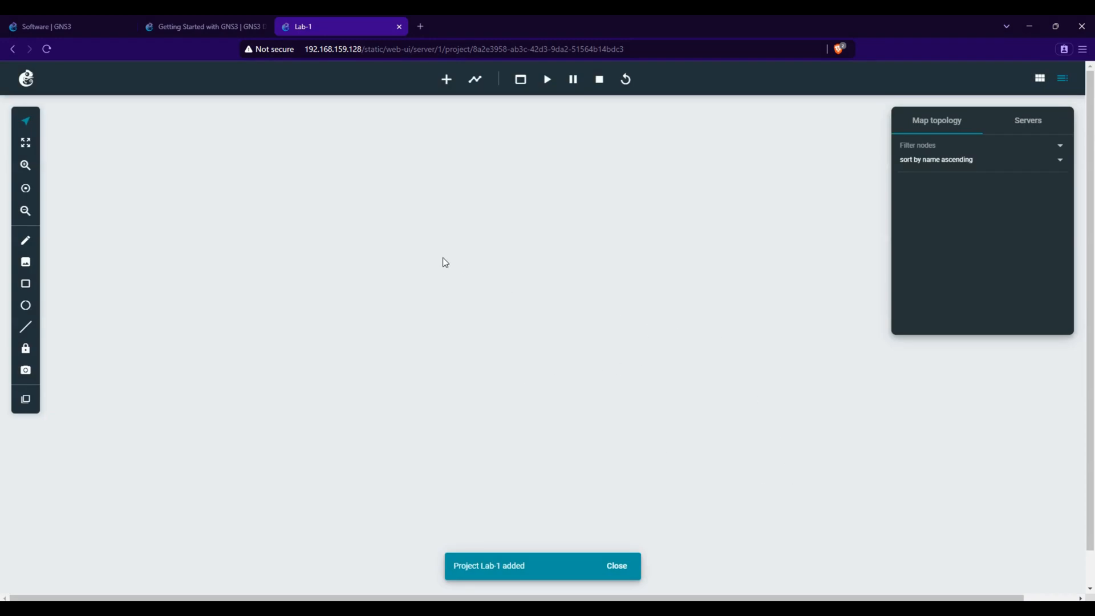
{"action": "left_click", "coordinate": [614, 566]}
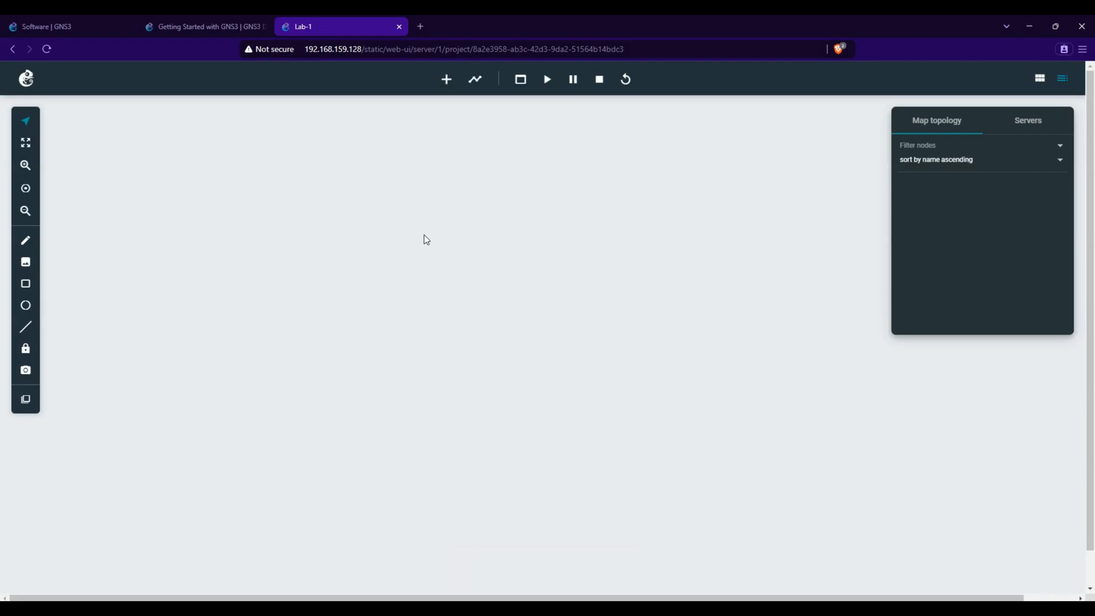
{"action": "left_click", "coordinate": [446, 79]}
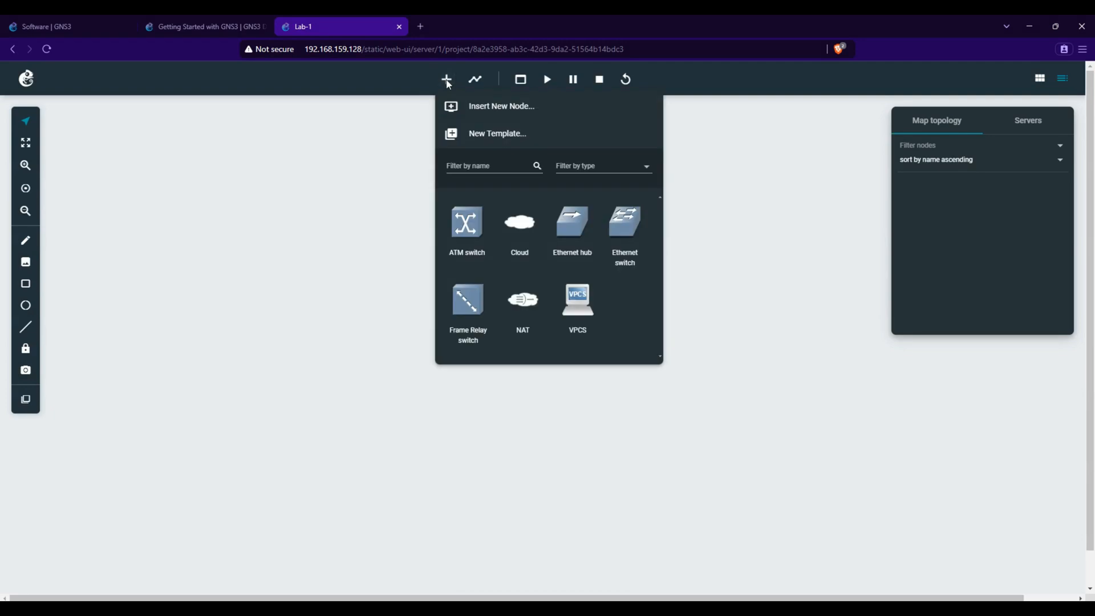
{"action": "mouse_move", "coordinate": [634, 229]}
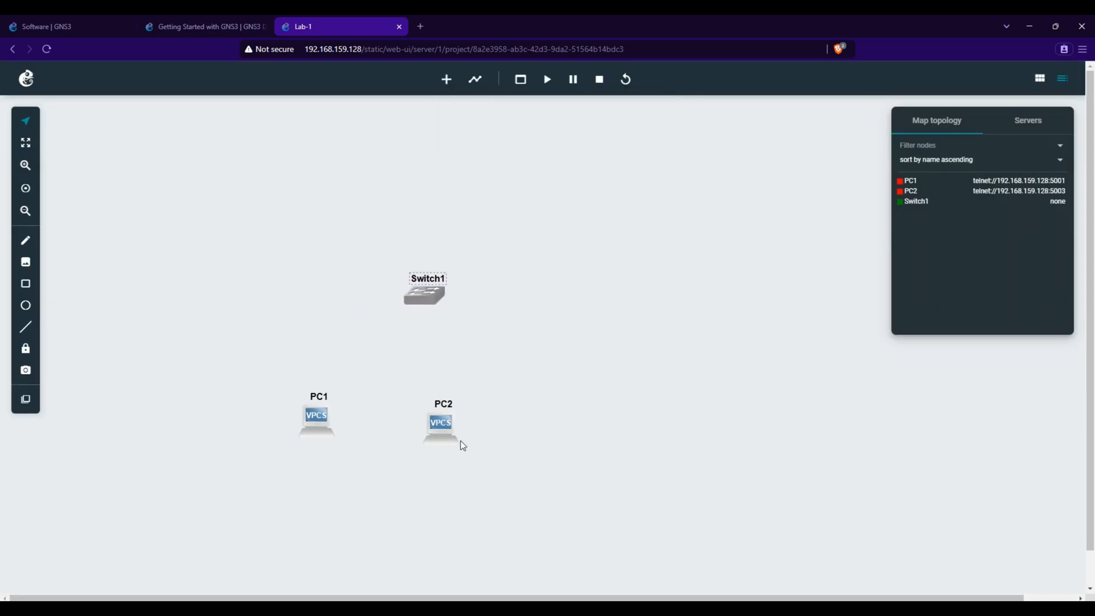
{"action": "right_click", "coordinate": [441, 422]}
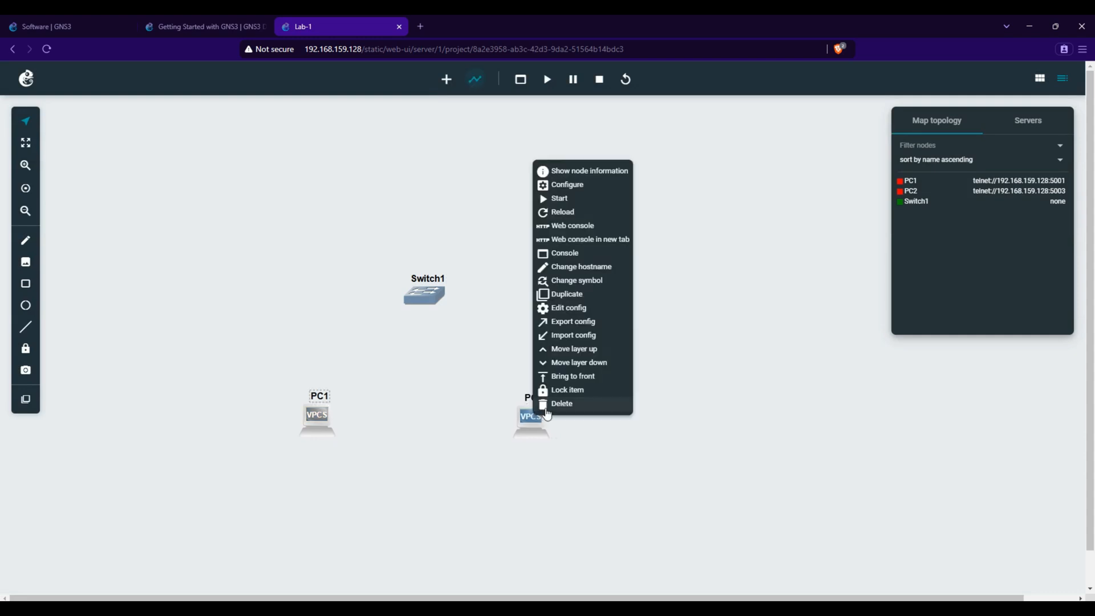
{"action": "left_click", "coordinate": [586, 241]}
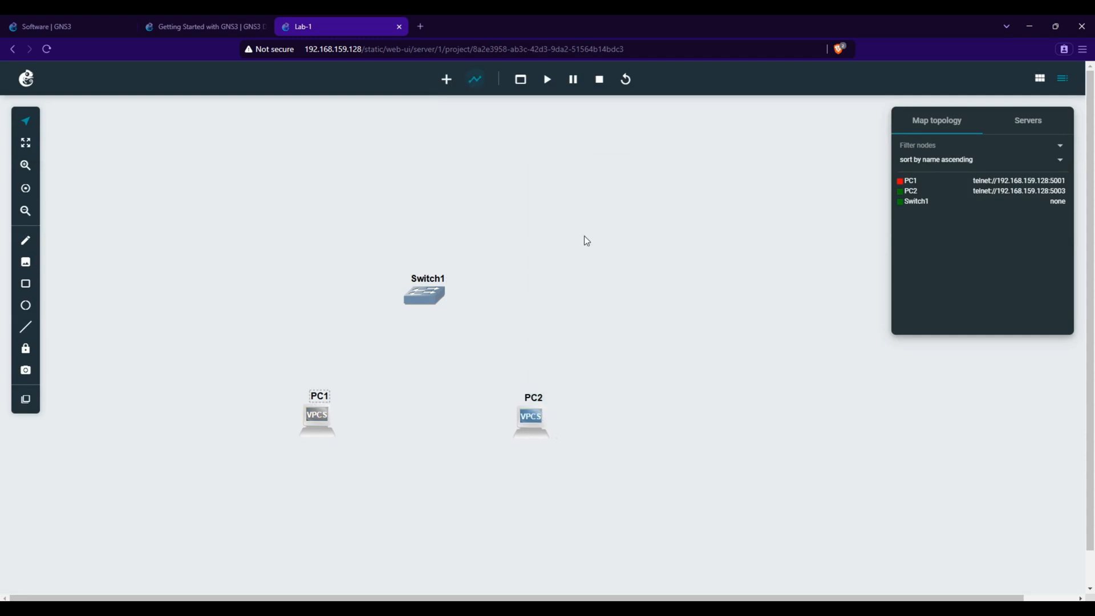
{"action": "mouse_move", "coordinate": [923, 197]}
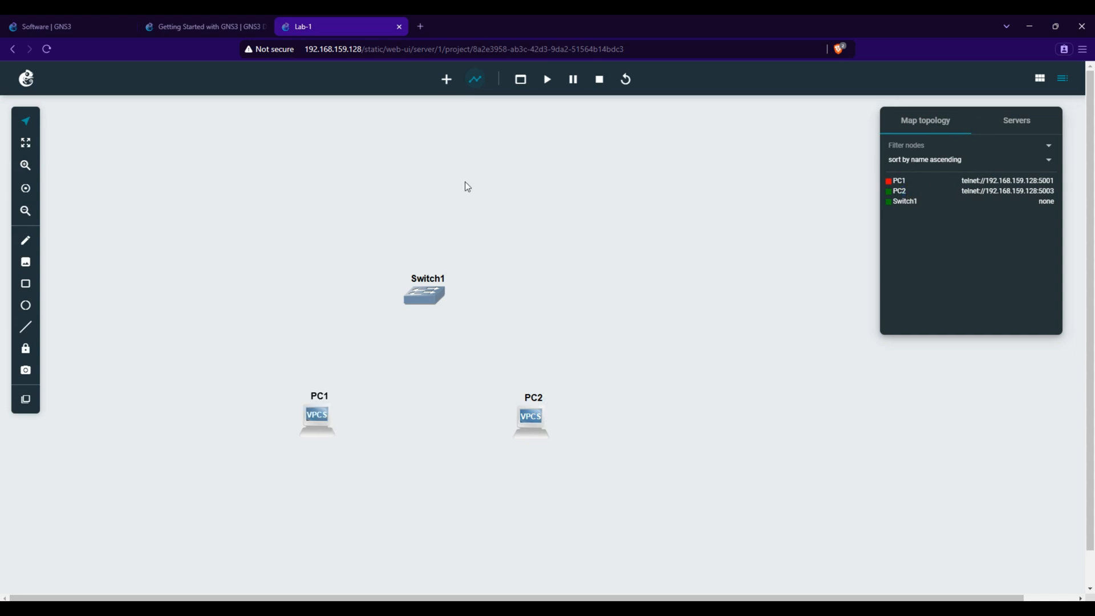
{"action": "mouse_move", "coordinate": [546, 79]}
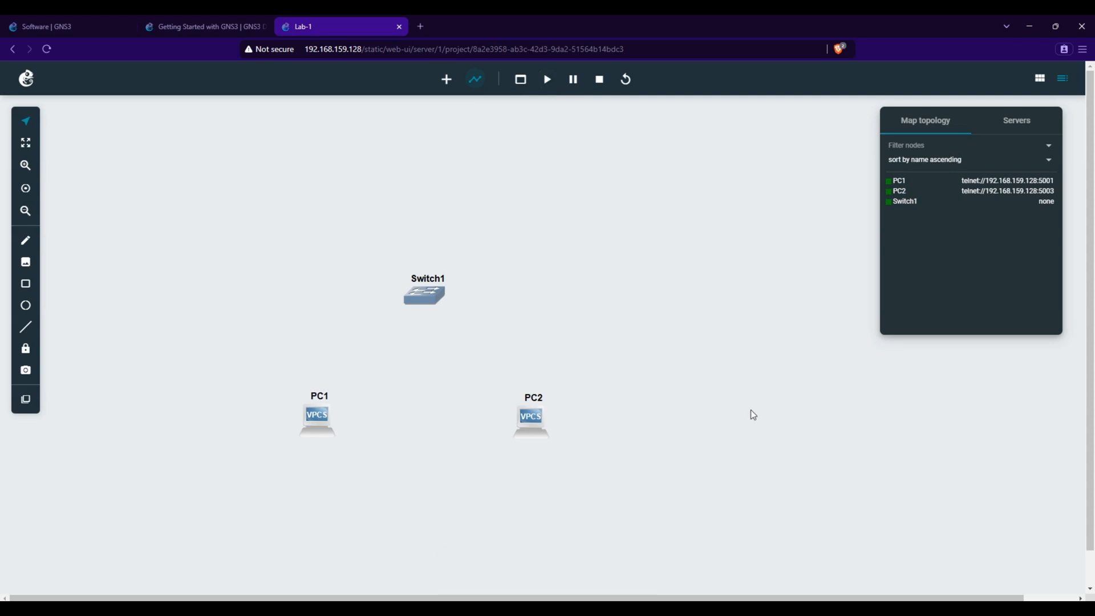
{"action": "mouse_move", "coordinate": [408, 370]}
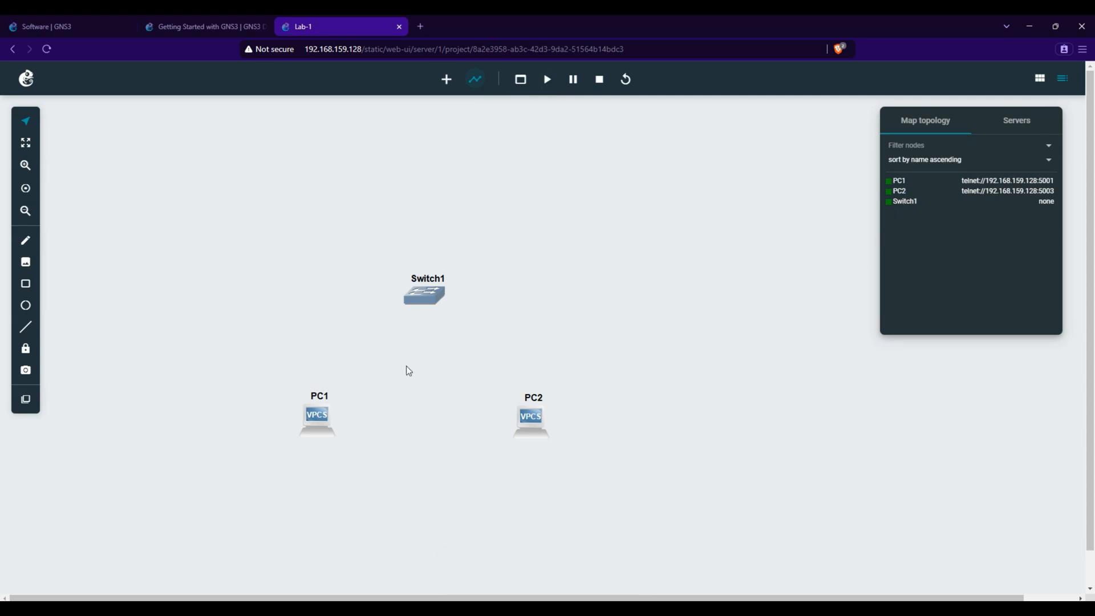
{"action": "mouse_move", "coordinate": [418, 272]}
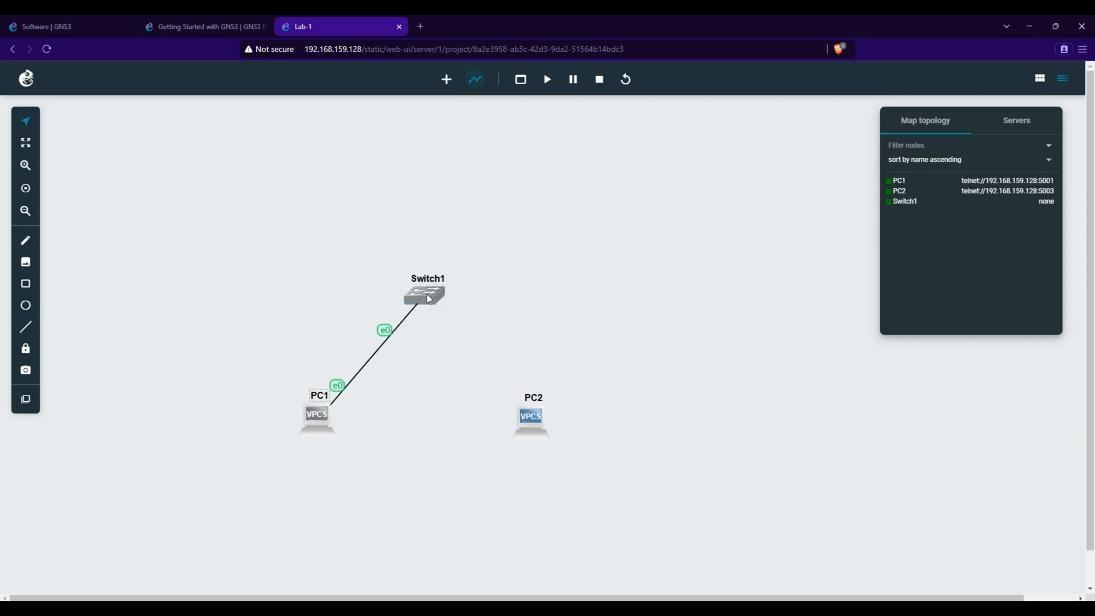
Finish the link from PC2 to Switch1's e1 port
{"action": "left_click", "coordinate": [530, 416]}
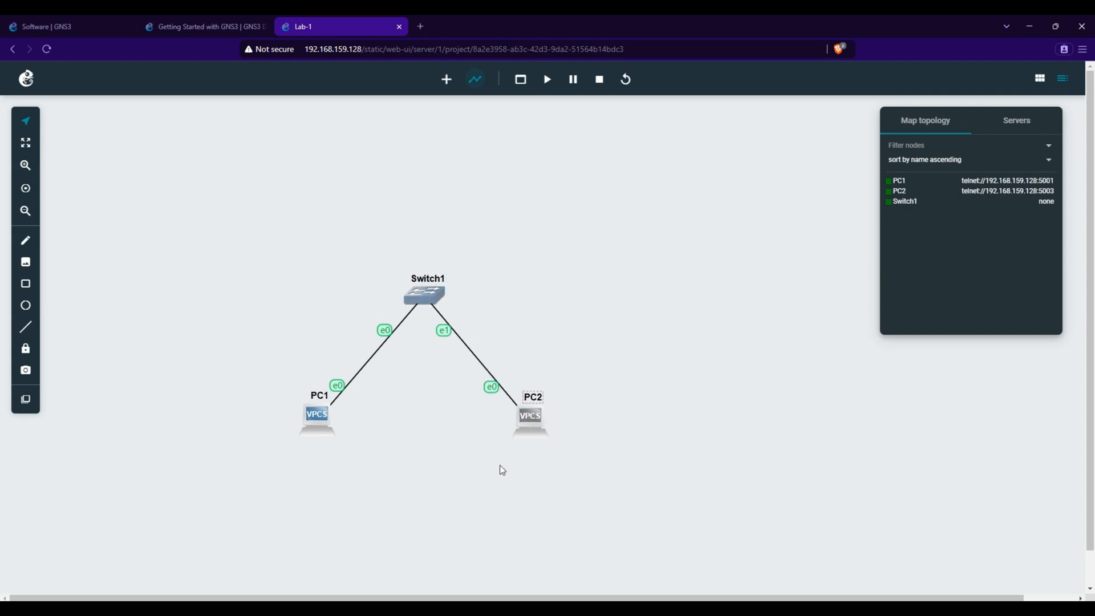
{"action": "mouse_move", "coordinate": [533, 415]}
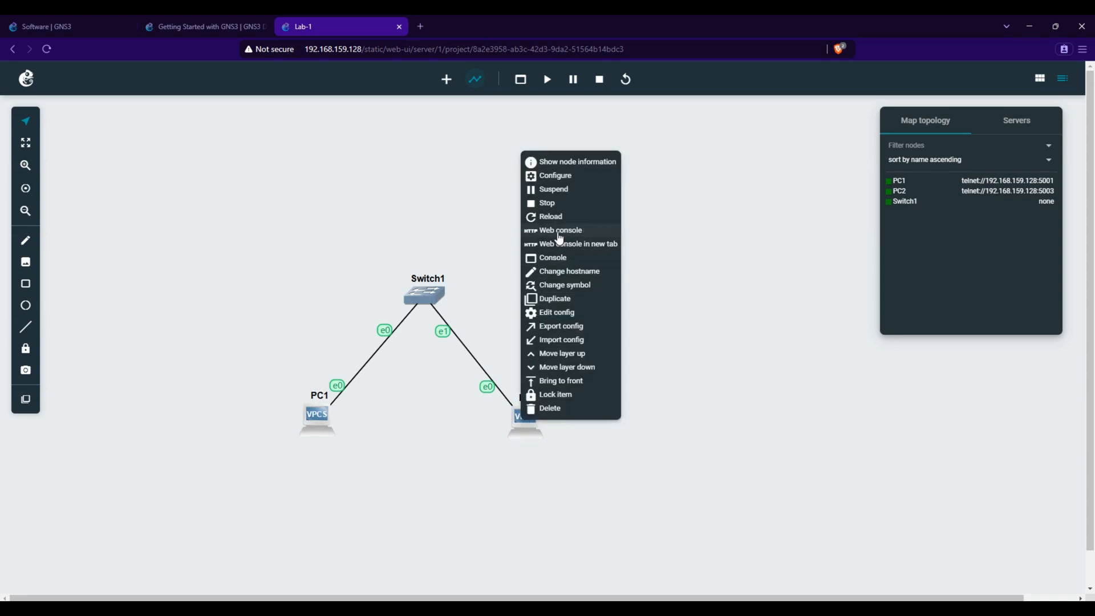
In PC2's web console set ip 10.0.0.2 255.255.255.0, then minimize the console
{"action": "left_click", "coordinate": [552, 257]}
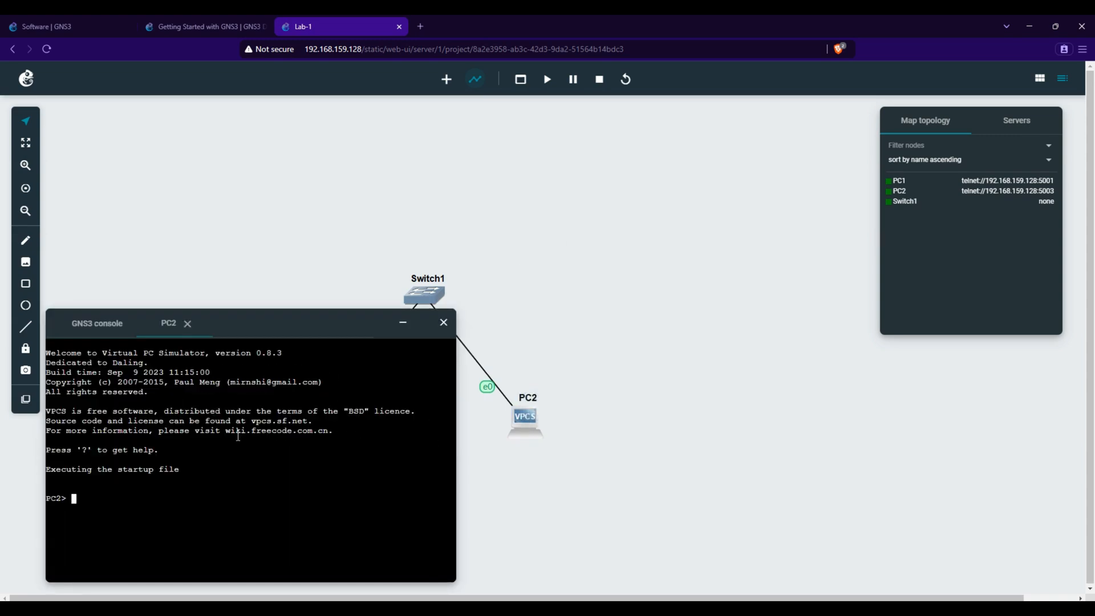
{"action": "type", "text": "ip"}
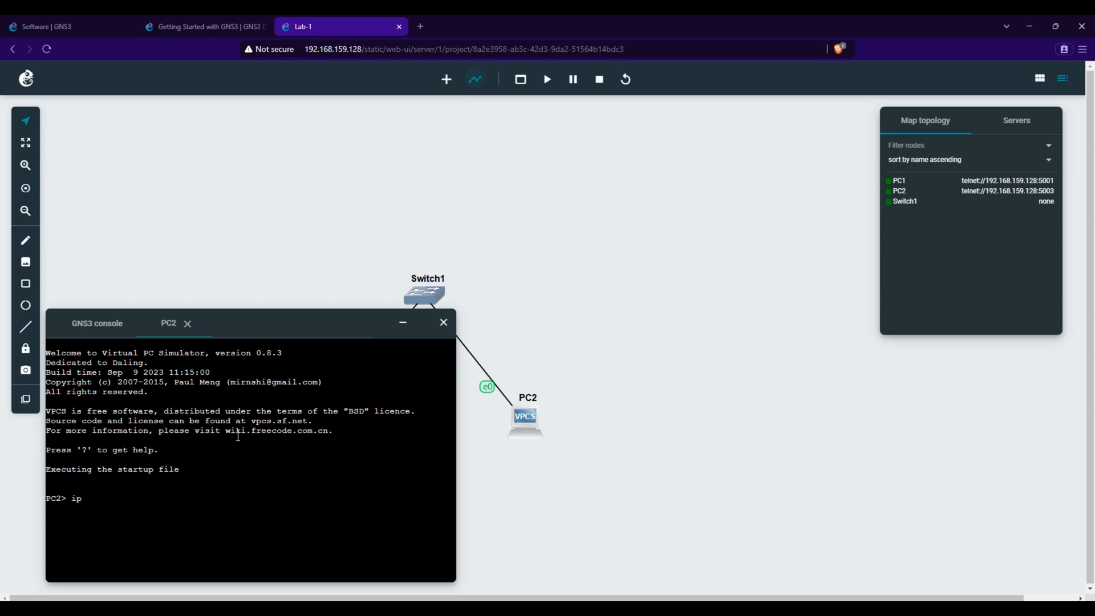
{"action": "type", "text": "10.0.0.2 255.255.255."}
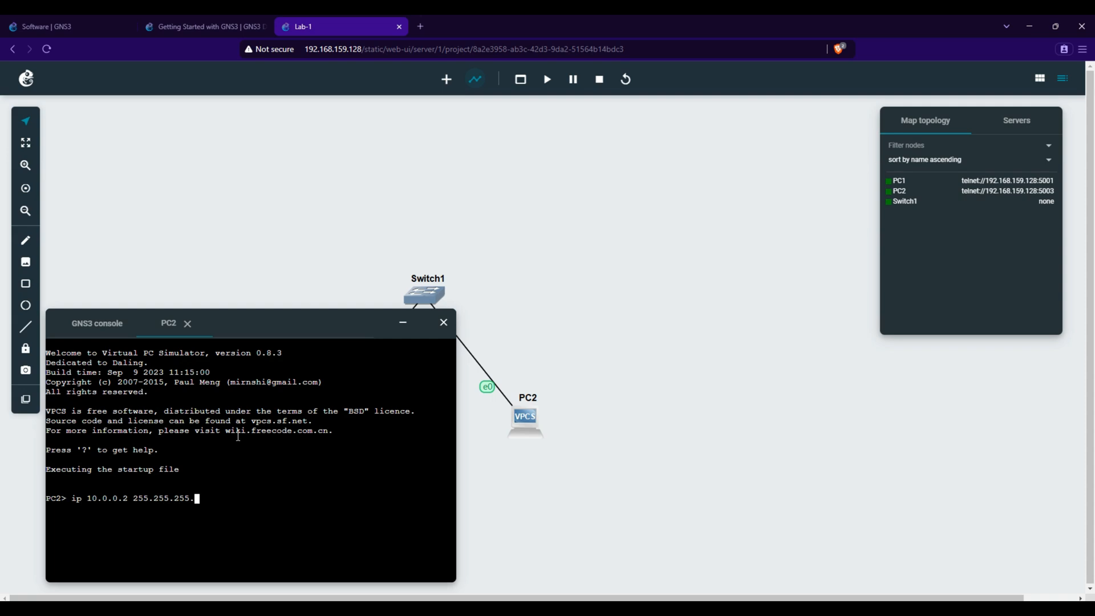
{"action": "key", "text": "Return"}
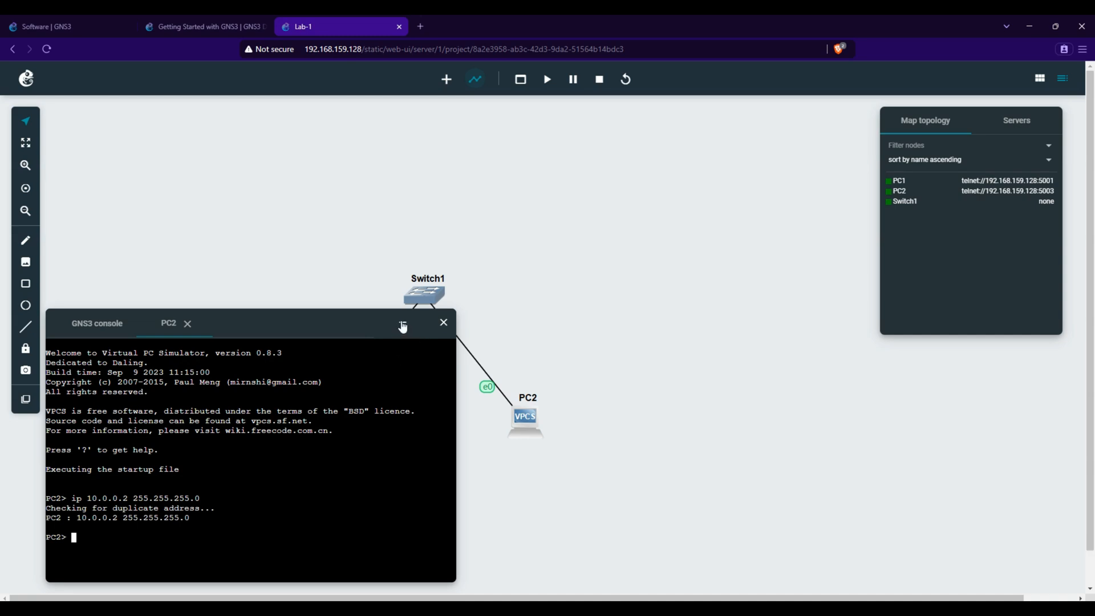
{"action": "left_click", "coordinate": [403, 323]}
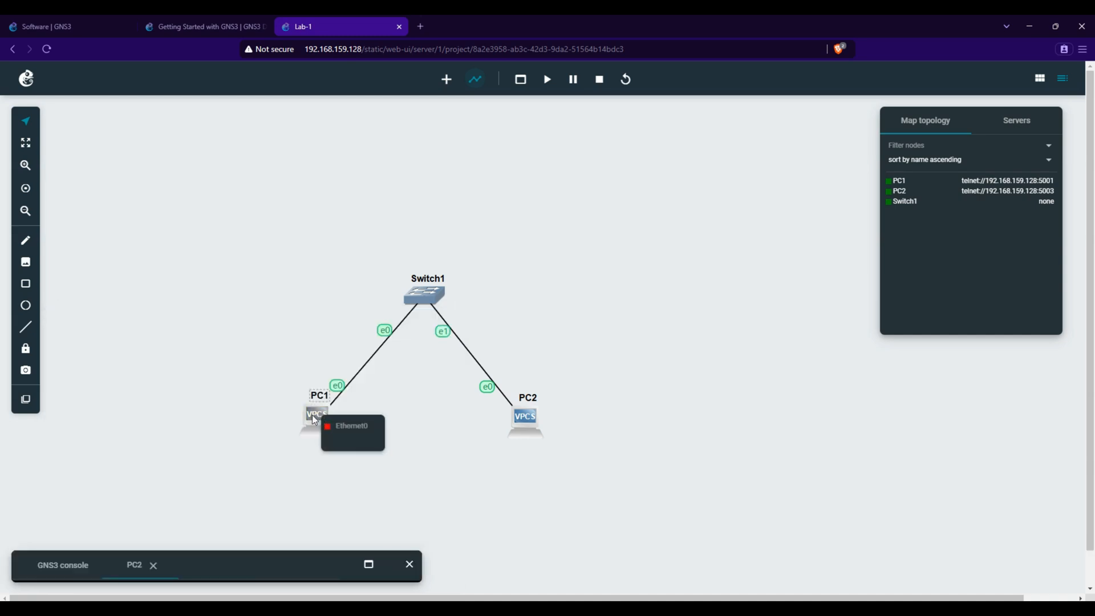
In PC1's web console set ip 10.0.0.1 255.255.255.0, then minimize the console
{"action": "right_click", "coordinate": [318, 415]}
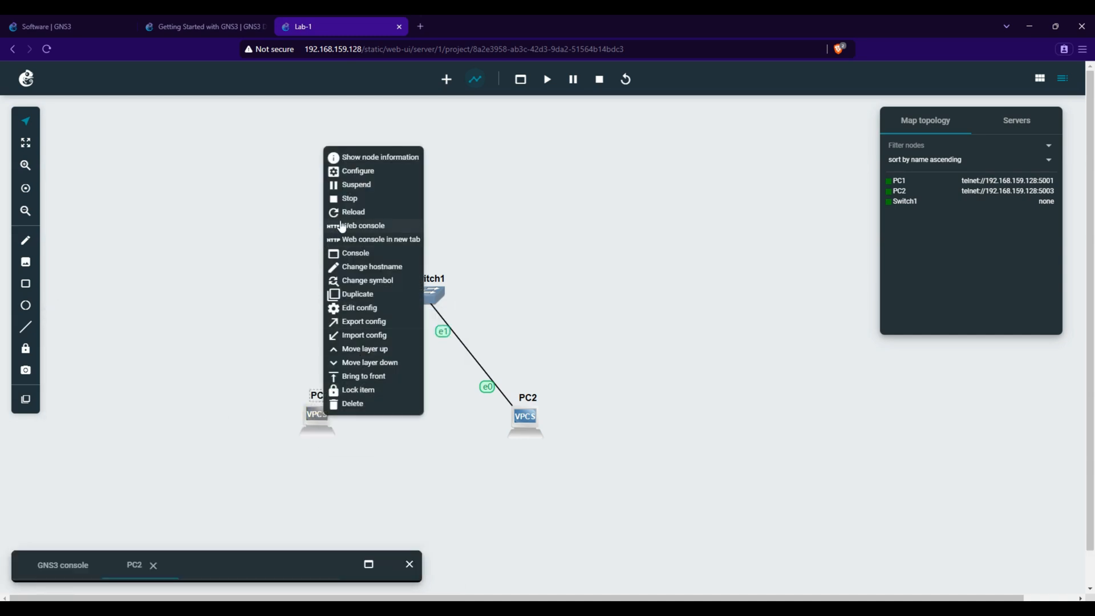
{"action": "left_click", "coordinate": [356, 253]}
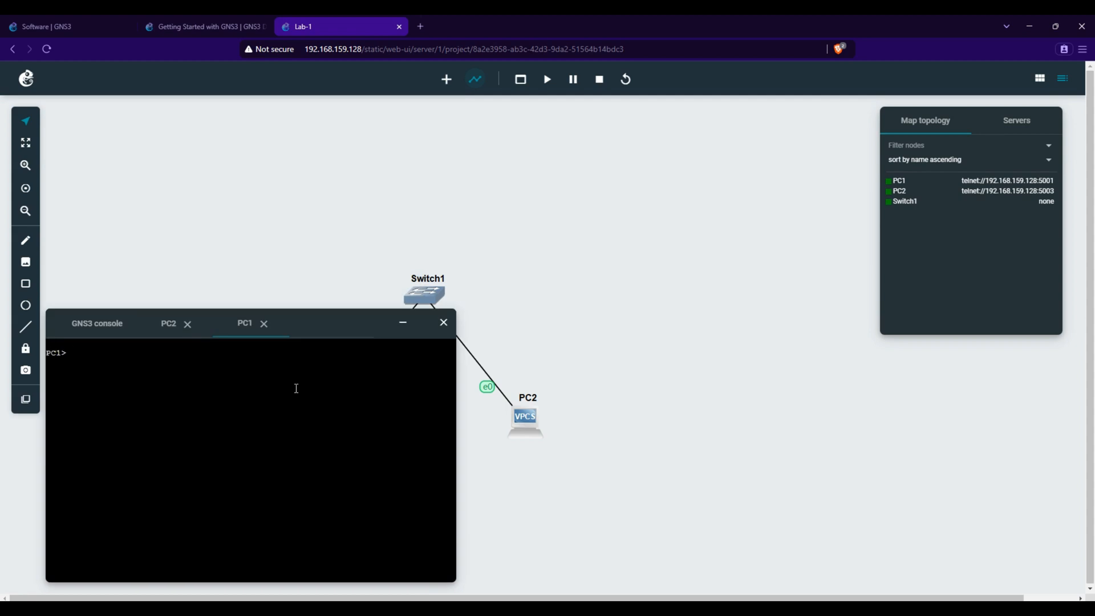
{"action": "type", "text": "ip 10.0.0.1 255.255.255."}
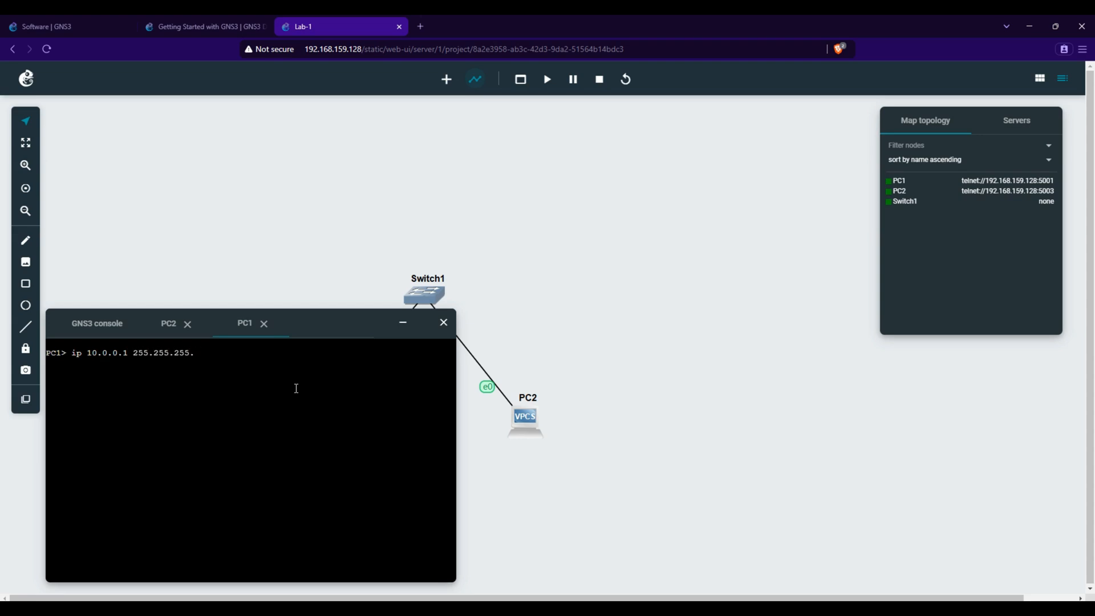
{"action": "key", "text": "Return"}
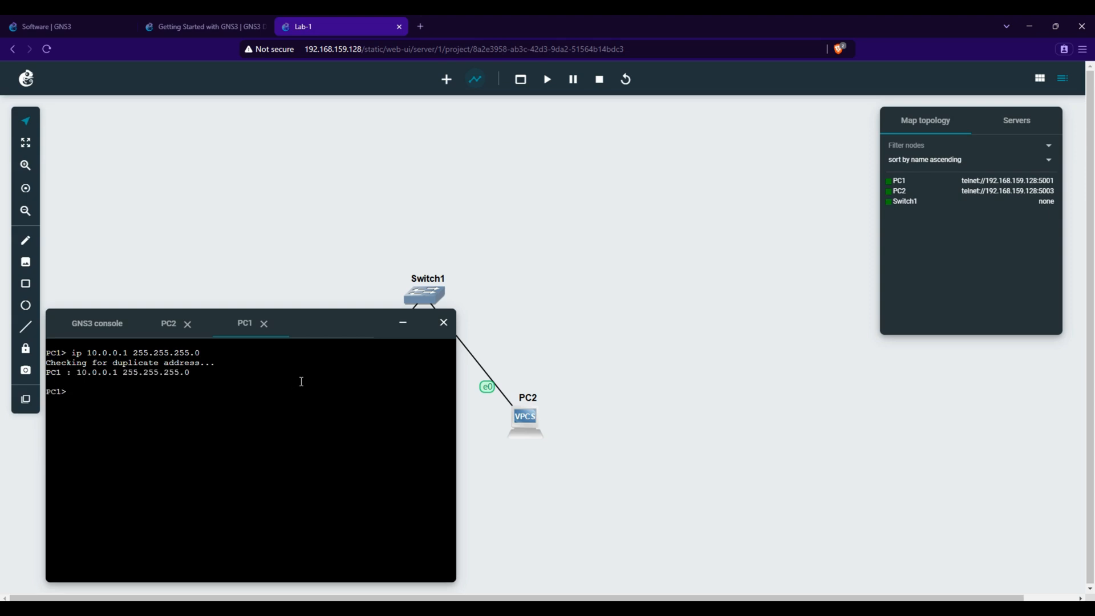
{"action": "left_click", "coordinate": [402, 321]}
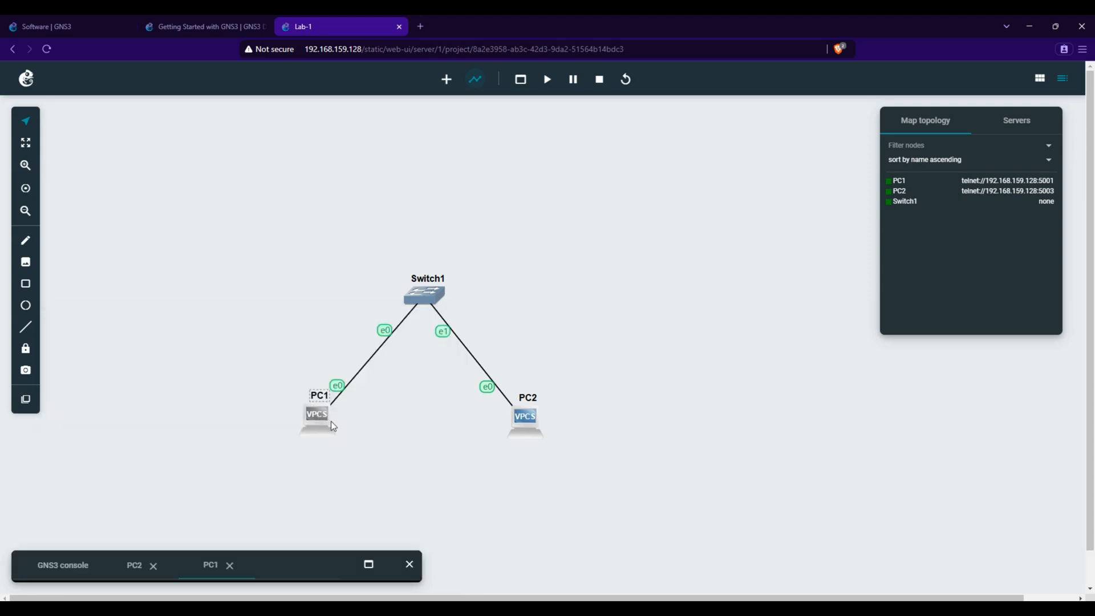
{"action": "mouse_move", "coordinate": [527, 436]}
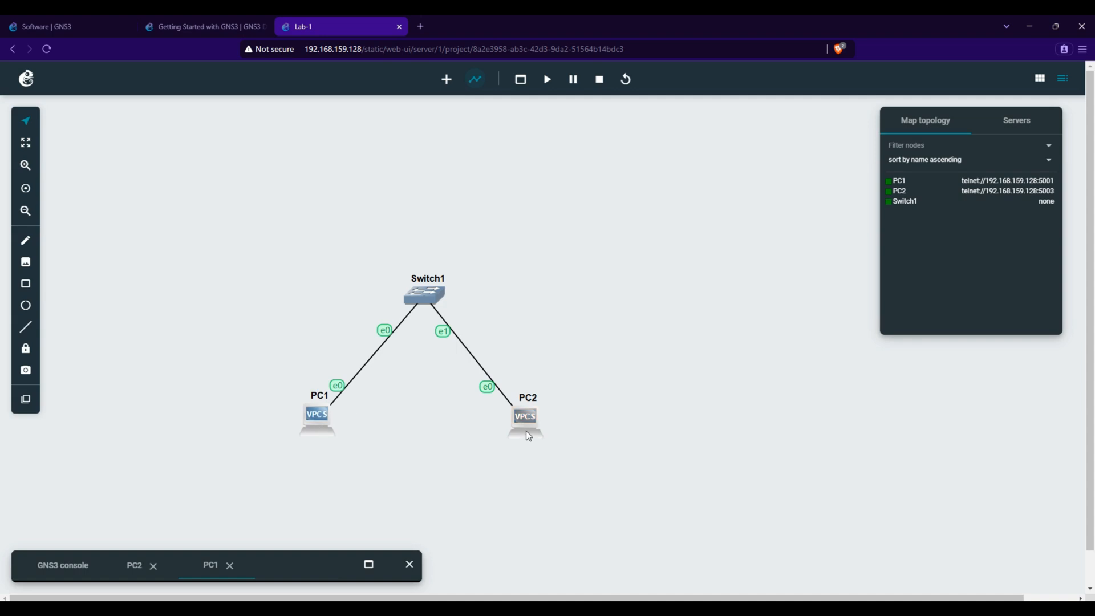
From PC1's console ping 10.0.0.2 successfully, then switch to PC2's console session
{"action": "left_click", "coordinate": [368, 564]}
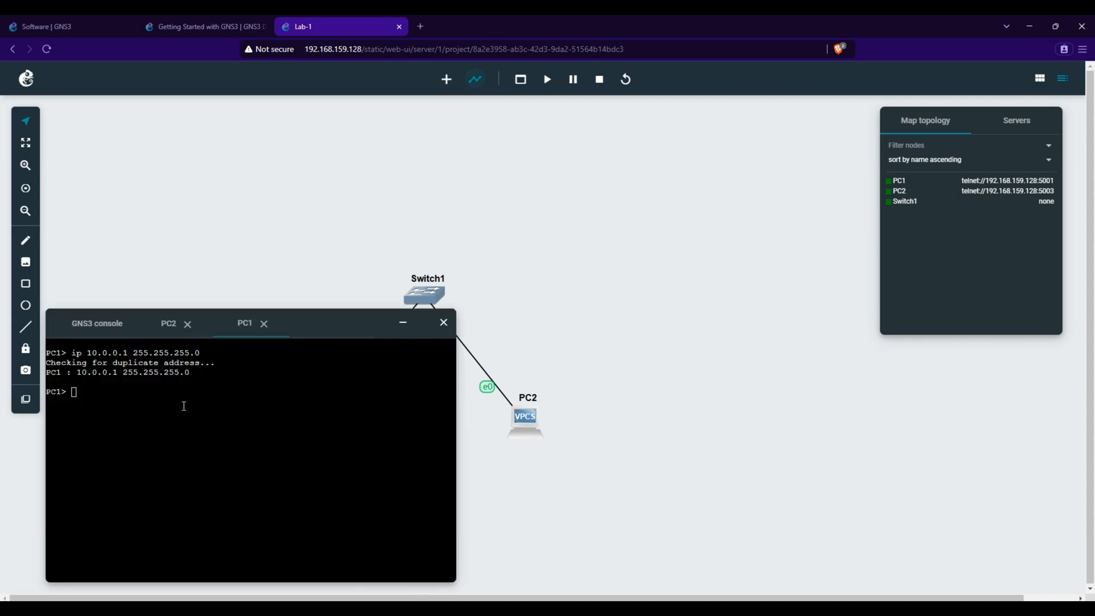
{"action": "type", "text": "ping"}
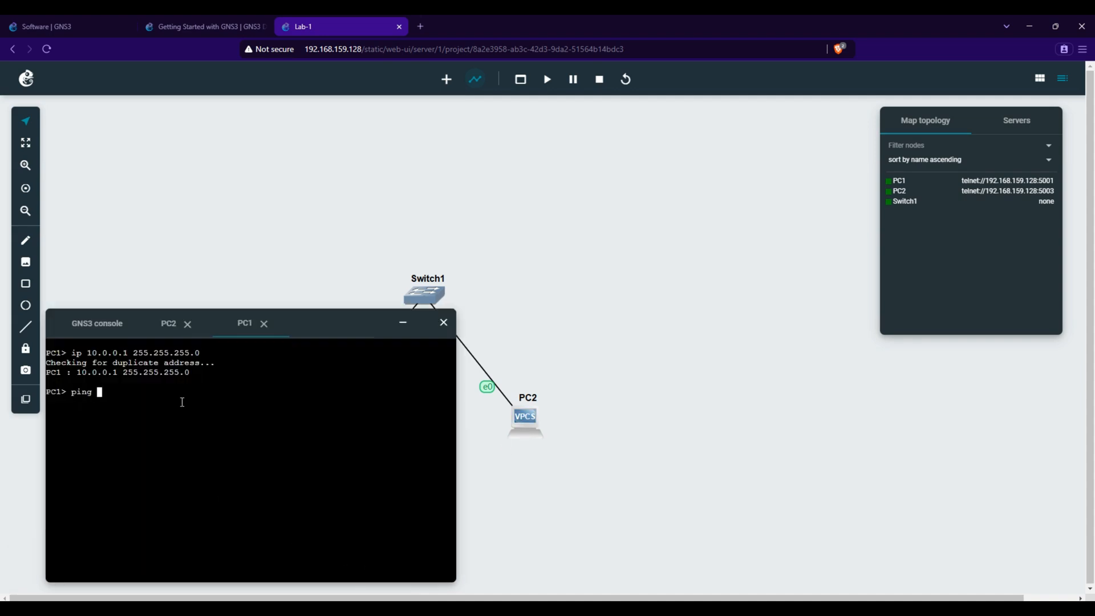
{"action": "type", "text": "10.0.0.2"}
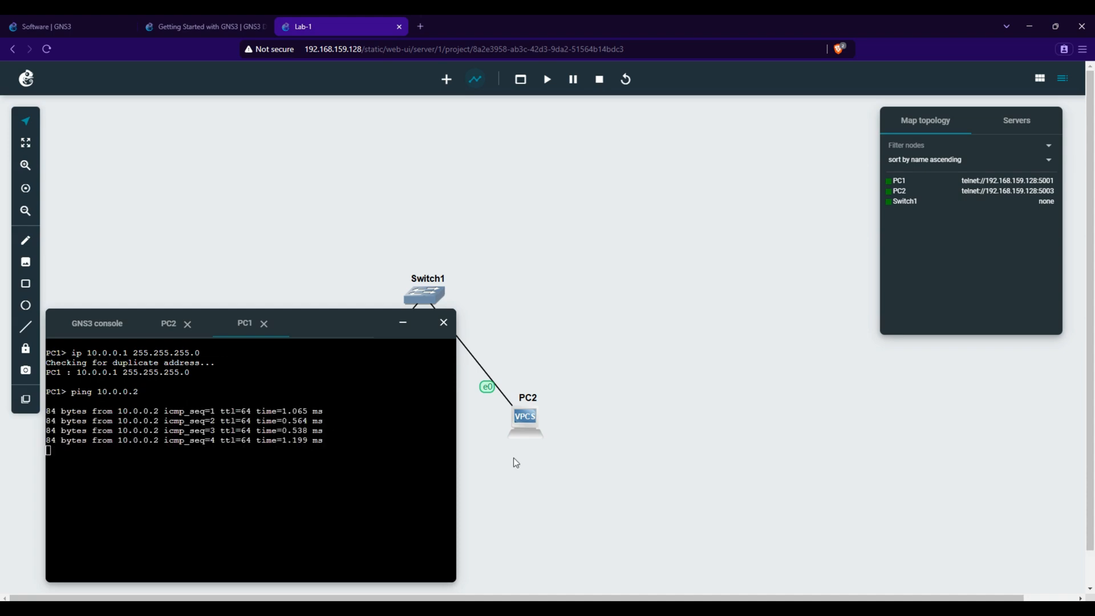
{"action": "left_click", "coordinate": [401, 323]}
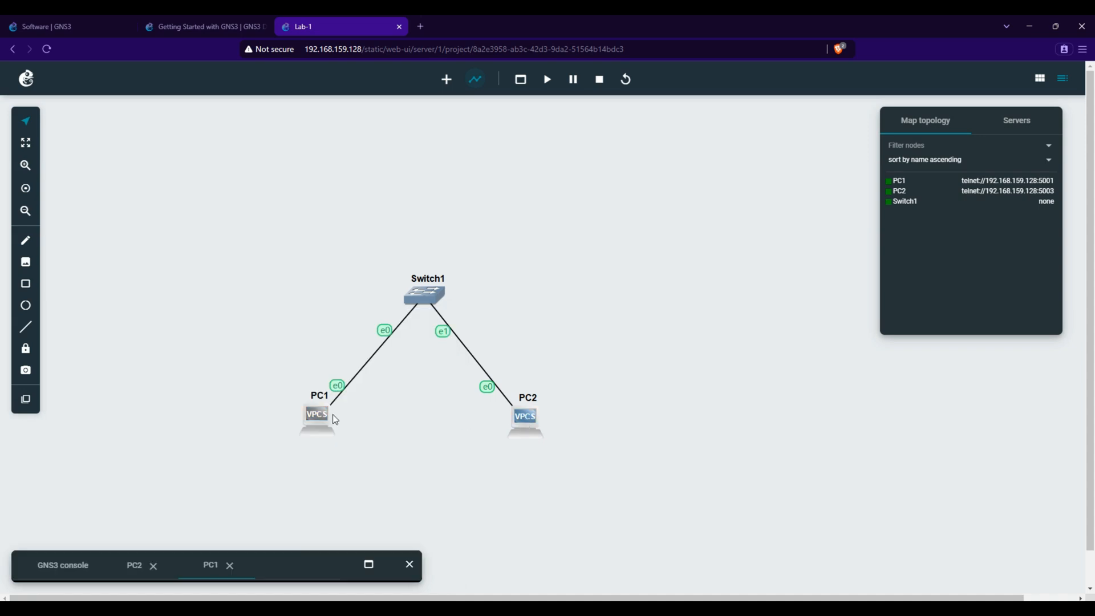
{"action": "left_click", "coordinate": [368, 565]}
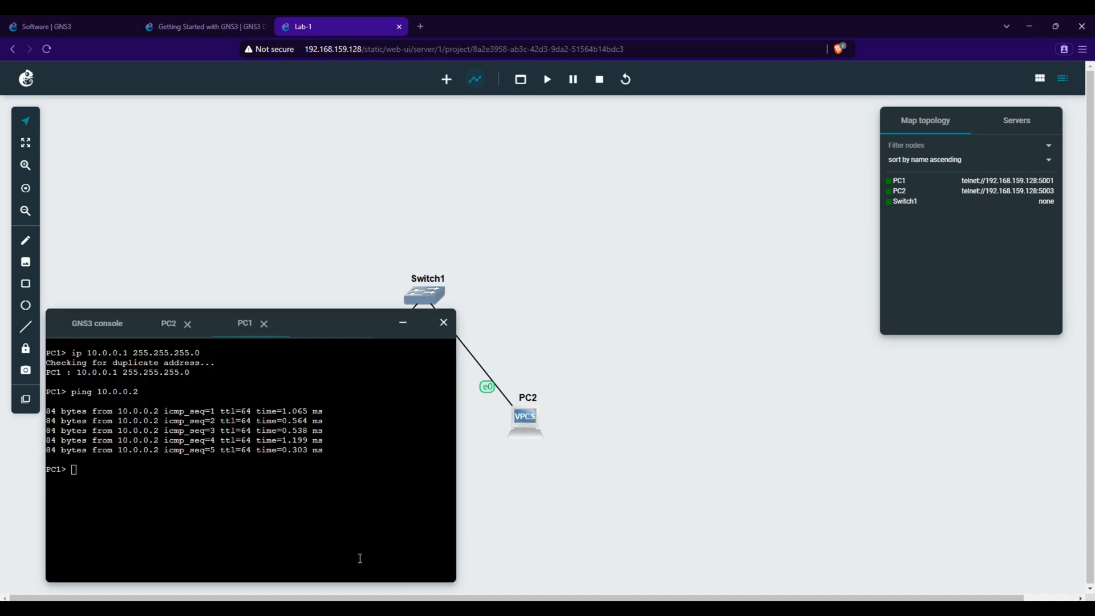
{"action": "left_click", "coordinate": [167, 323]}
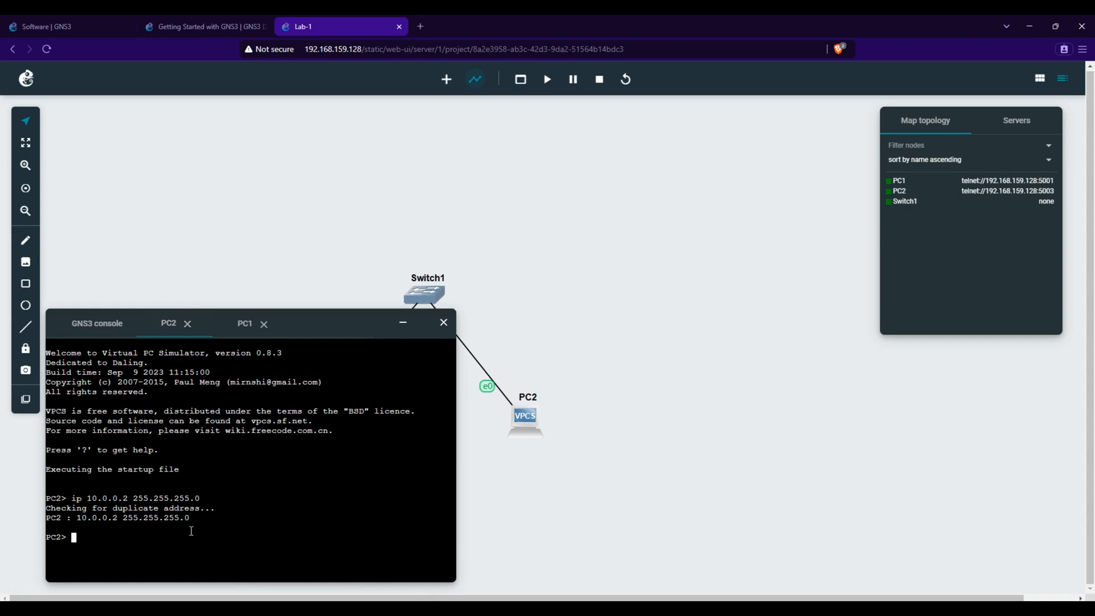
From PC2's console ping 10.0.0.1 successfully and minimize the console to show the map
{"action": "type", "text": "ping 10.0"}
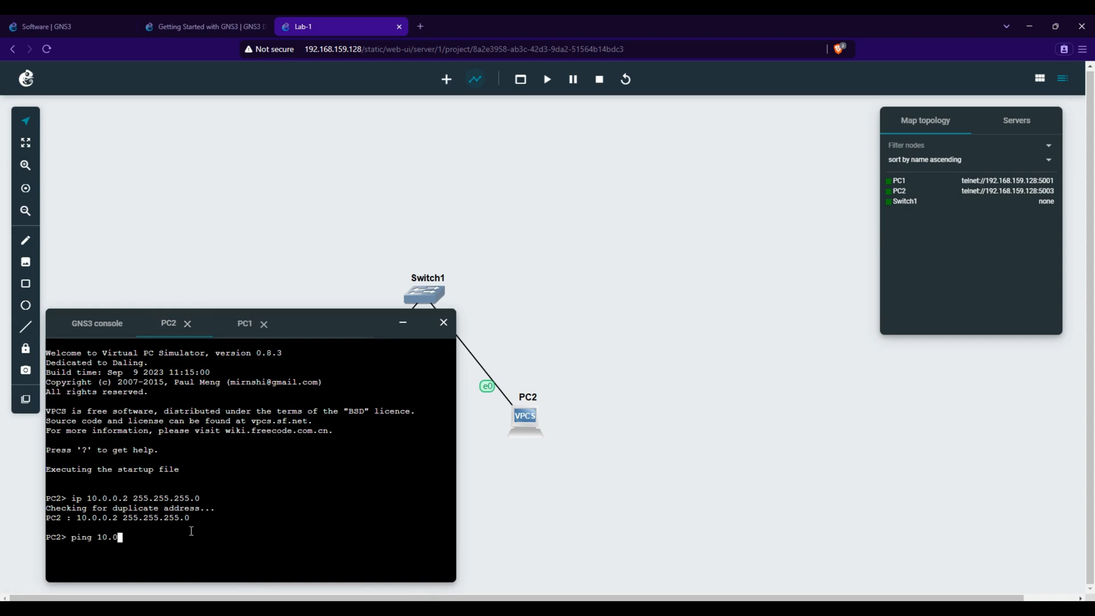
{"action": "type", "text": "01"}
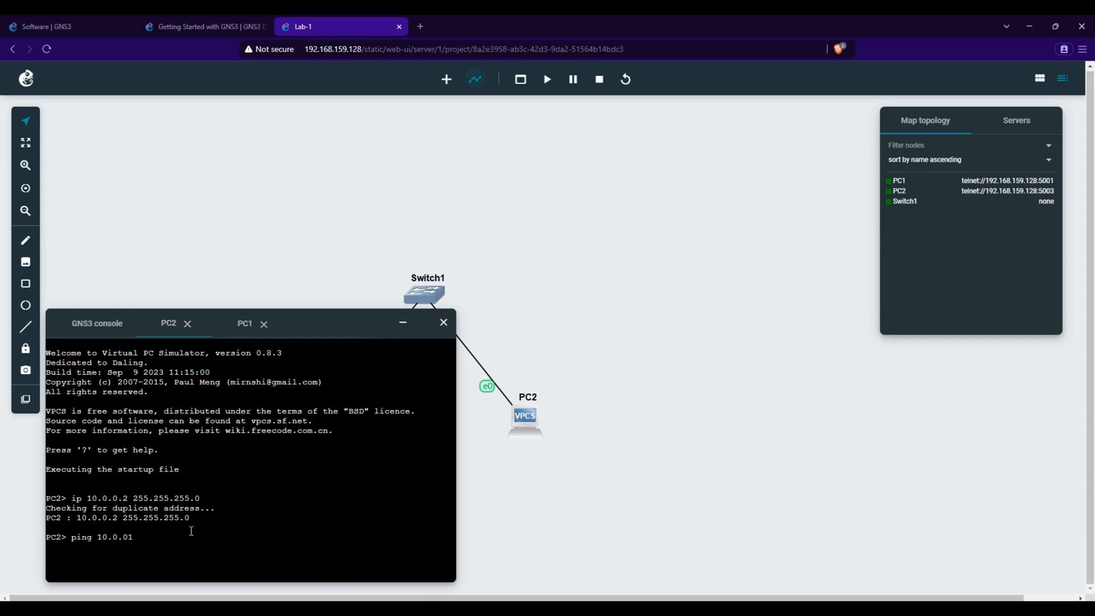
{"action": "type", "text": "."}
{"action": "key", "text": "Return"}
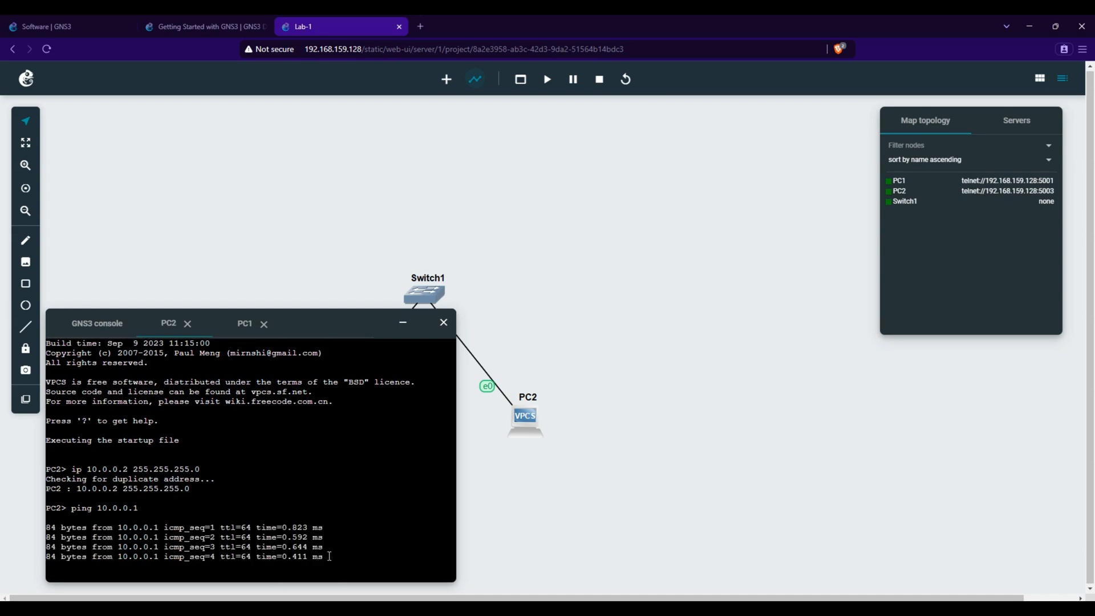
{"action": "scroll", "scroll_direction": "down", "scroll_amount": 3}
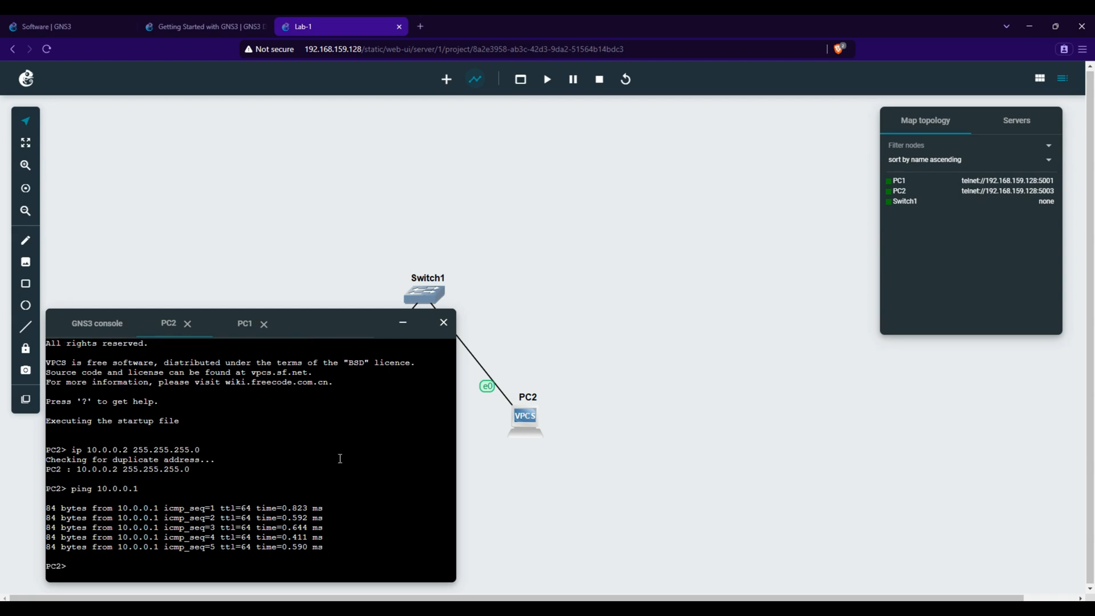
{"action": "left_click", "coordinate": [442, 322]}
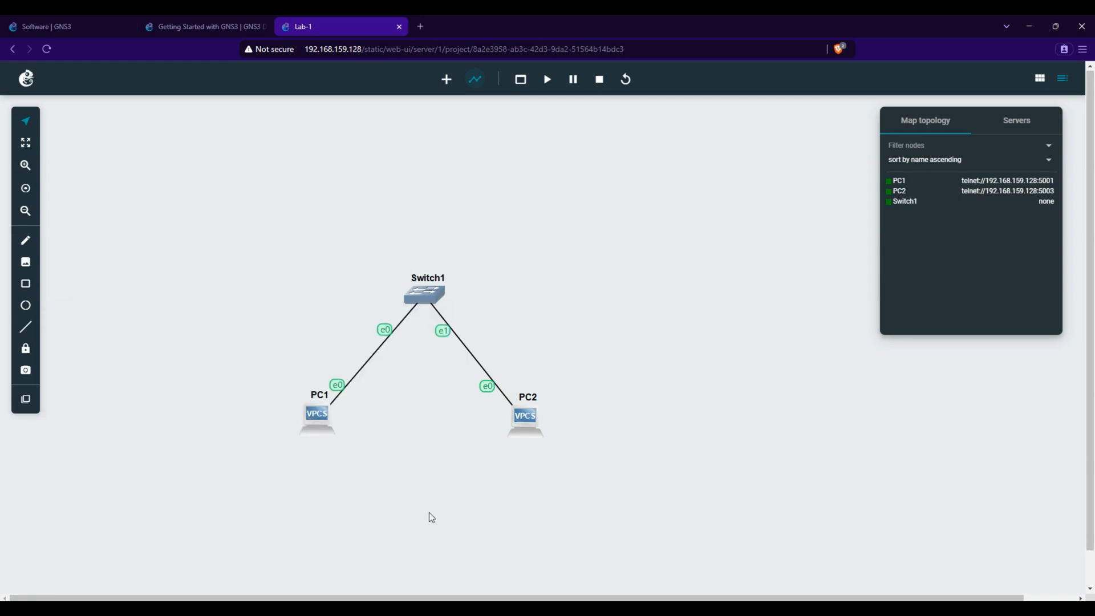